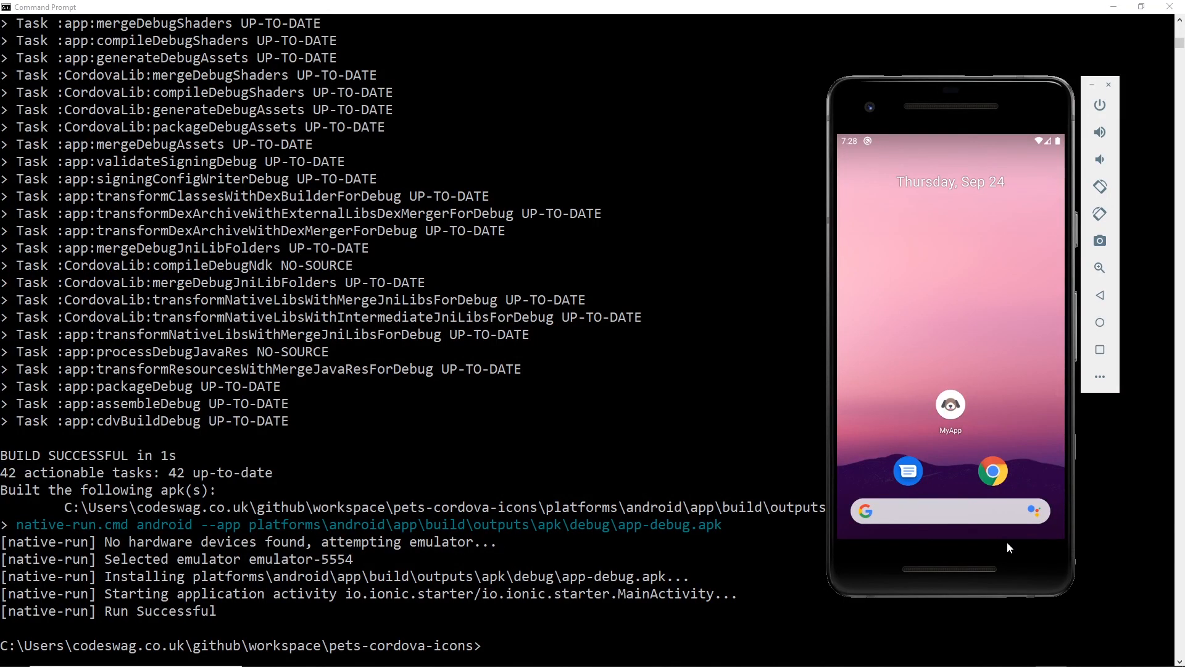
pyautogui.moveTo(995, 419)
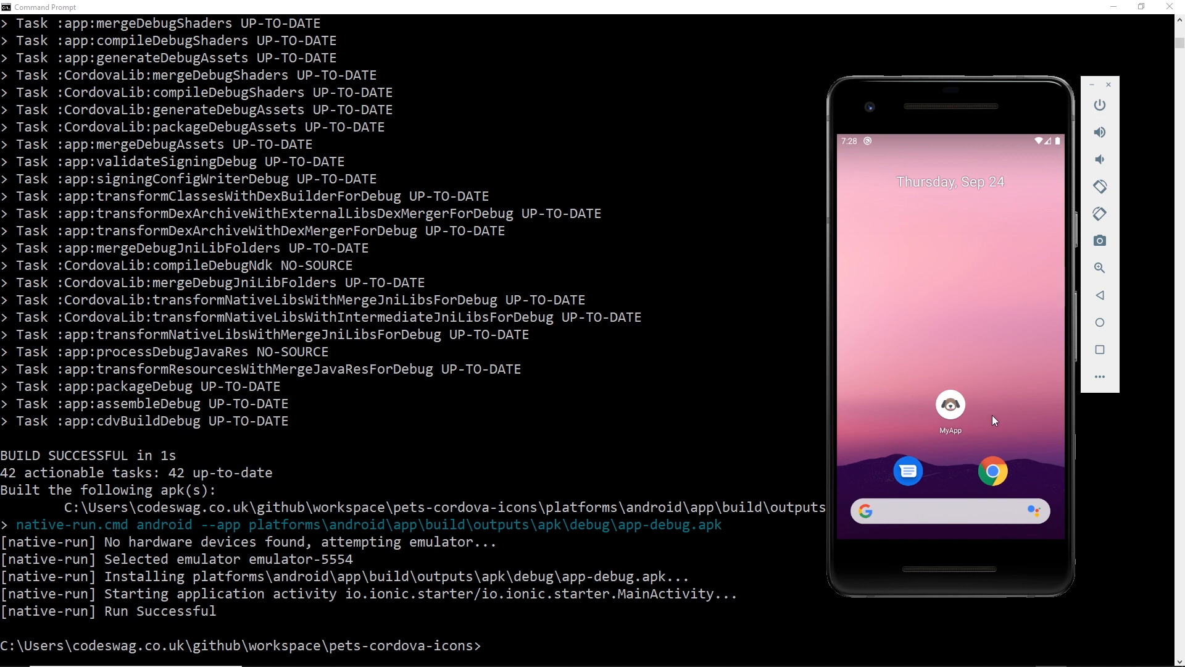
pyautogui.moveTo(978, 409)
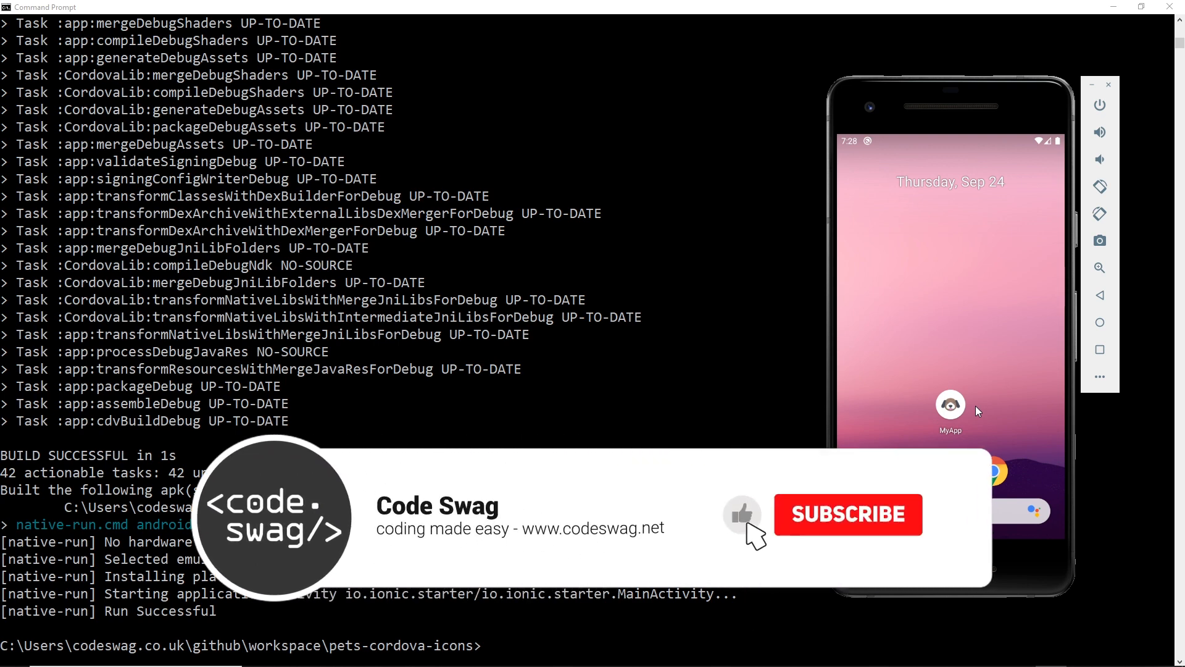
# - Clear the previous build output so the console sits empty at the workspace prompt
pyautogui.click(847, 514)
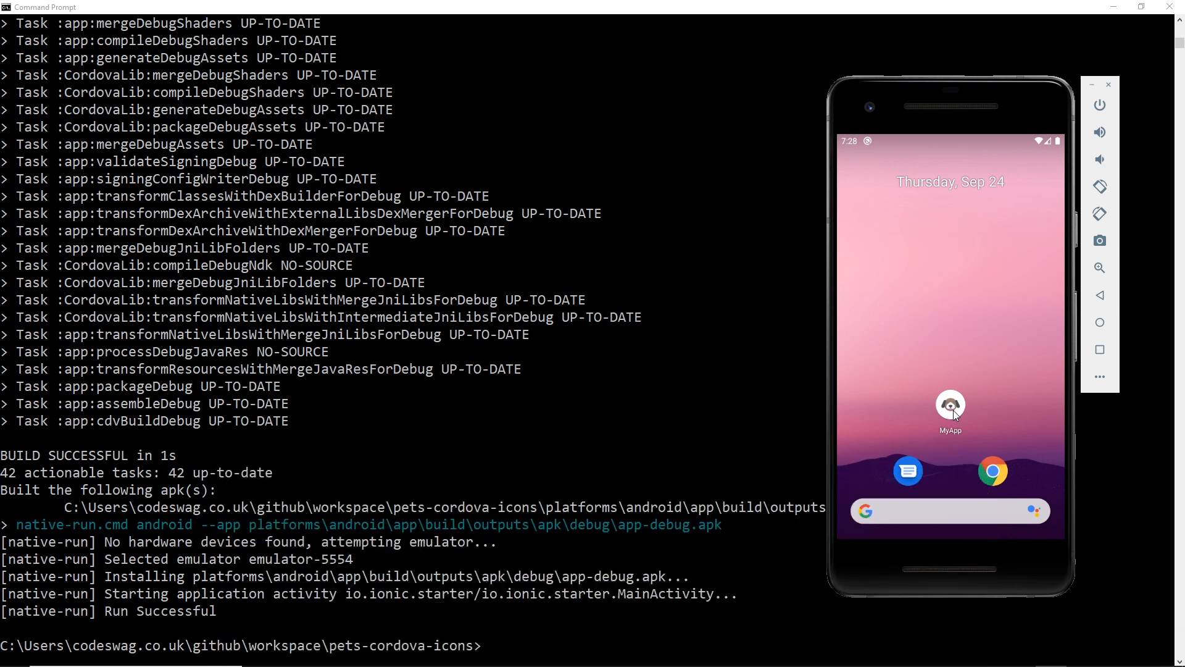
pyautogui.click(951, 406)
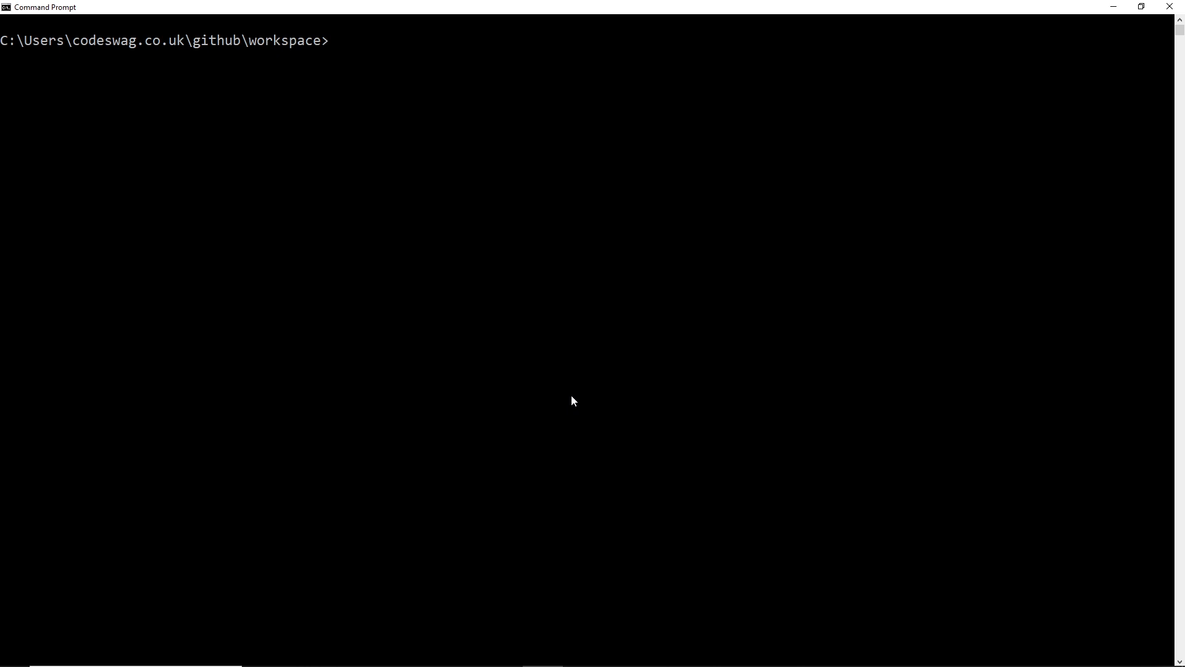
# - Start a new Ionic project with ionic start and name it pets-cordova-icons
pyautogui.write('ionic')
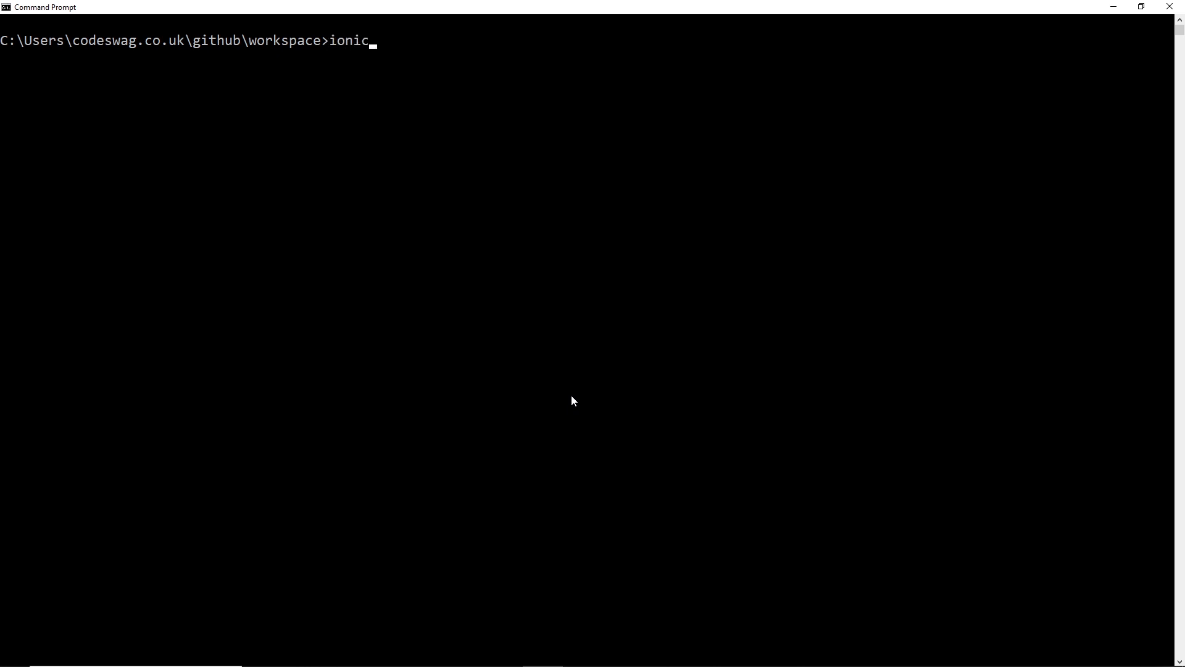
pyautogui.write('start')
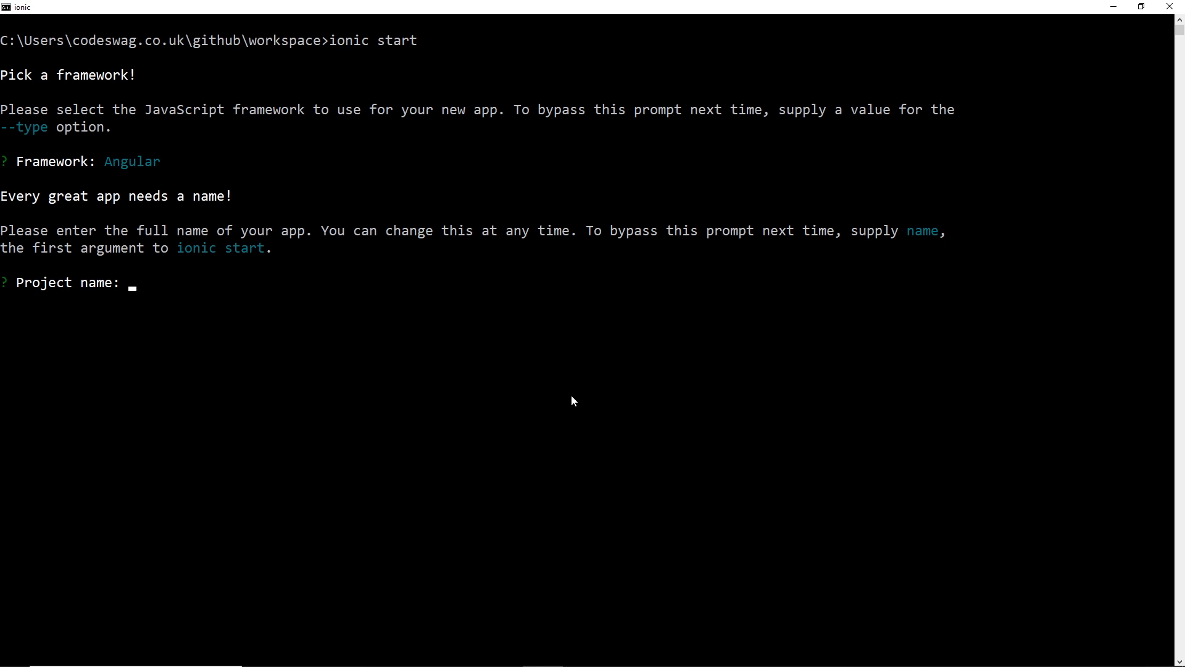
pyautogui.write('pets')
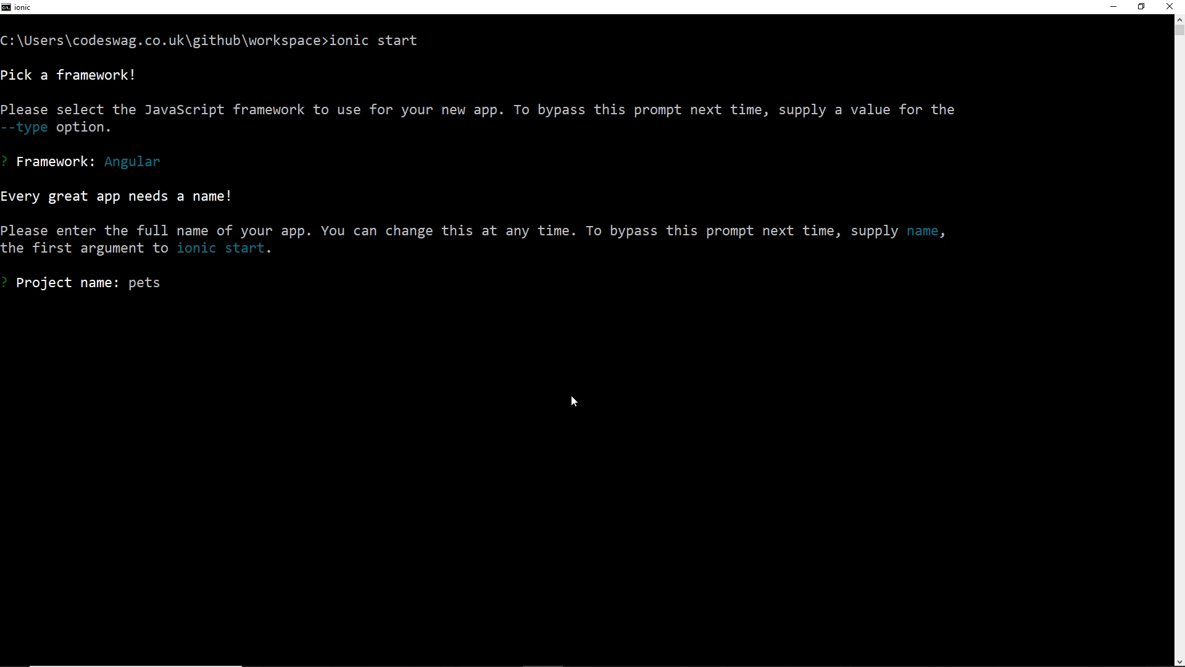
pyautogui.write('-cordo')
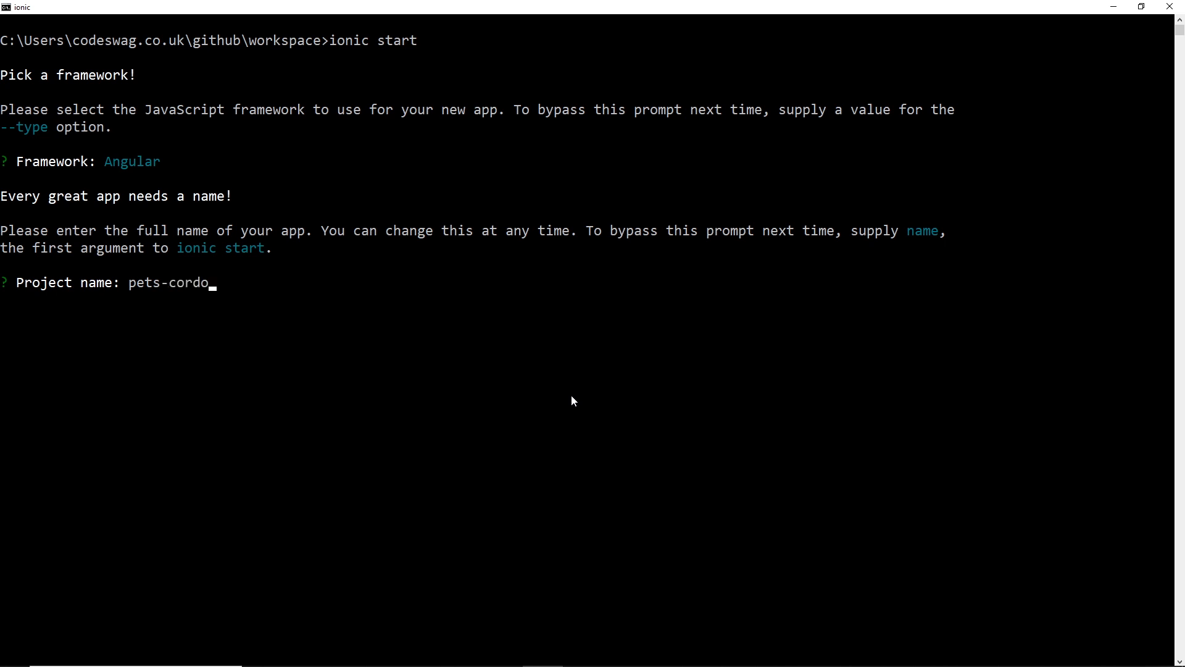
pyautogui.write('va-i')
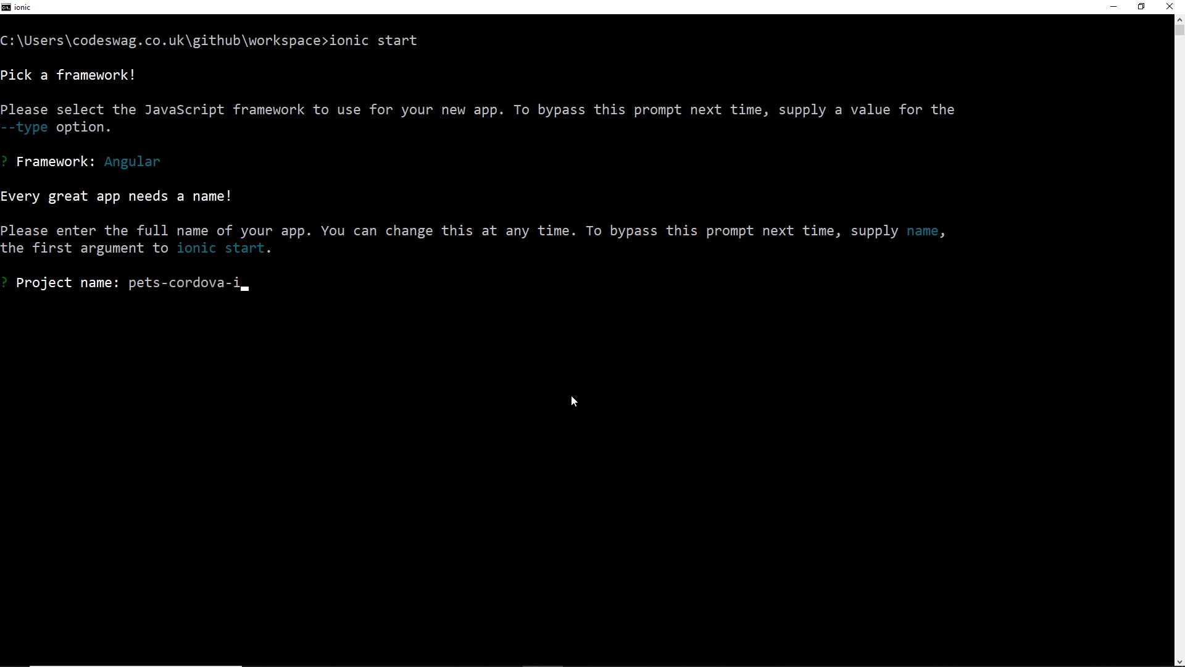
pyautogui.write('cons')
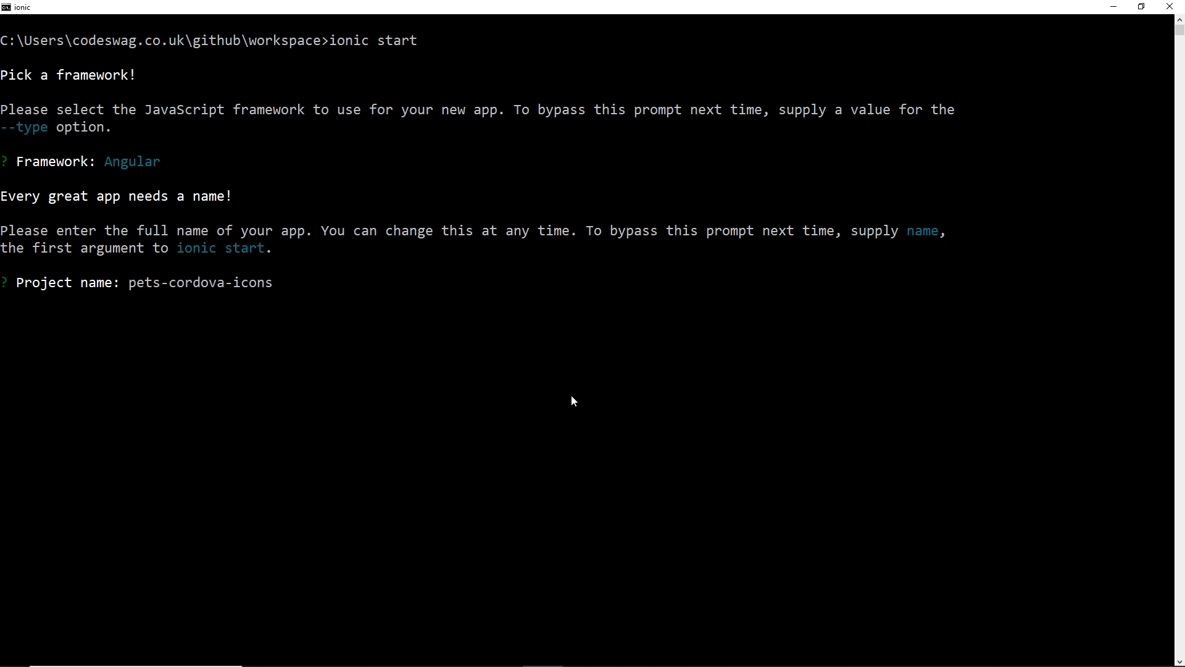
pyautogui.press('enter')
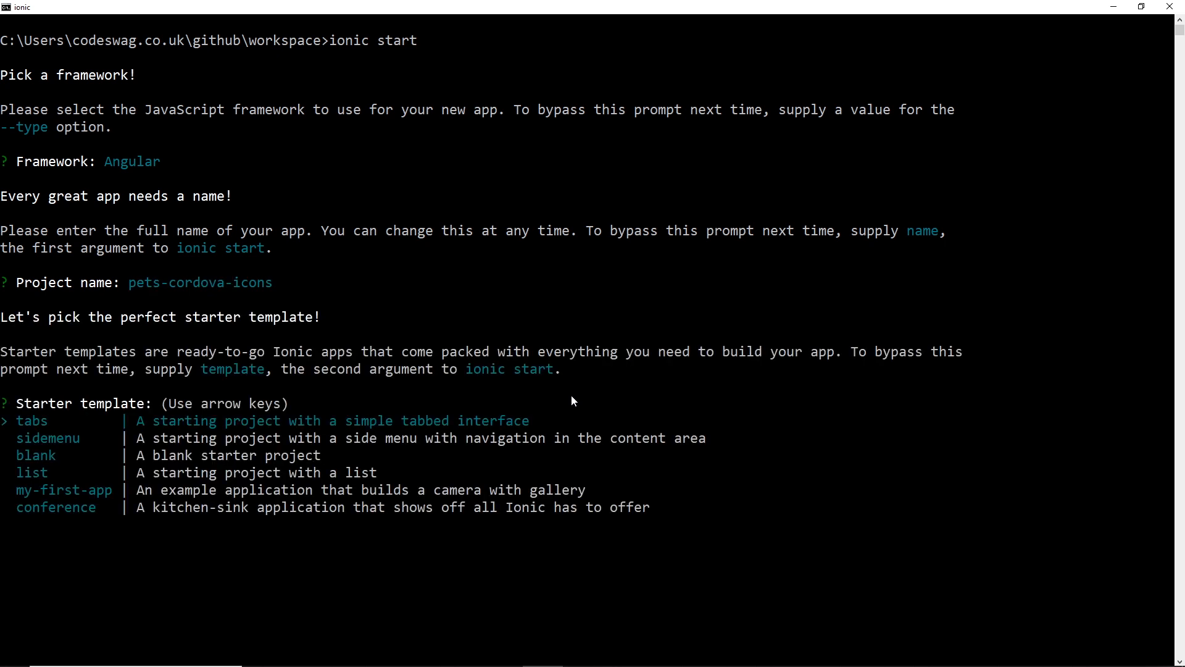
# - Choose the blank starter template and decline Capacitor integration
pyautogui.press('down')
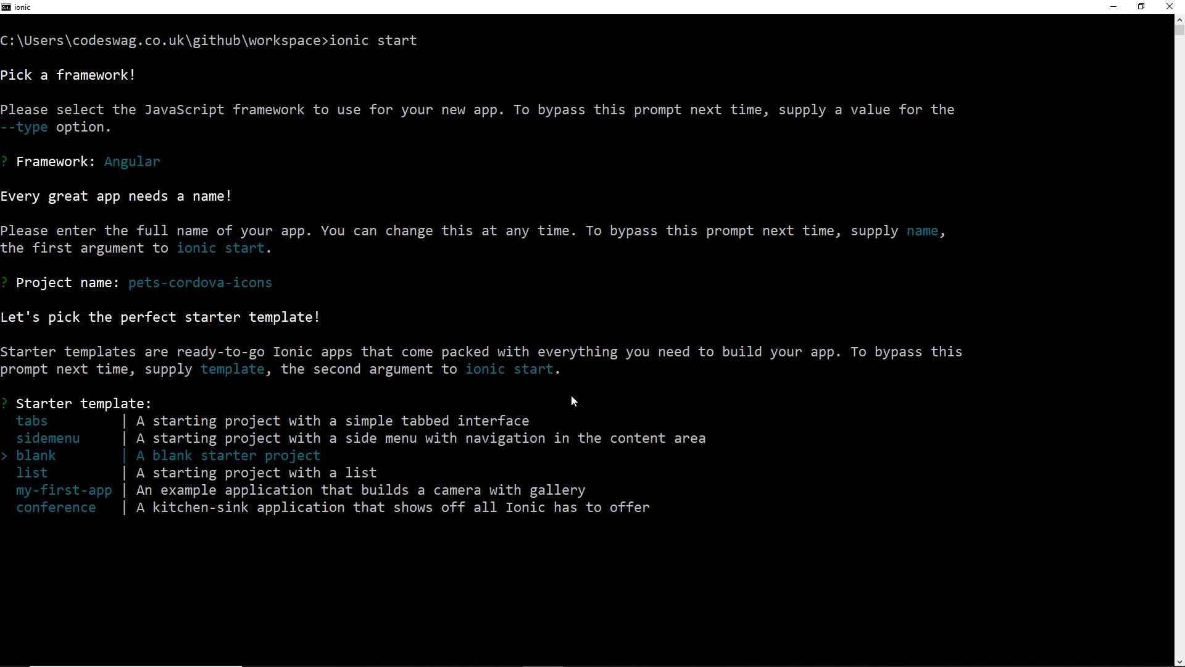
pyautogui.press('enter')
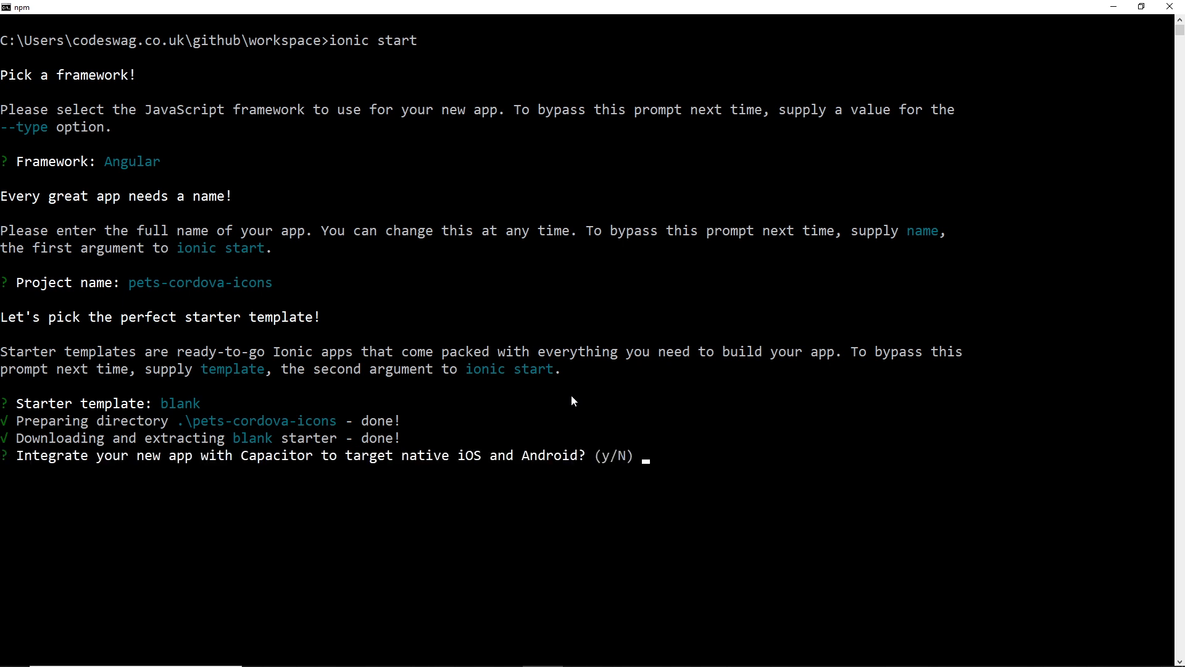
pyautogui.write('n')
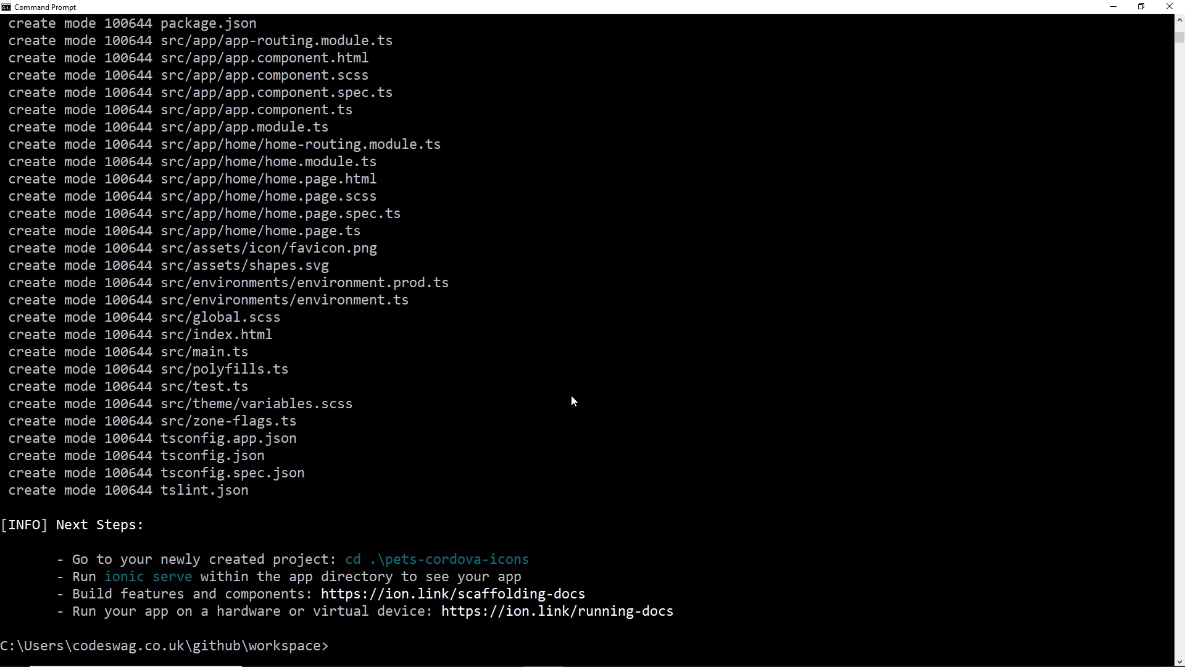
# - Clear the console and attempt ionic cordova add android from the workspace folder, which fails
pyautogui.write('cls')
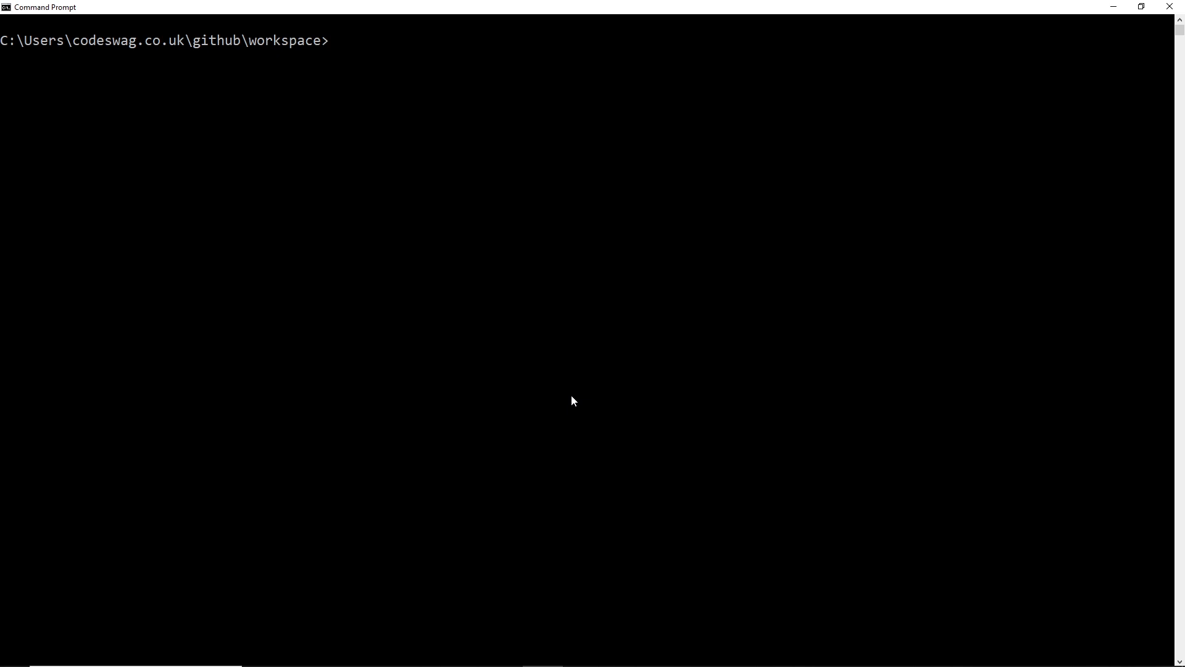
pyautogui.write('i')
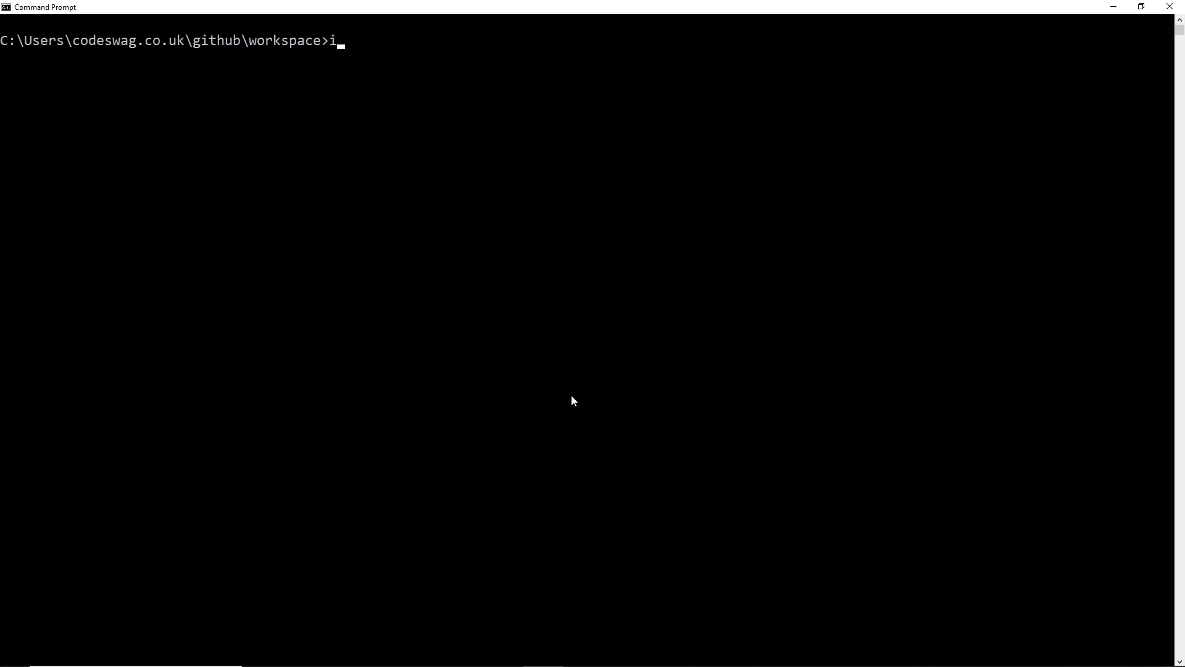
pyautogui.write('onic cordo')
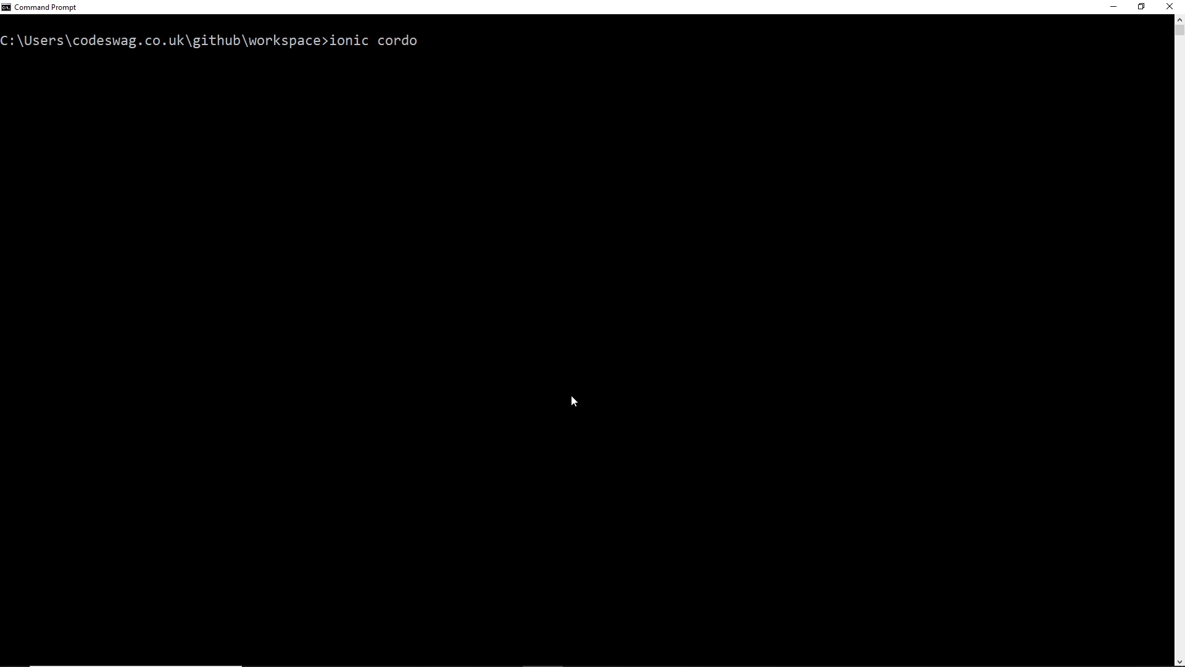
pyautogui.write('va')
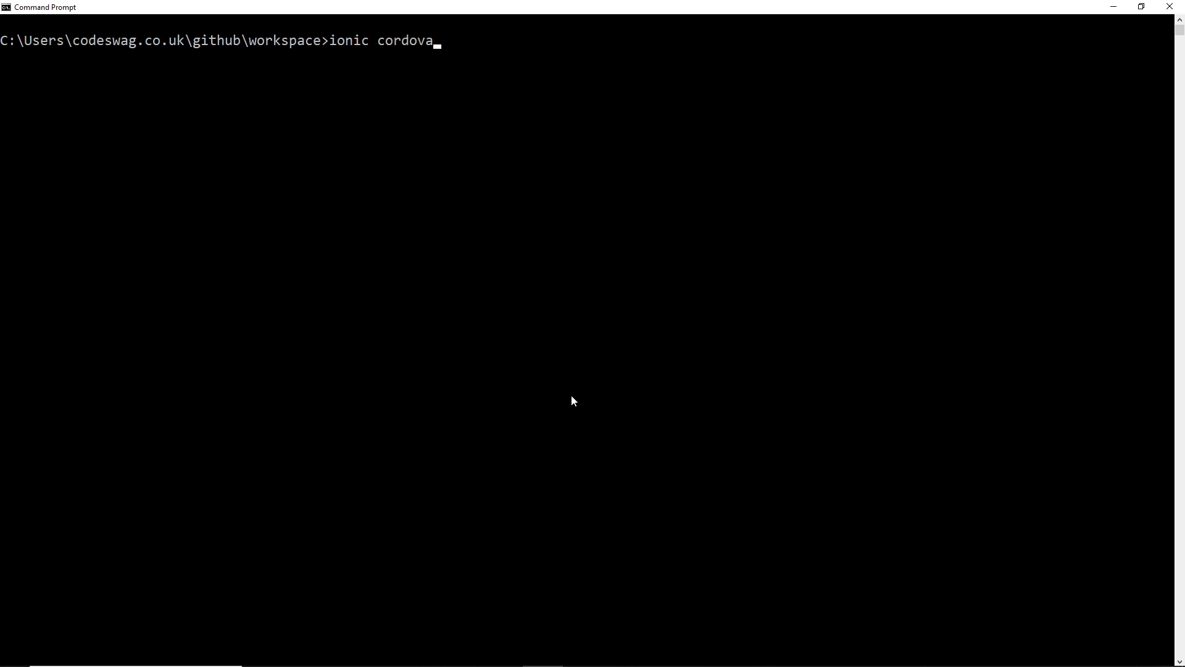
pyautogui.write('add a')
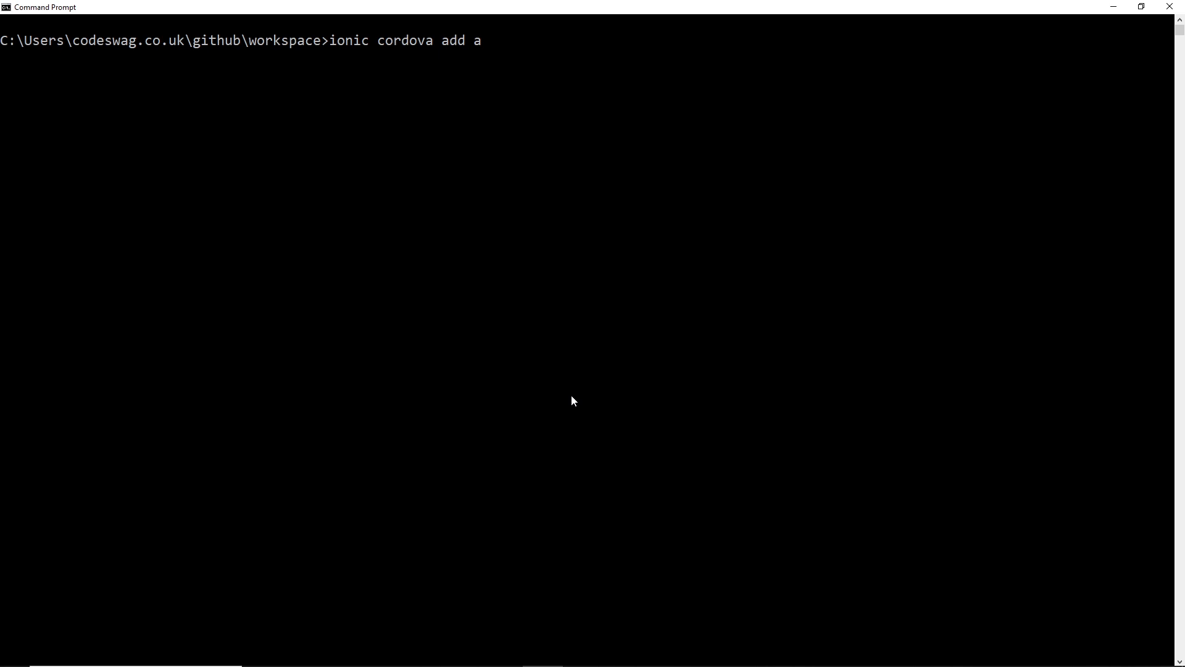
pyautogui.write('ndroid')
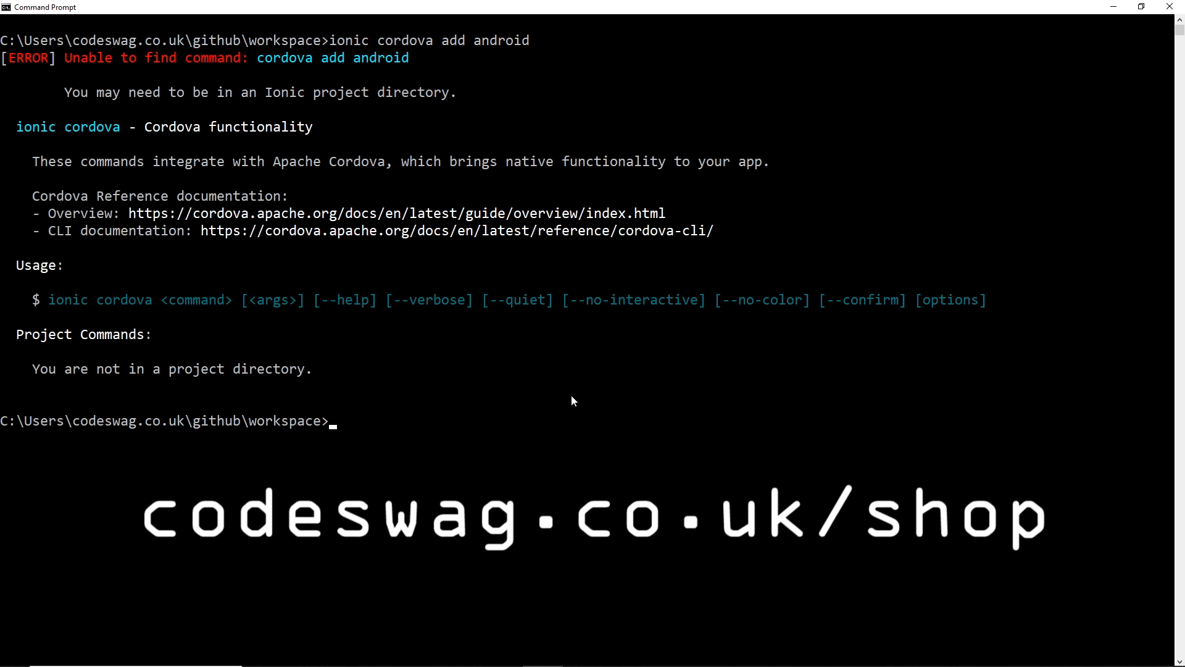
# - Retry with ionic cordova platform add android, which also fails, and begin changing directory
pyautogui.write('ionic cordova add android')
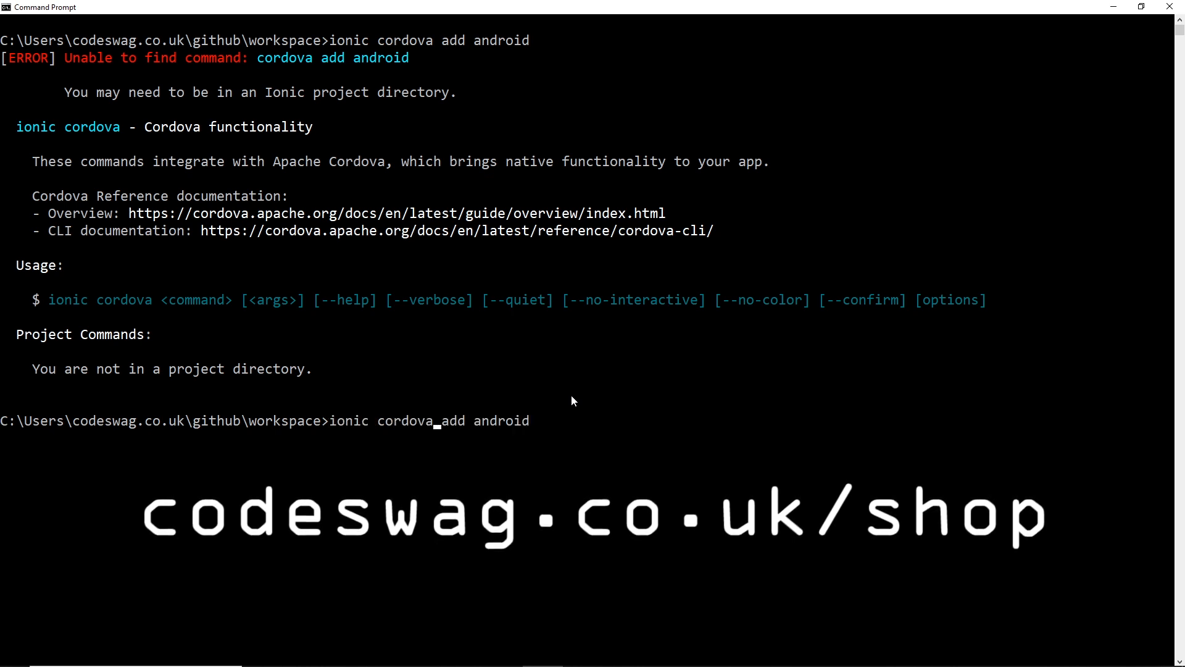
pyautogui.write('platform')
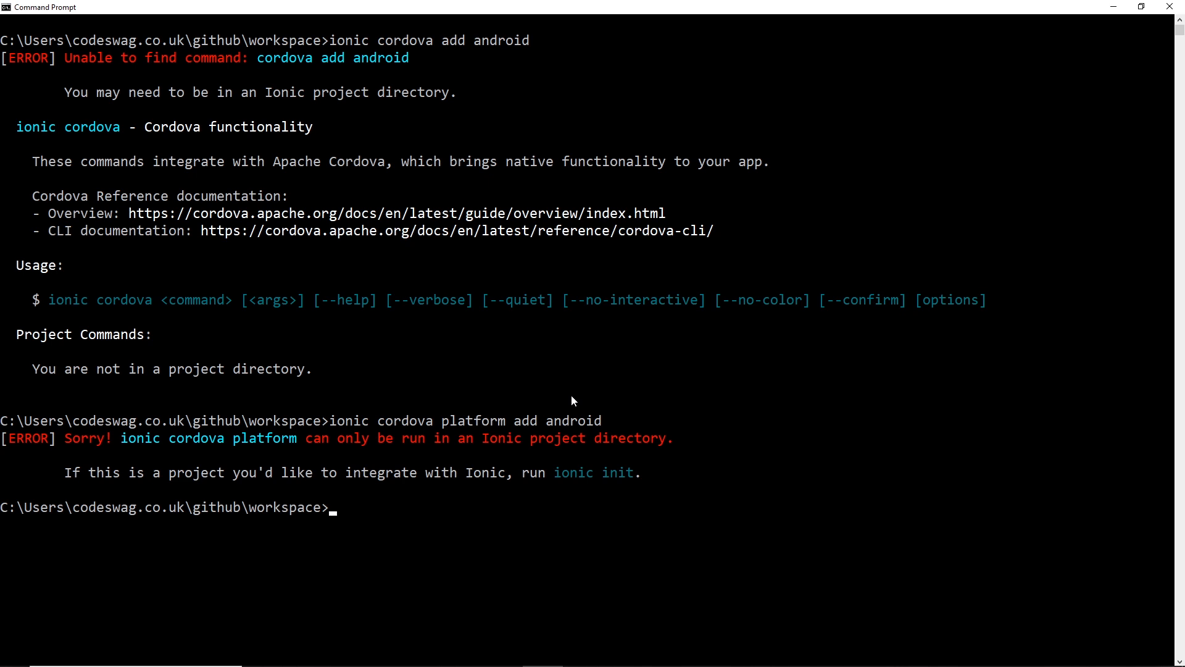
pyautogui.write('cd')
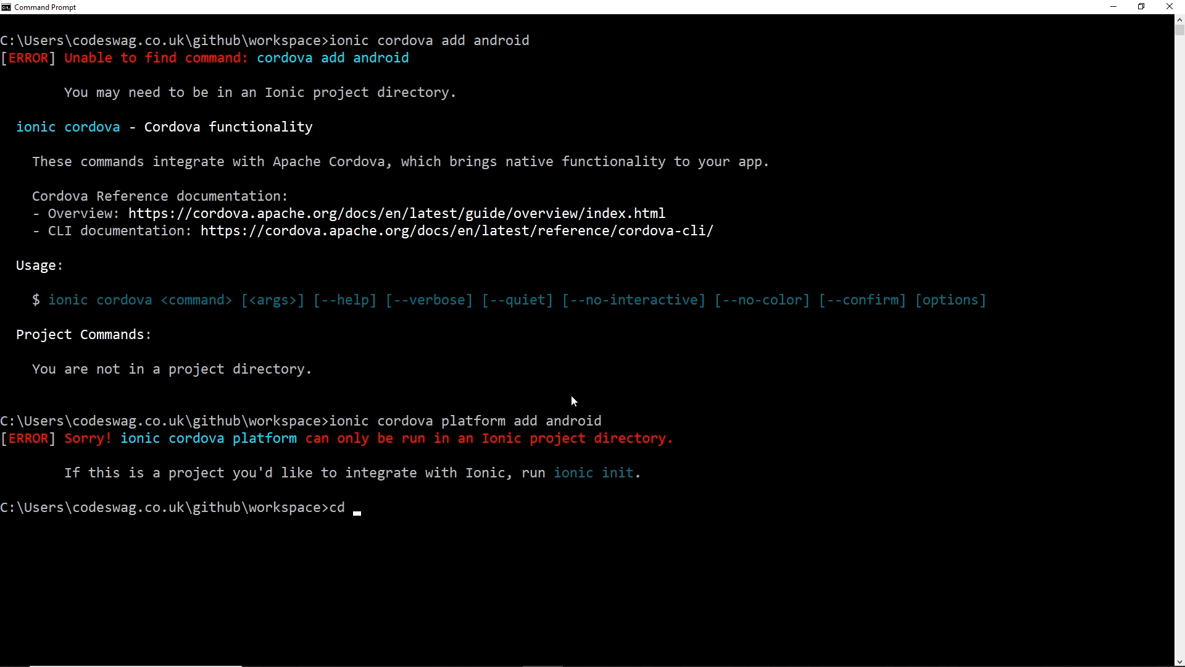
# - Move into the pets-cordova-icons folder, clear the console and run ionic cordova add android
pyautogui.write('pets-cordova-icons')
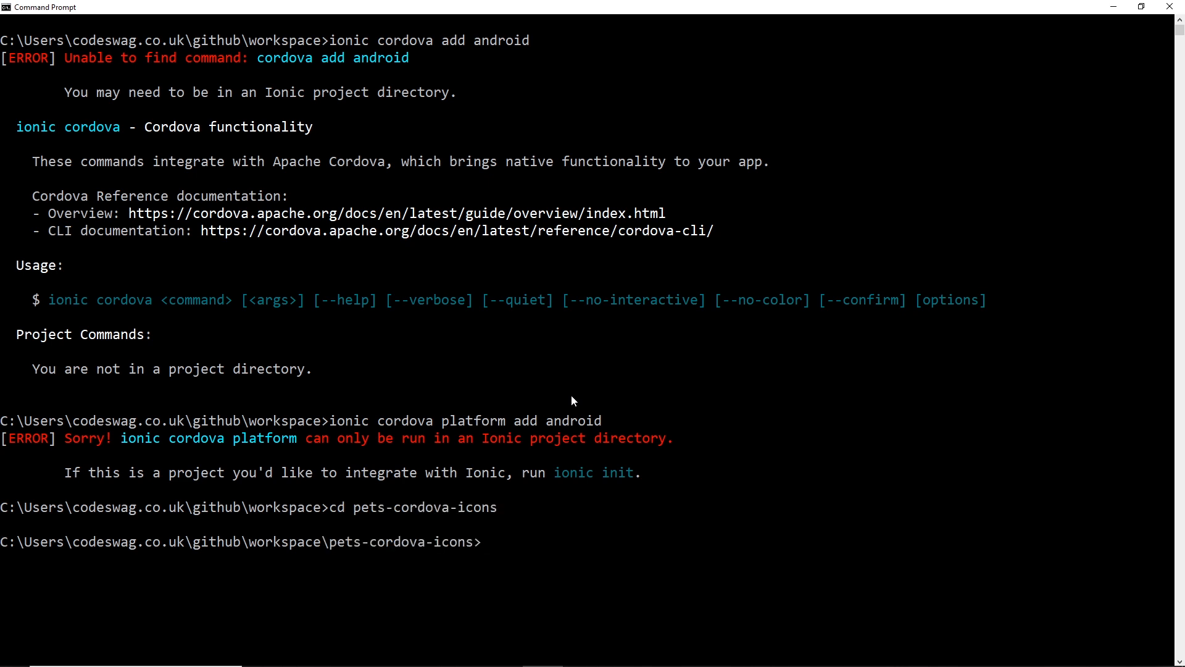
pyautogui.write('cls')
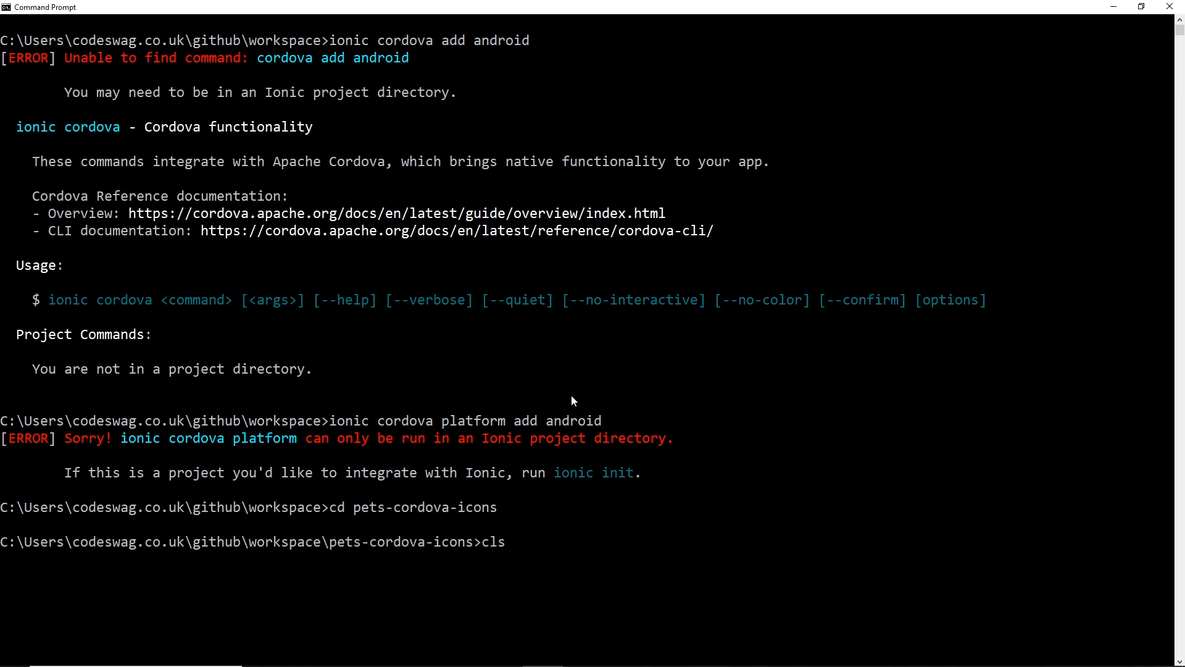
pyautogui.press('Enter')
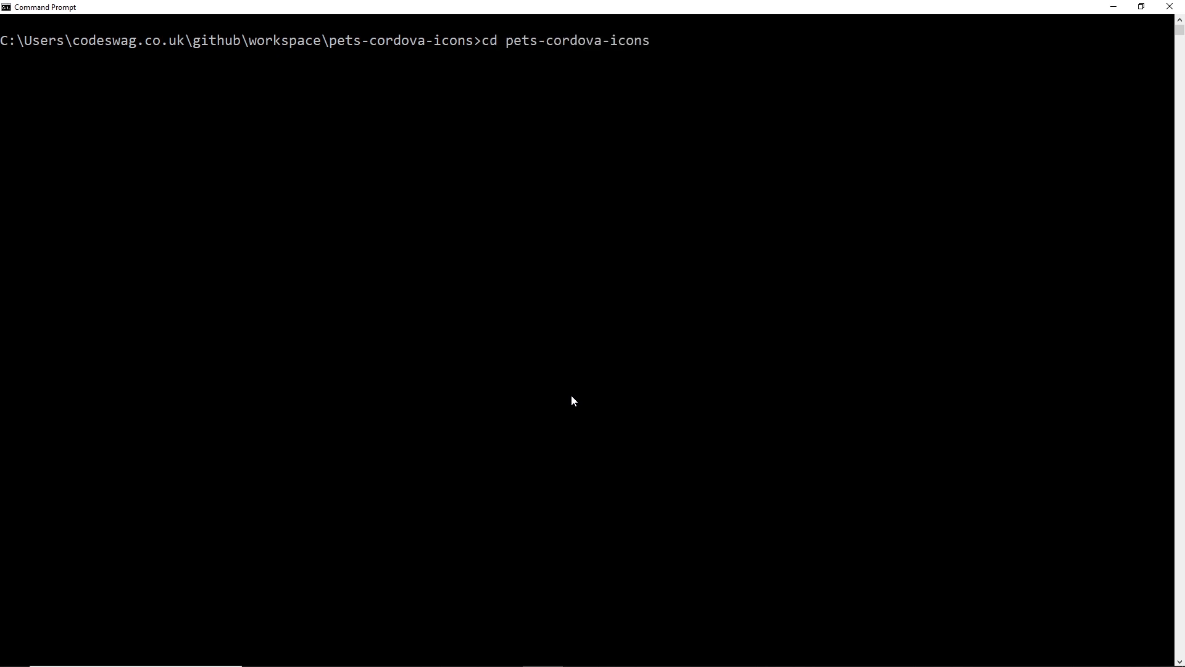
pyautogui.write('ionic cordova add android')
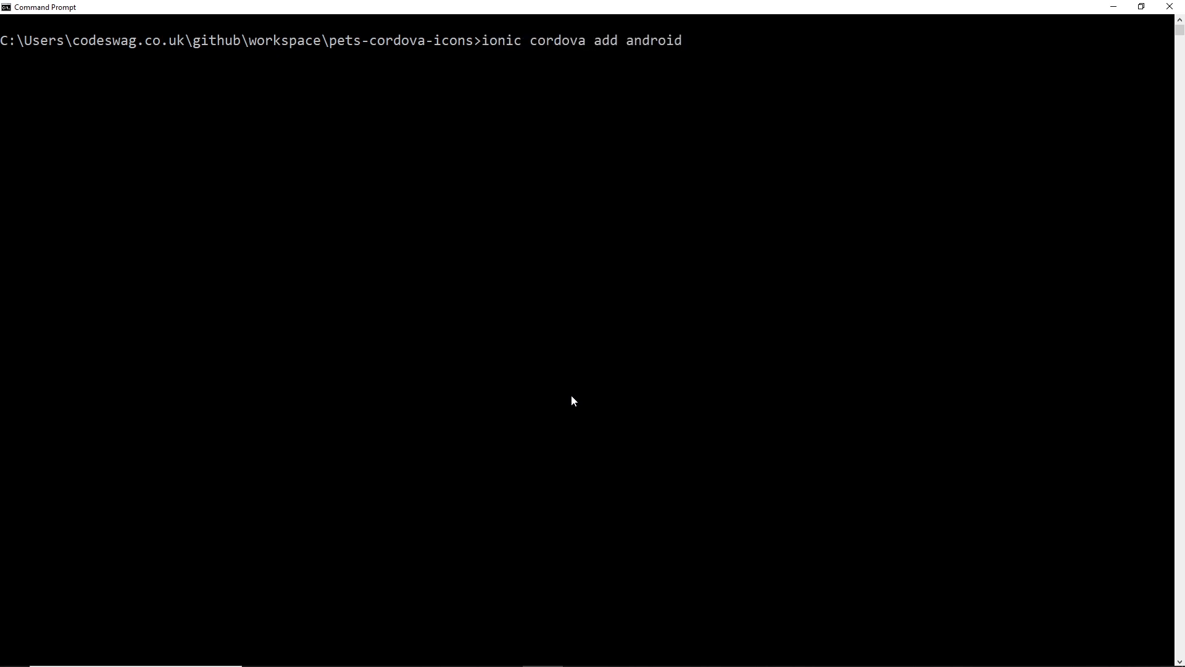
pyautogui.press('Enter')
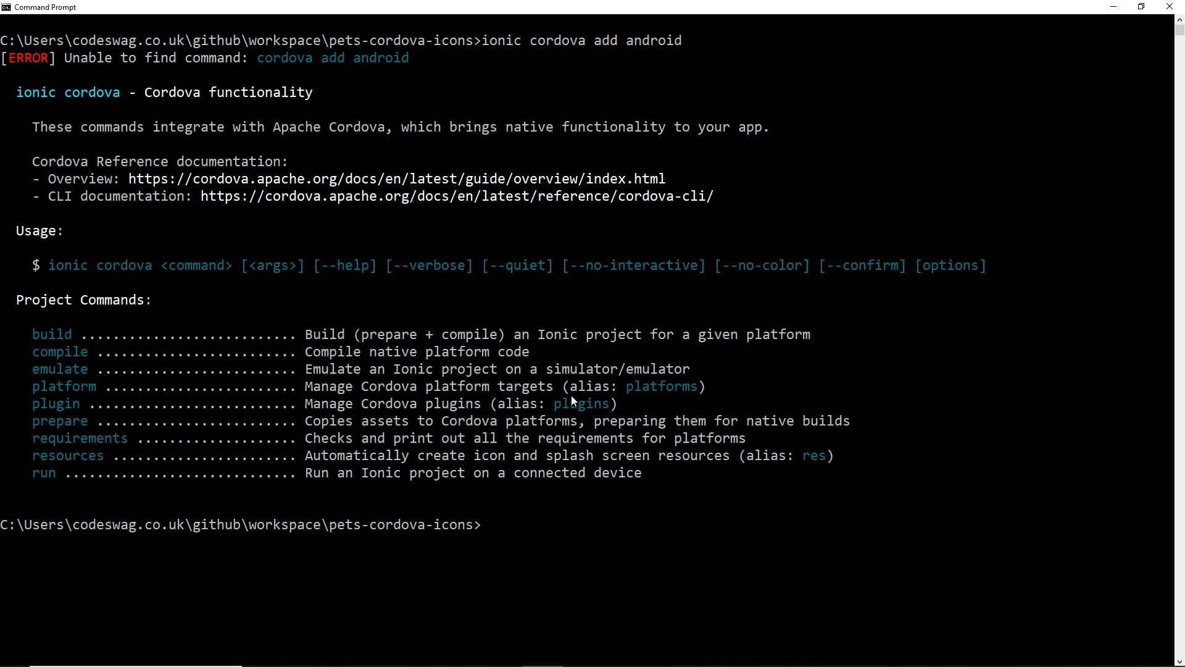
# - Run ionic cordova platform add android, confirming Cordova integration to create the Android project
pyautogui.write('ionic cordova add android')
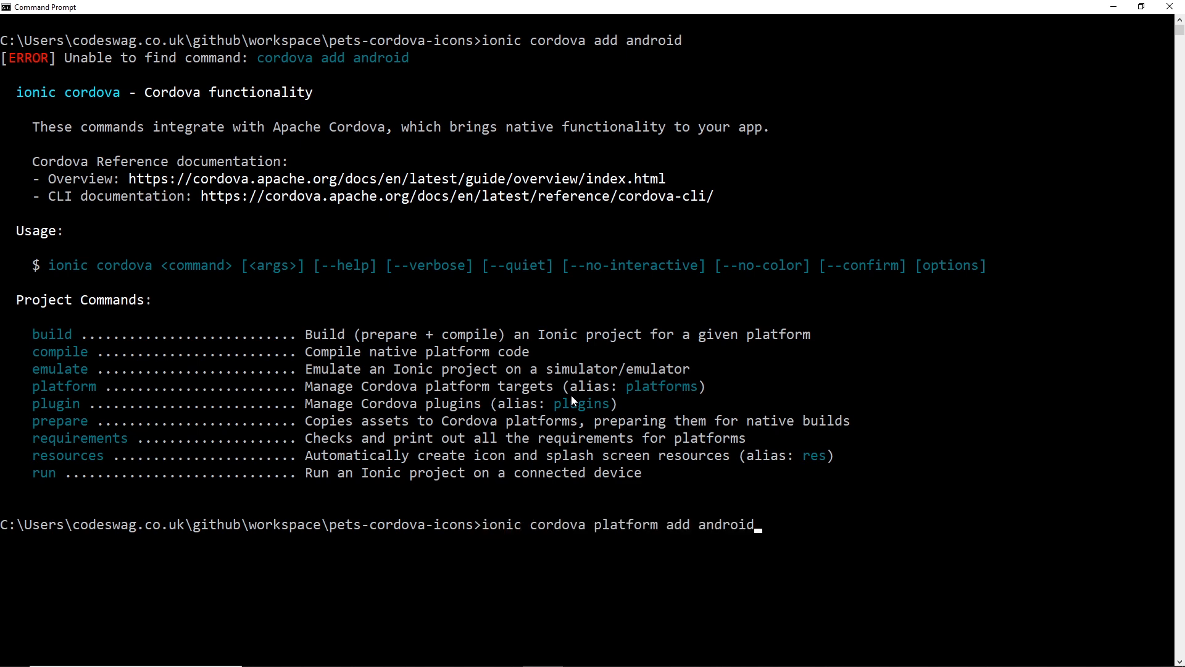
pyautogui.press('enter')
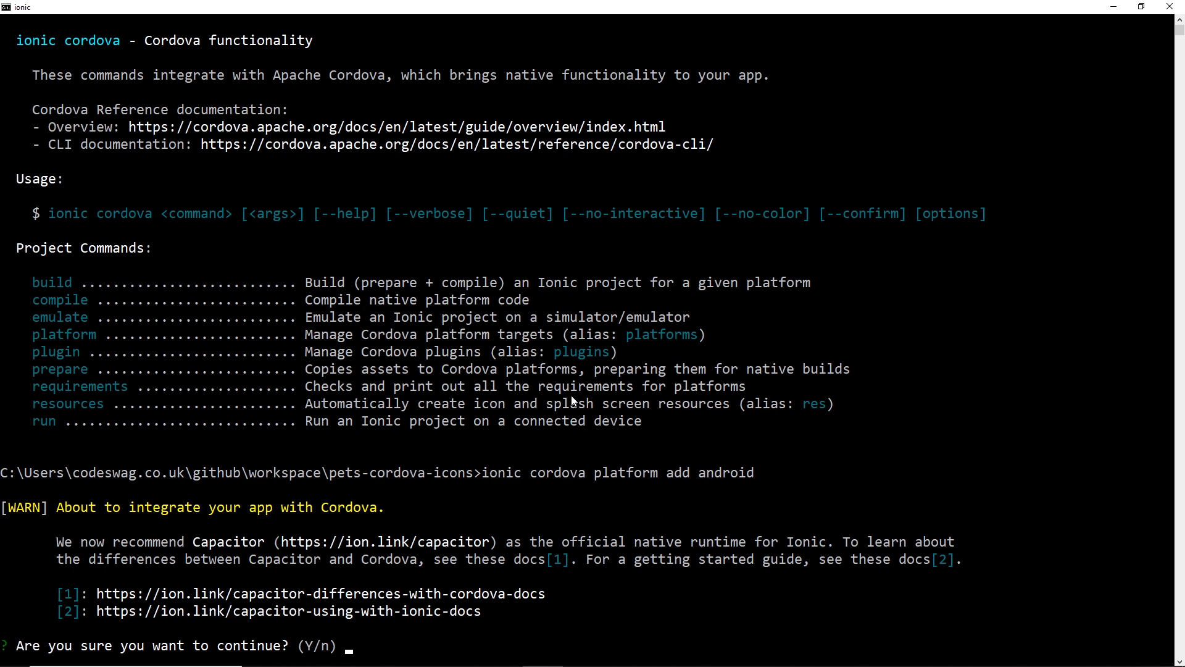
pyautogui.write('y')
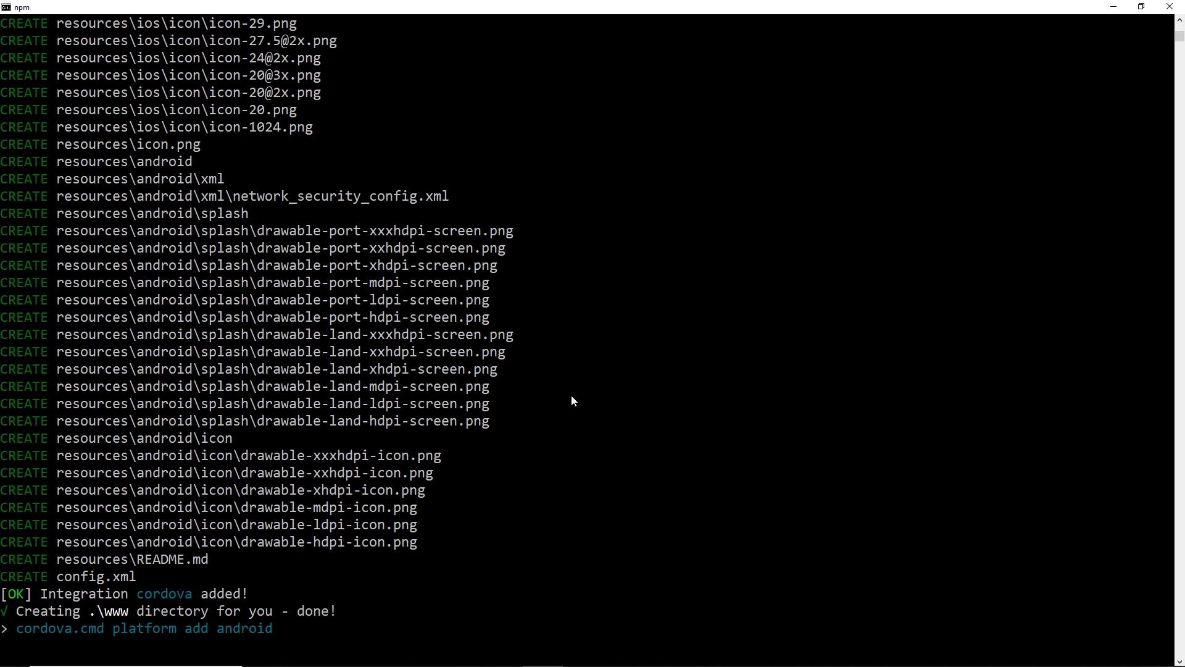
pyautogui.scroll(-3)
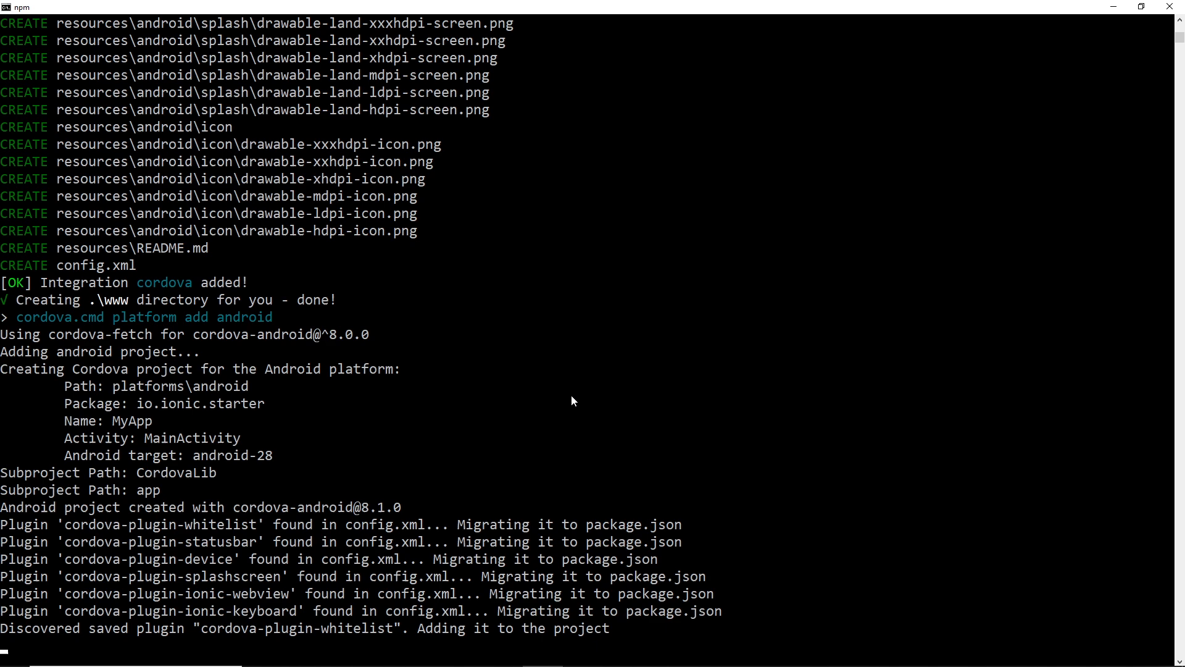
pyautogui.scroll(-3)
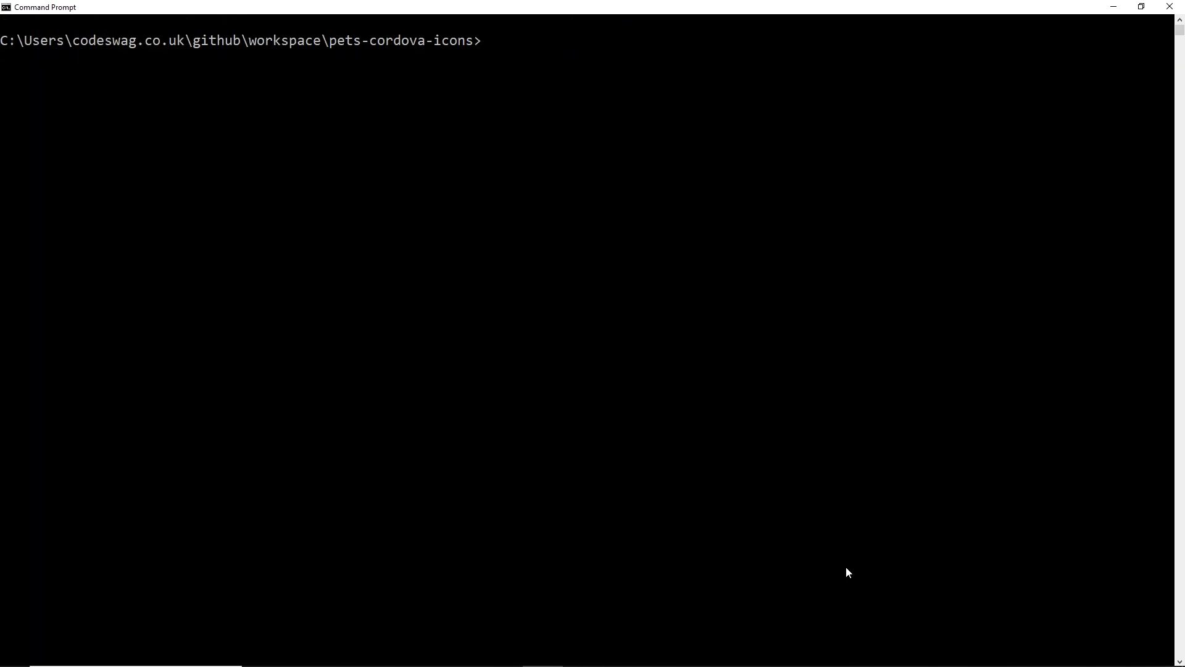
# - Build the Android debug APK with ionic cordova build android until BUILD SUCCESSFUL
pyautogui.write('ionic')
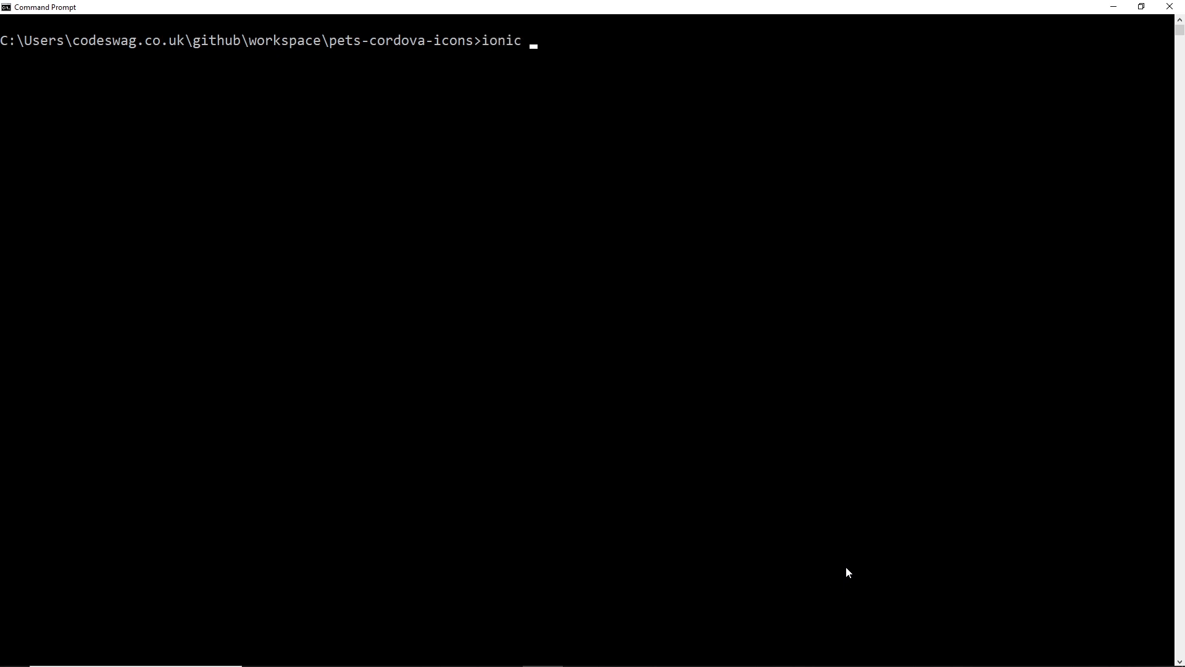
pyautogui.write('cord')
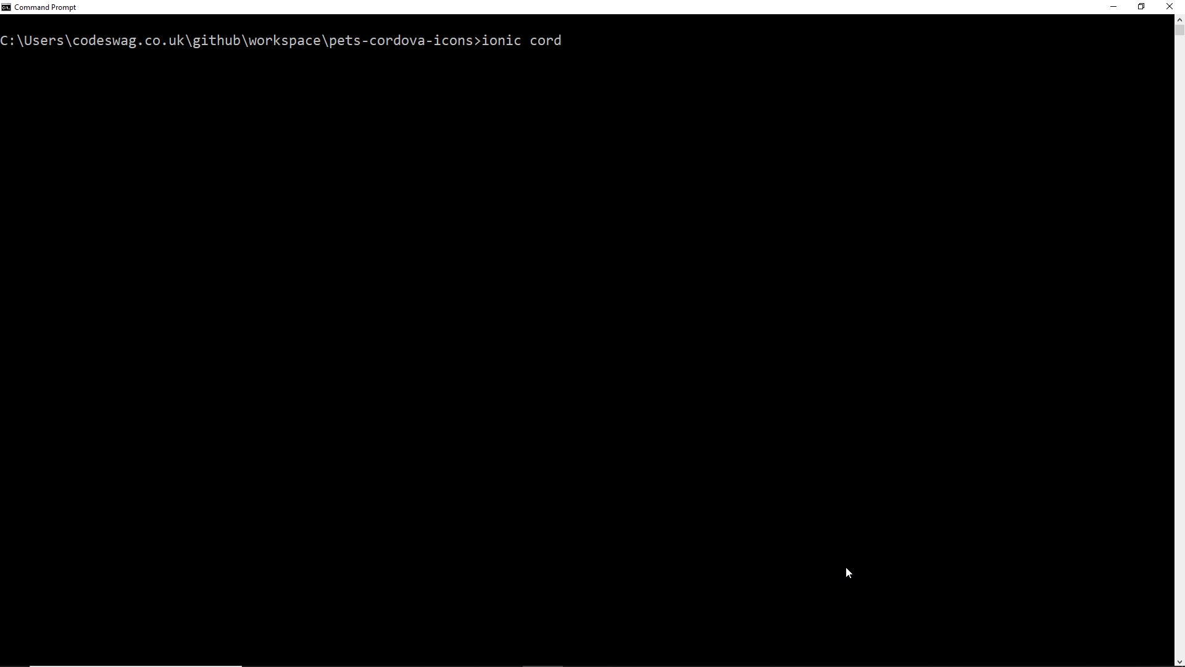
pyautogui.write('ova b')
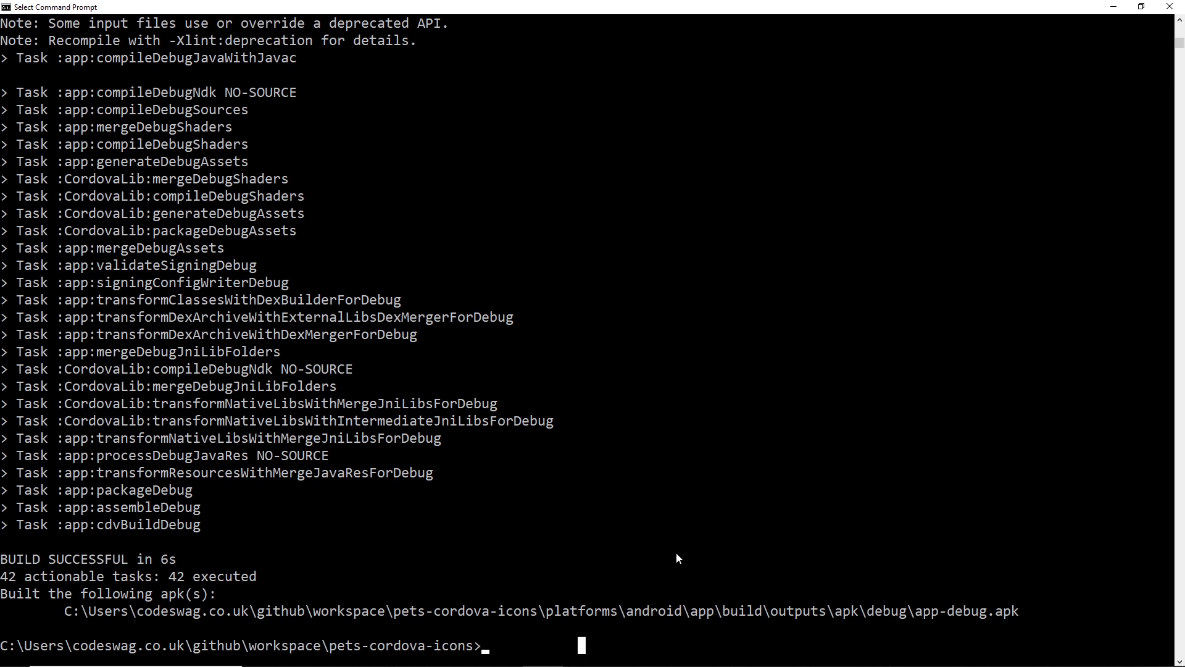
pyautogui.moveTo(820, 468)
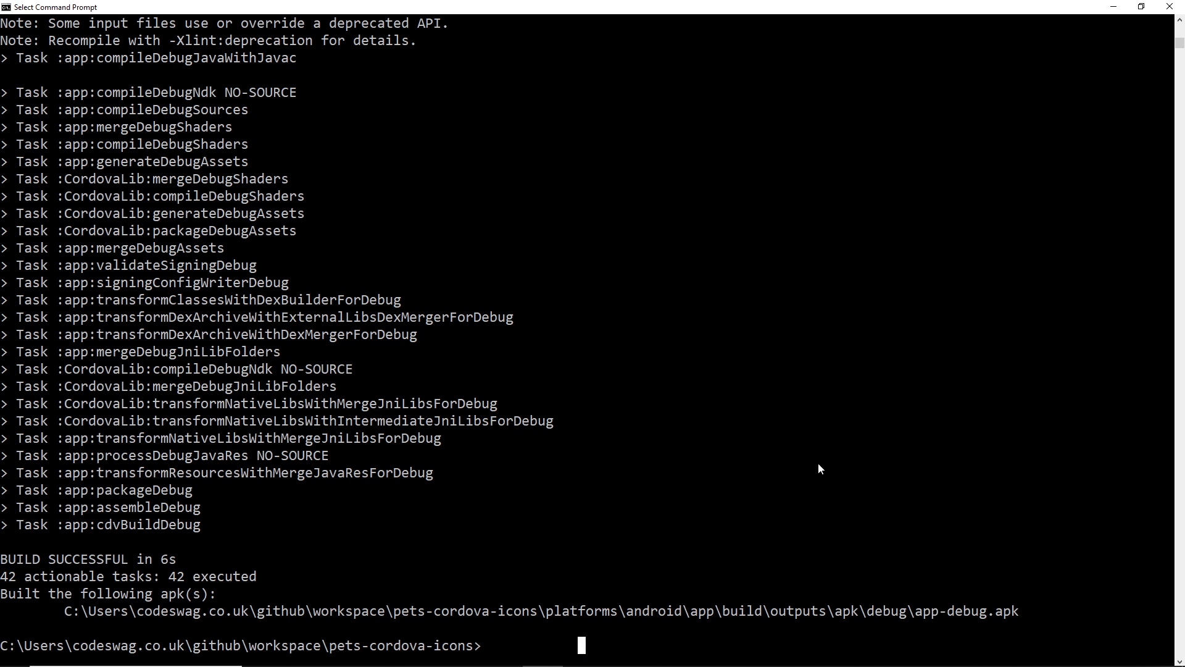
pyautogui.write('ionic cordova run a')
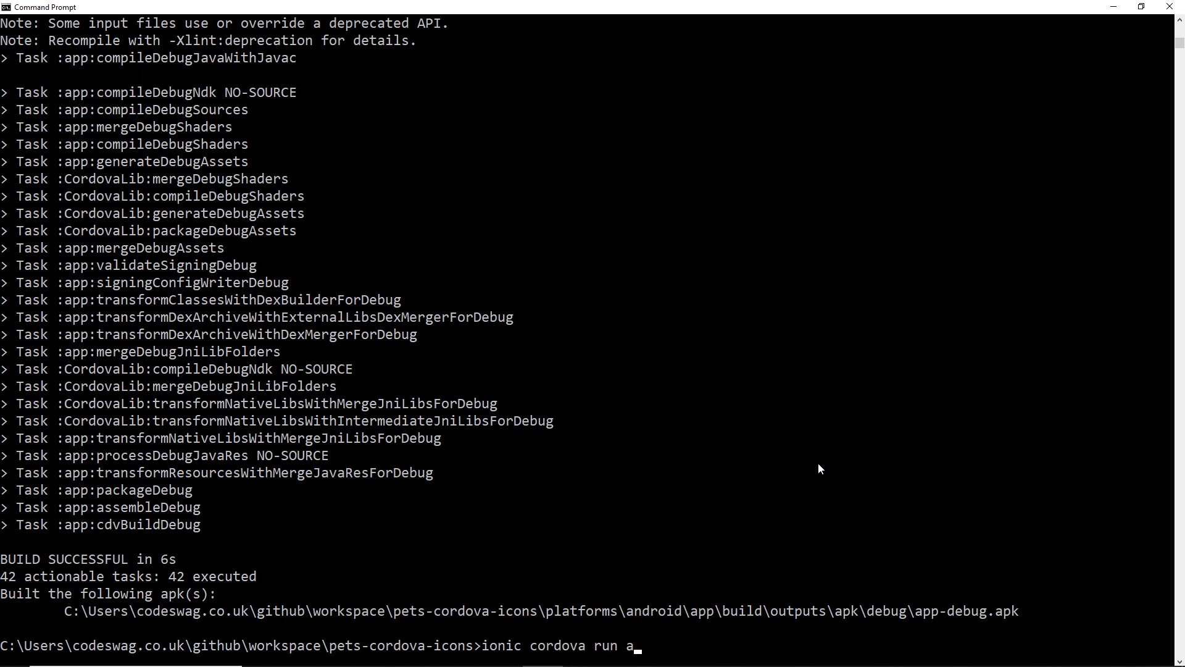
# - Run ionic cordova run android to boot the emulator and install the debug APK
pyautogui.write('ndroid')
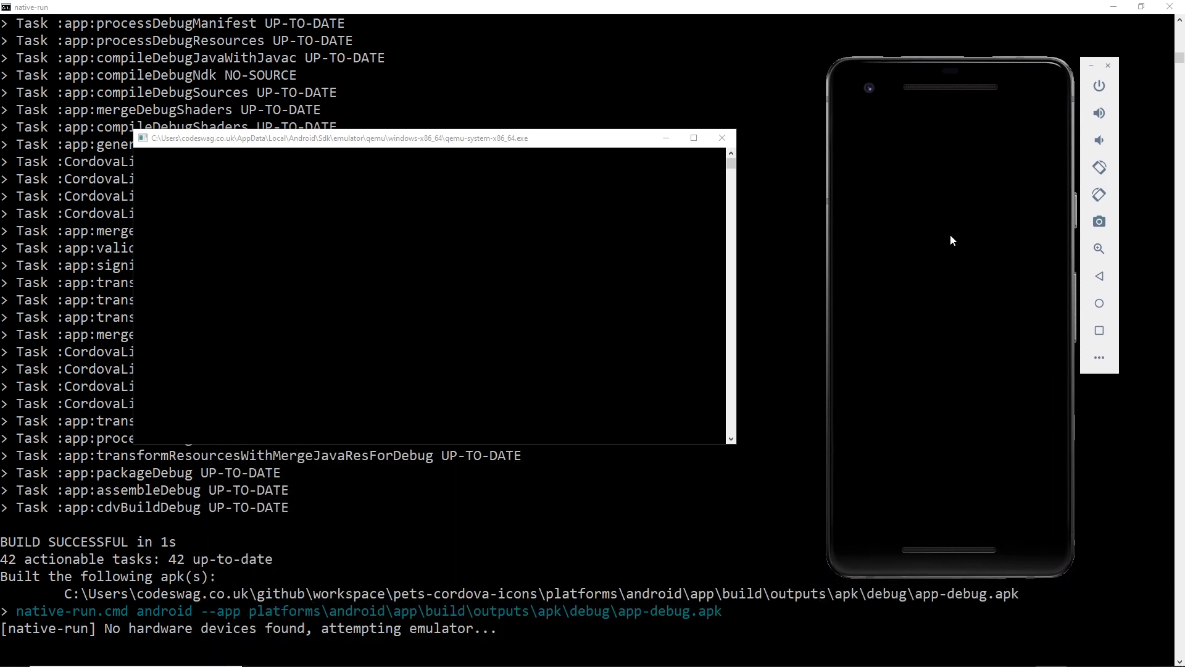
pyautogui.moveTo(794, 233)
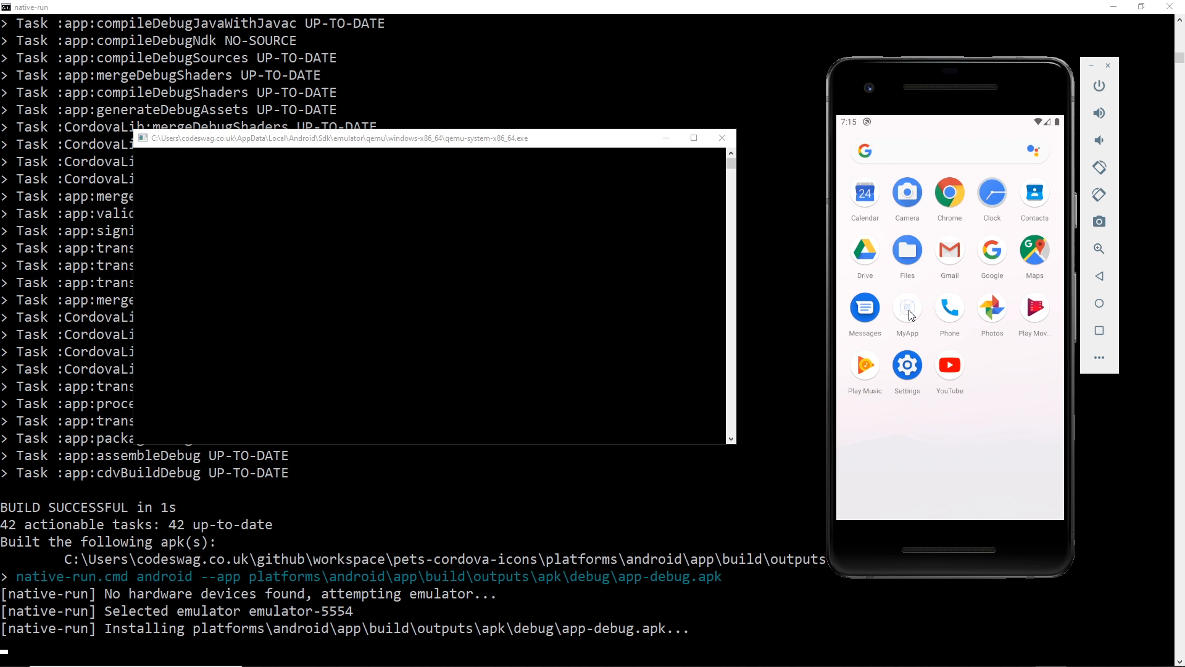
pyautogui.moveTo(914, 334)
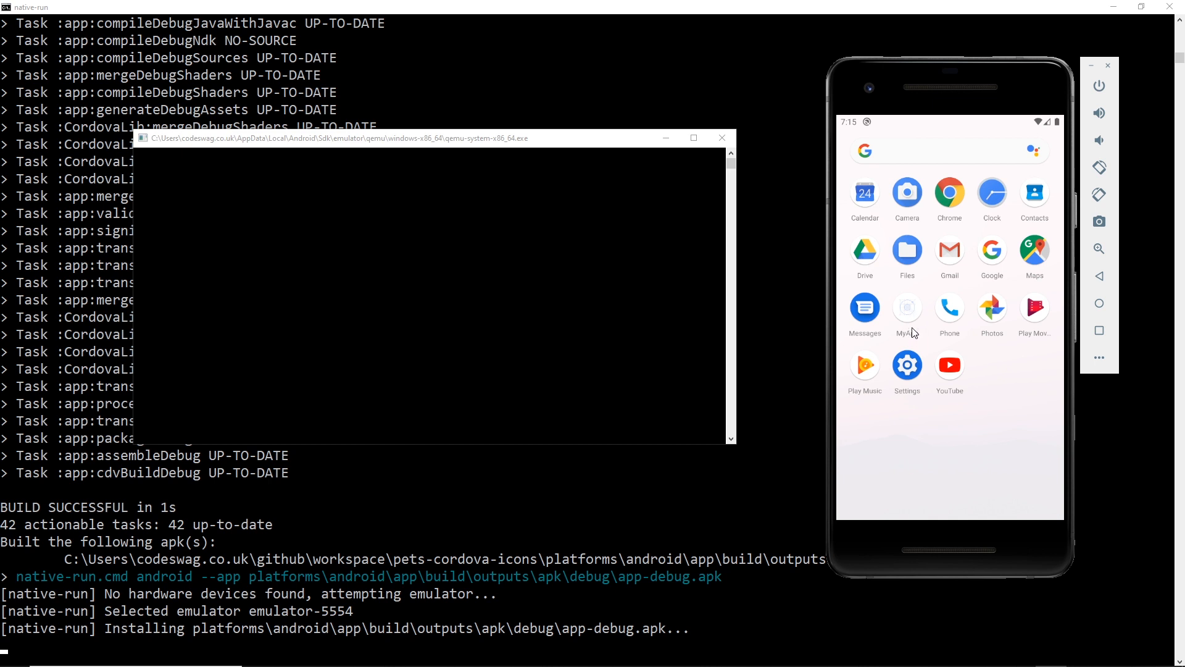
pyautogui.moveTo(915, 325)
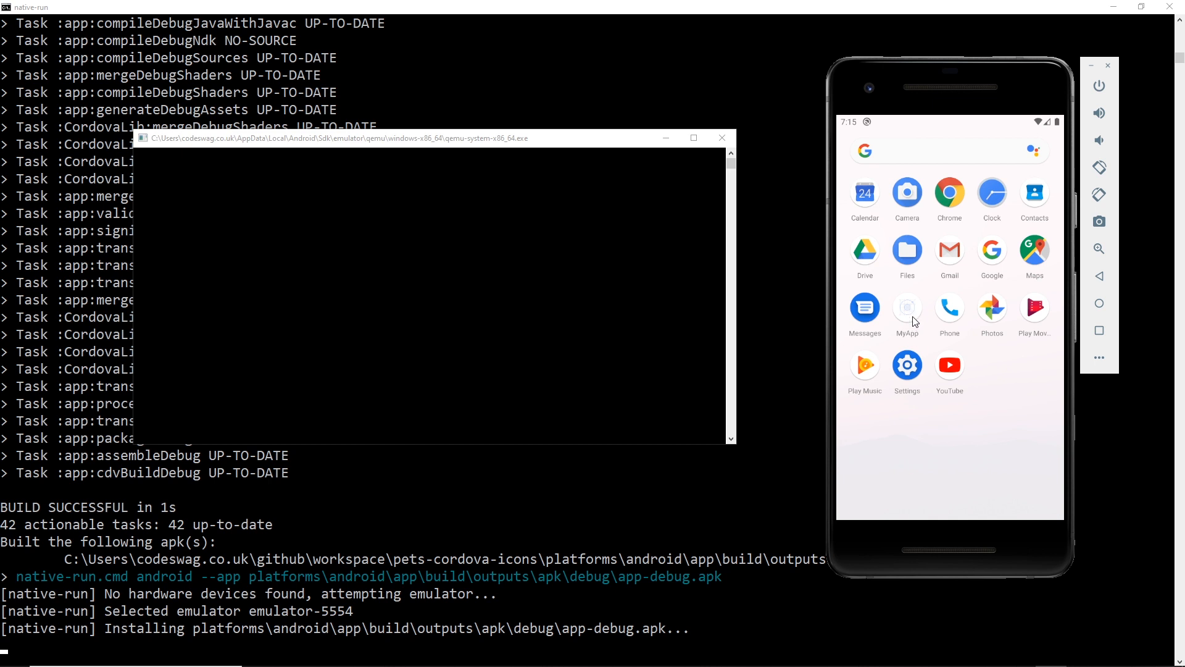
pyautogui.moveTo(909, 316)
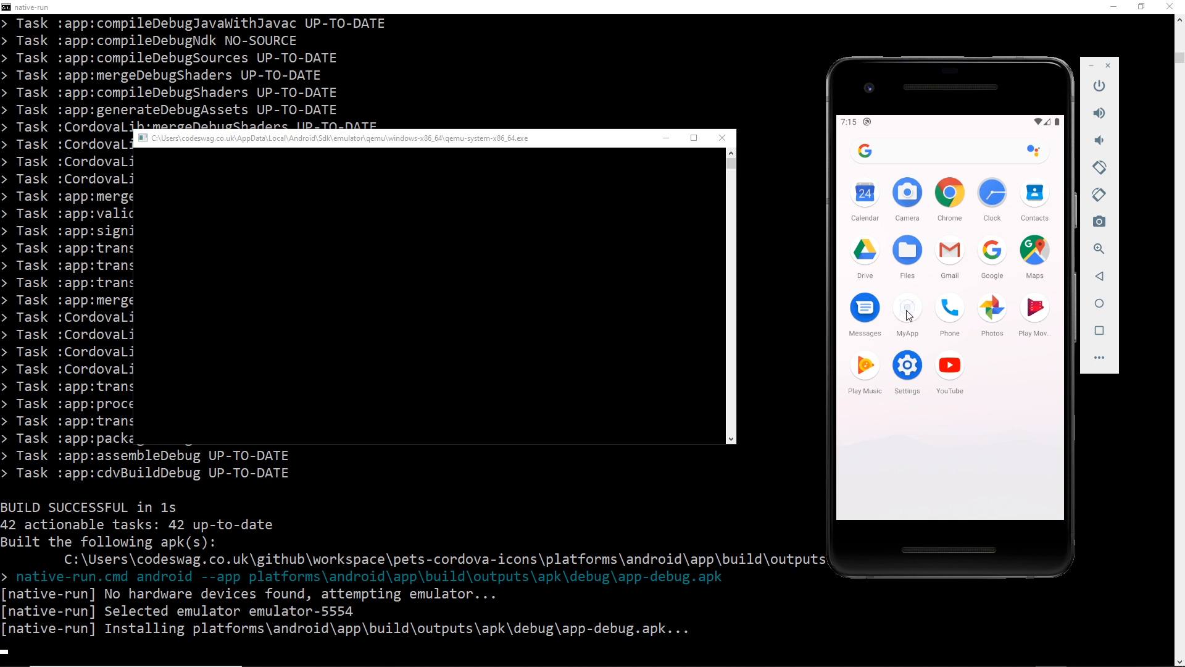
pyautogui.moveTo(905, 331)
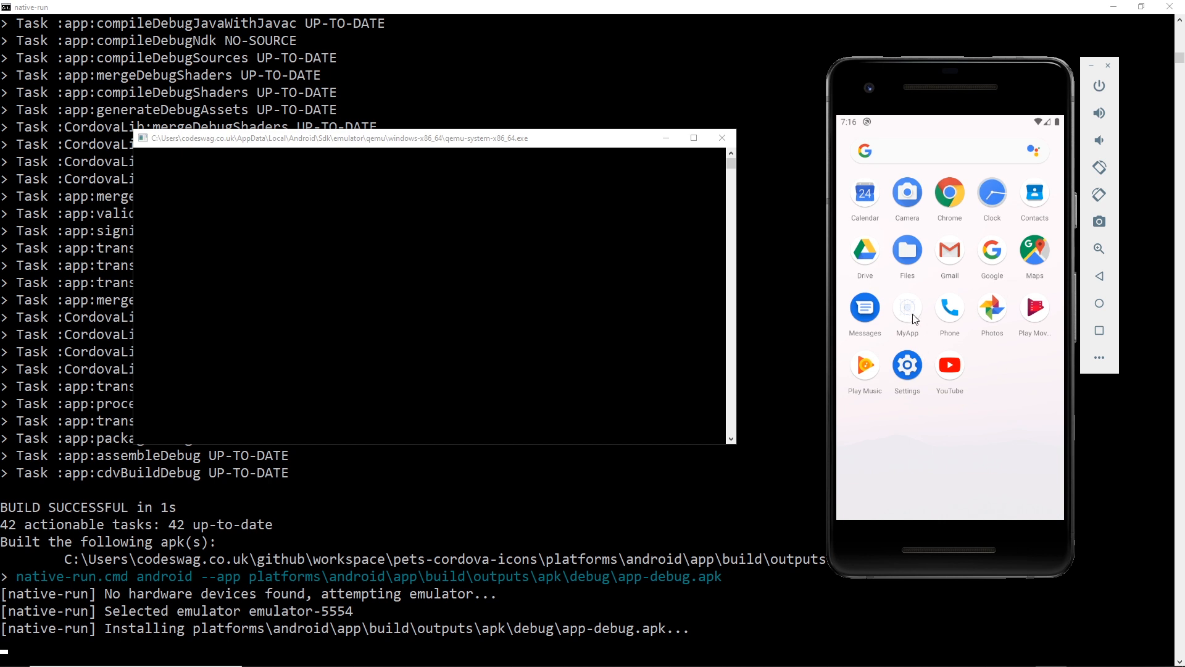
# - Launch MyApp on the emulated phone to show the blank Ionic starter page
pyautogui.click(906, 307)
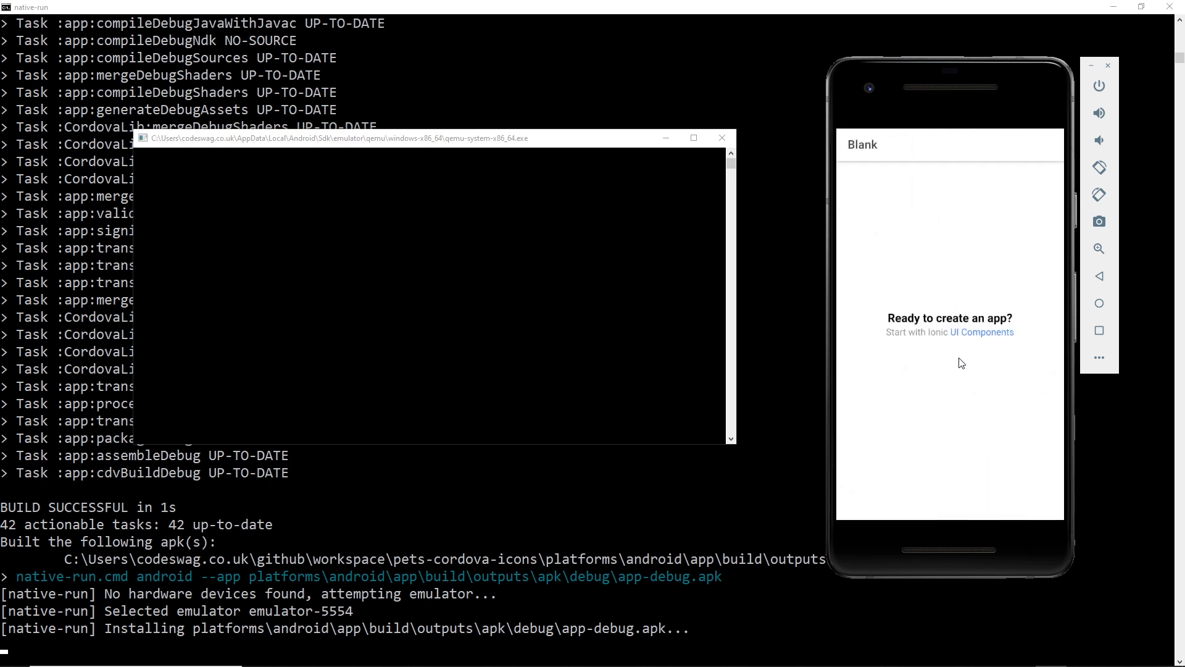
pyautogui.moveTo(928, 370)
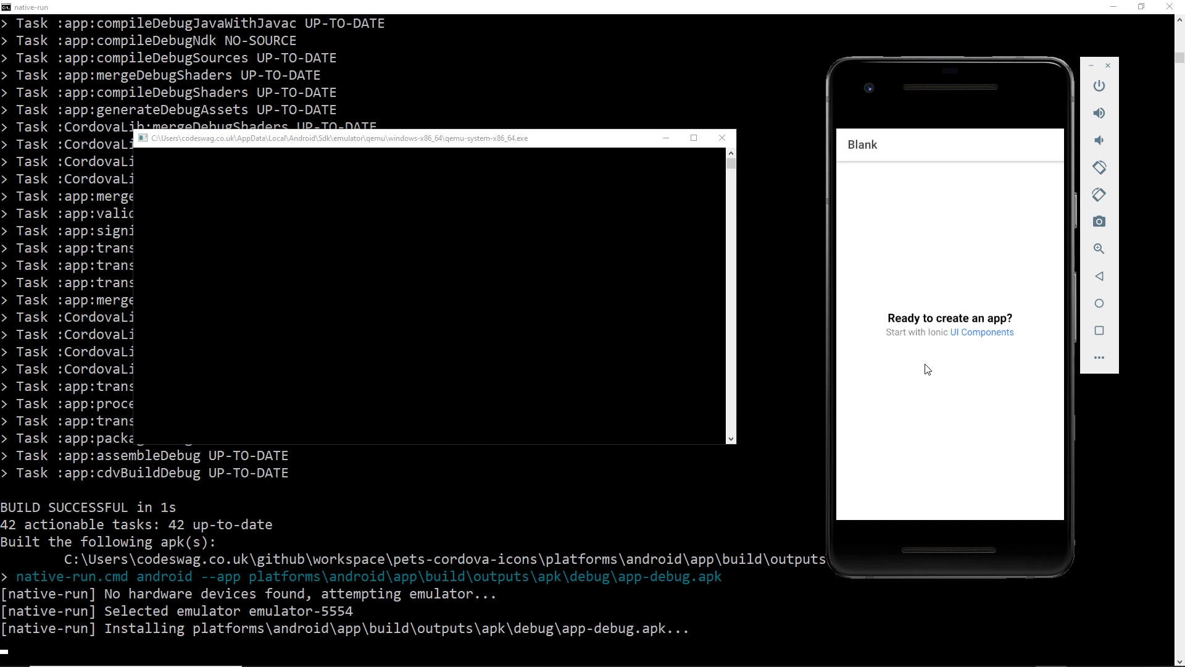
pyautogui.moveTo(790, 453)
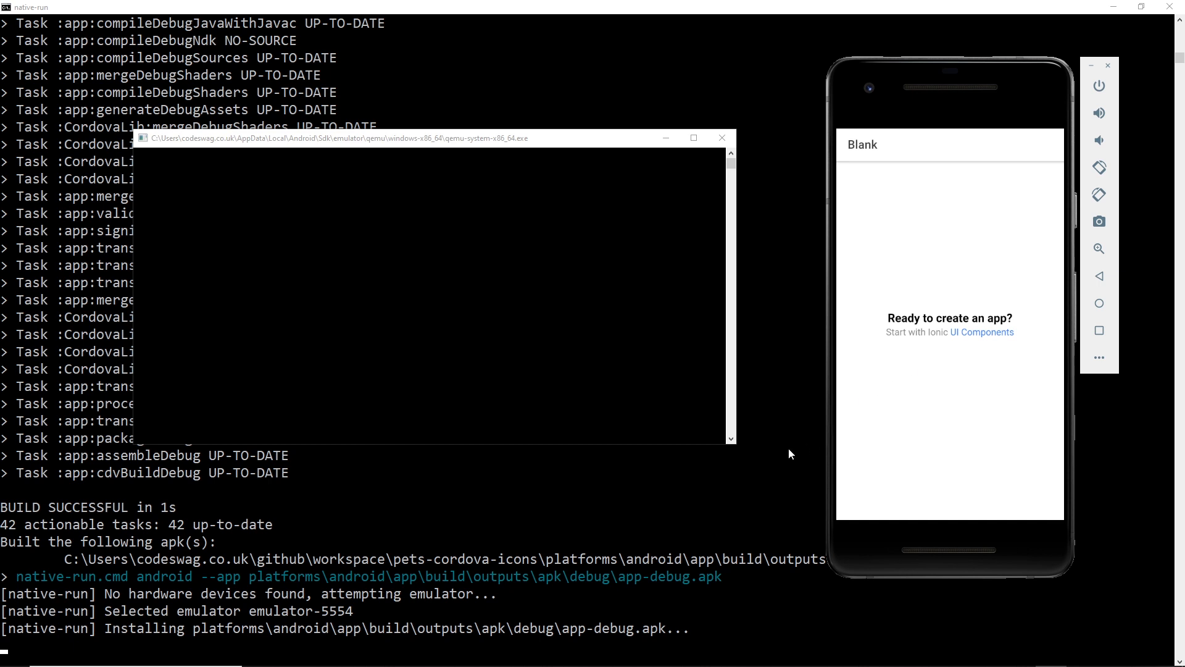
pyautogui.moveTo(783, 481)
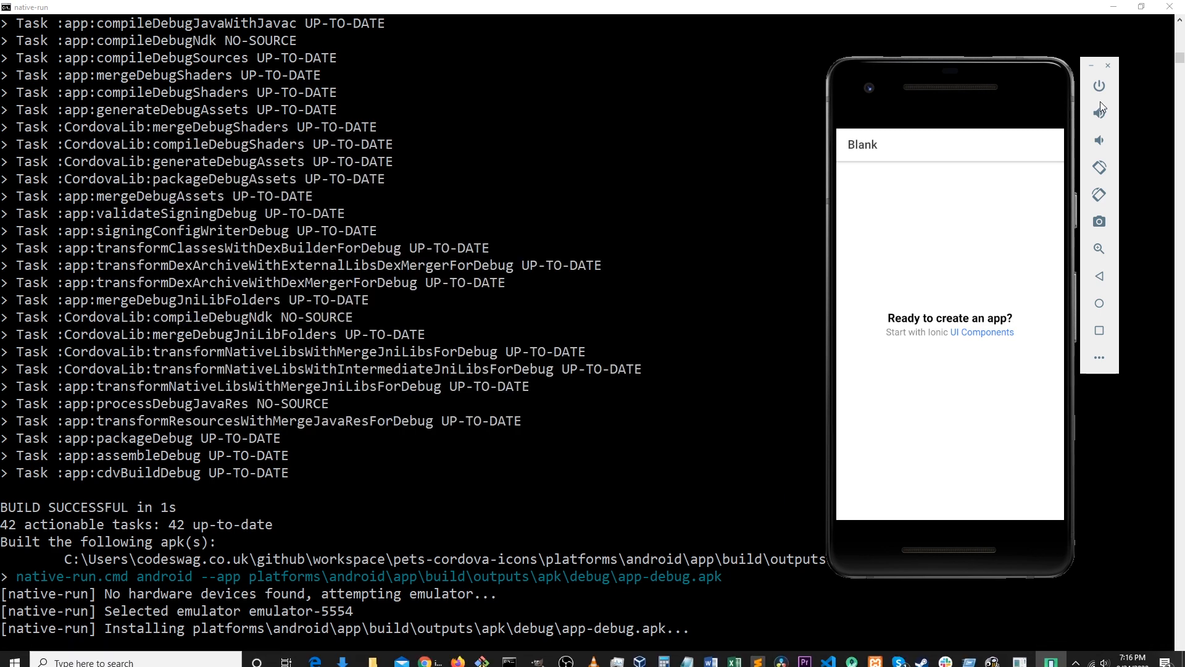
# - Bring up the phone's power options, then switch to the project folder in File Explorer
pyautogui.click(1099, 85)
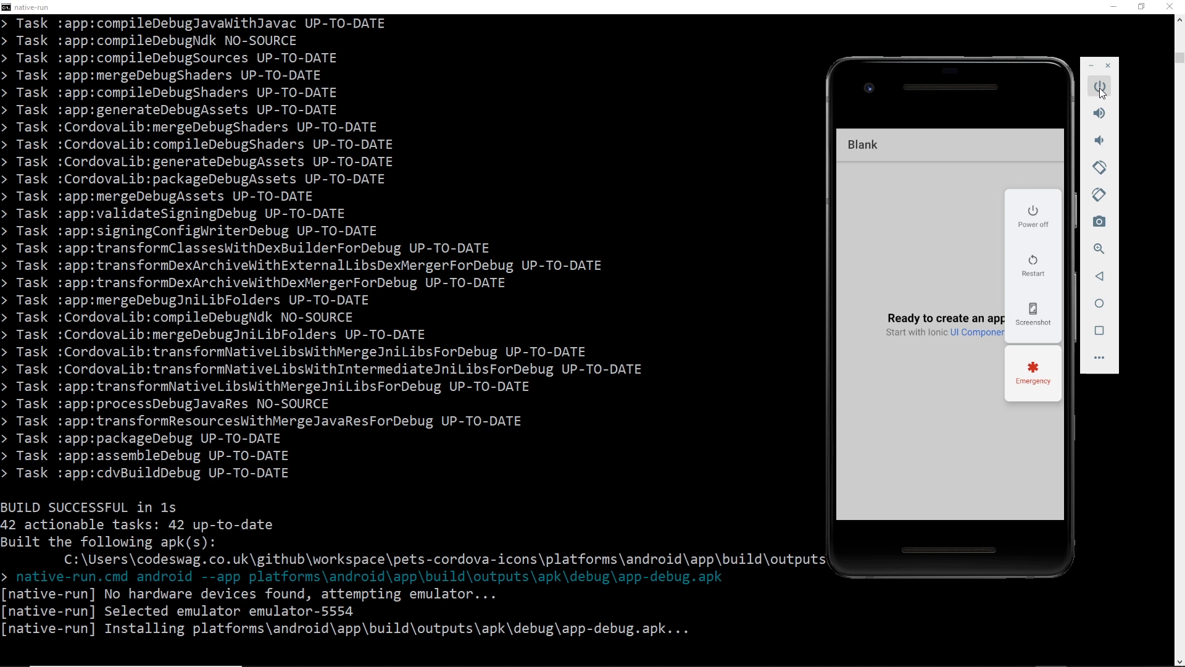
pyautogui.click(1032, 214)
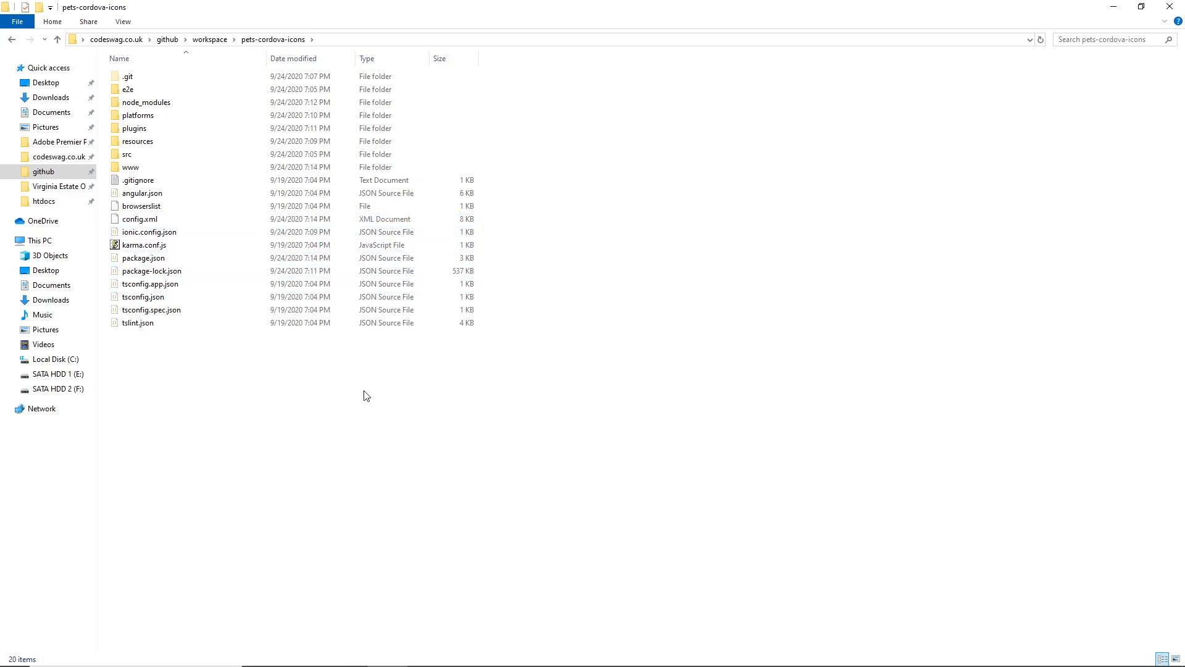
# - Navigate into the pets-cordova-icons resources folder
pyautogui.click(275, 39)
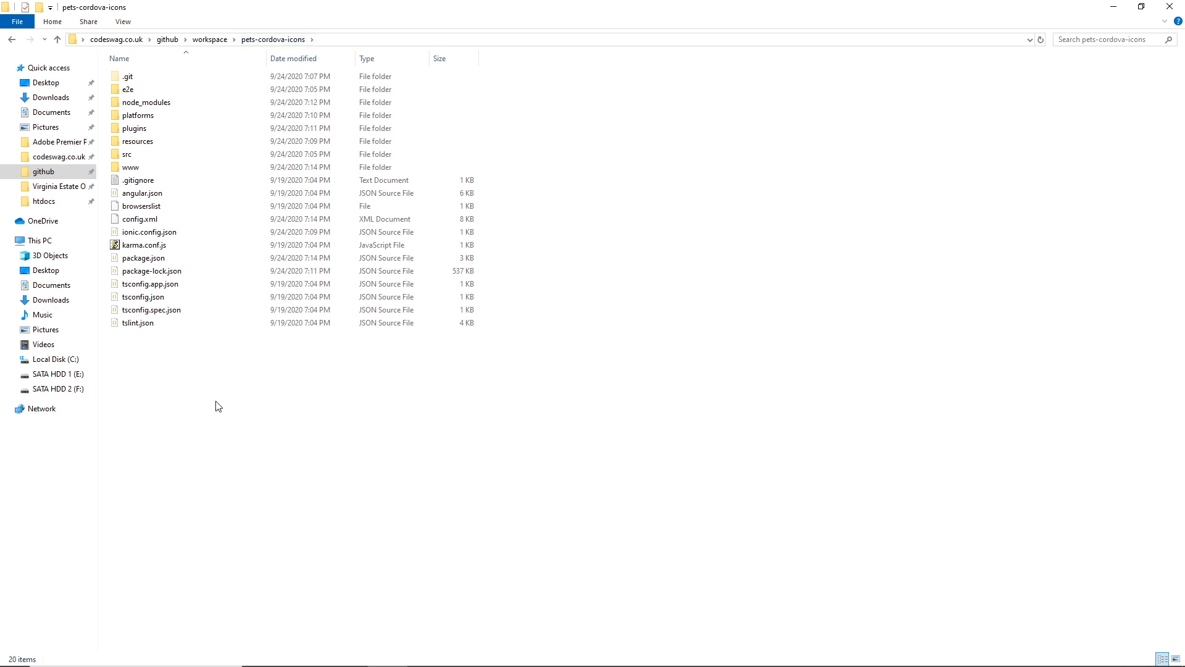
pyautogui.click(127, 155)
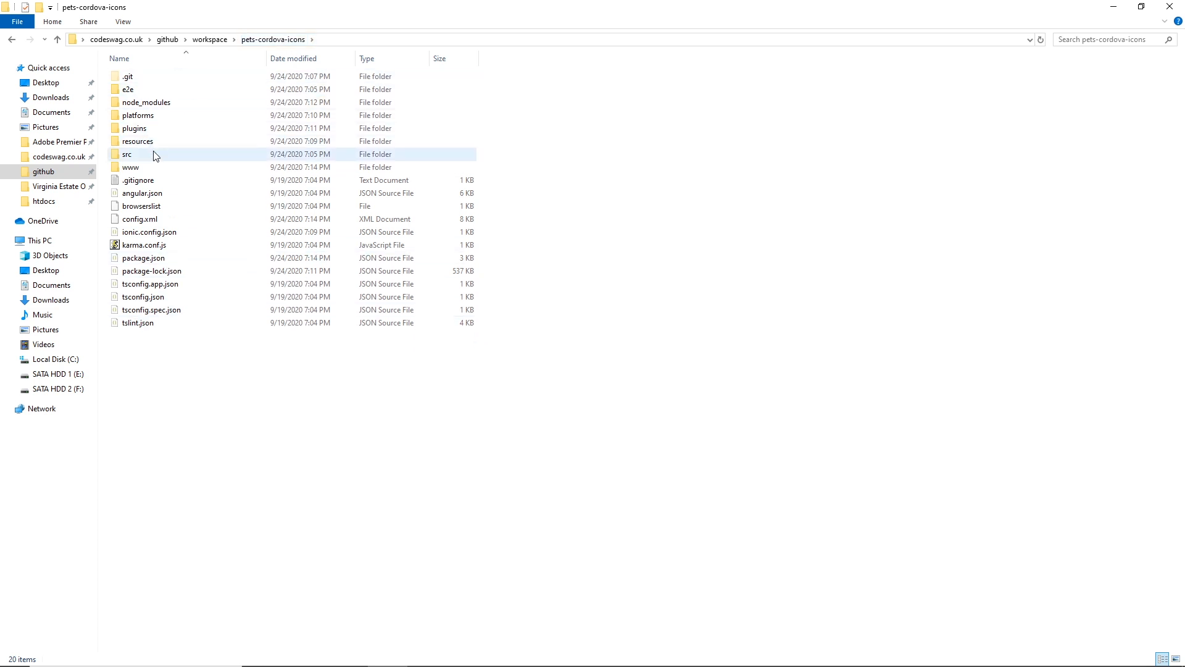
pyautogui.click(137, 141)
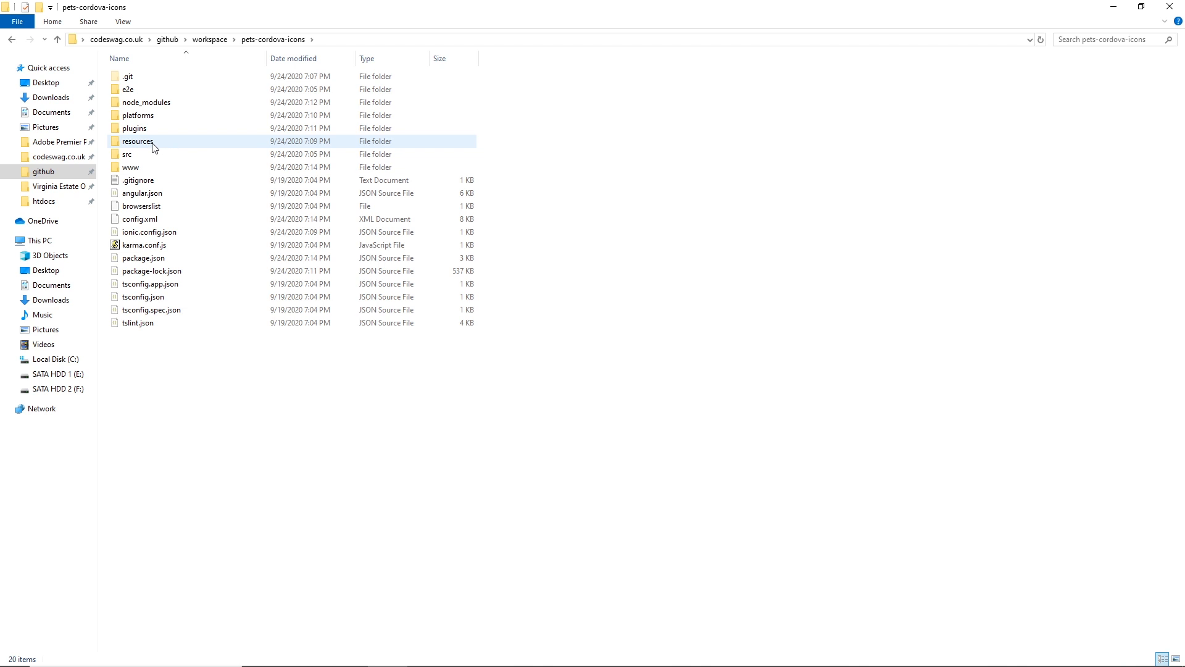
pyautogui.moveTo(137, 140)
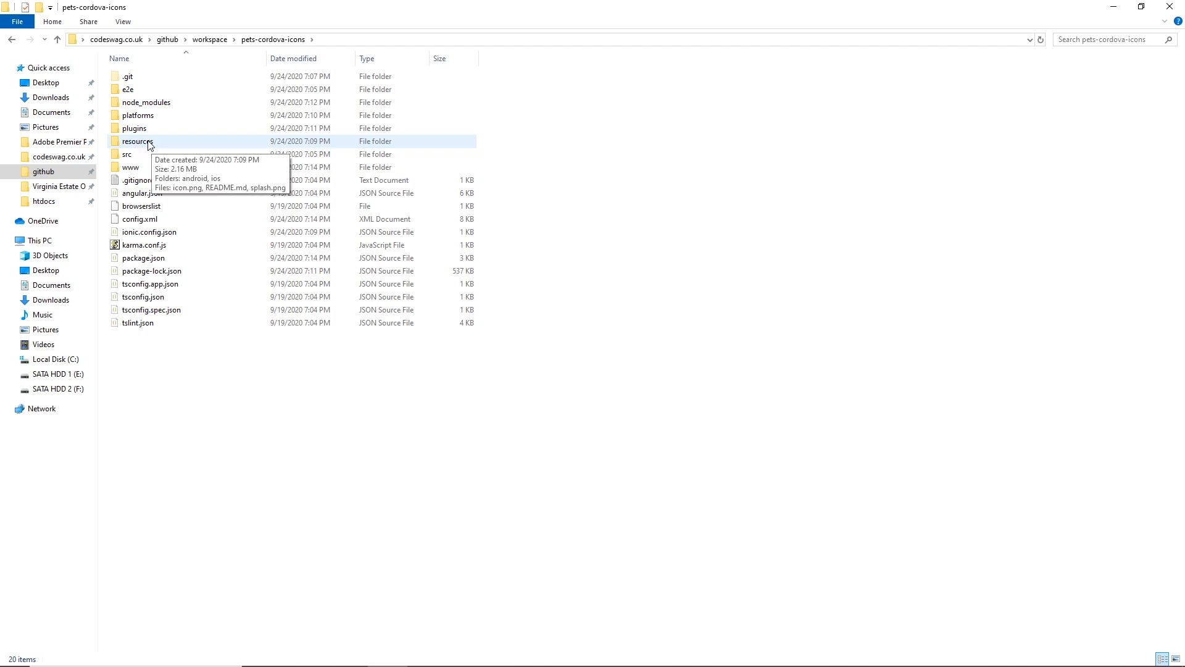
pyautogui.doubleClick(137, 140)
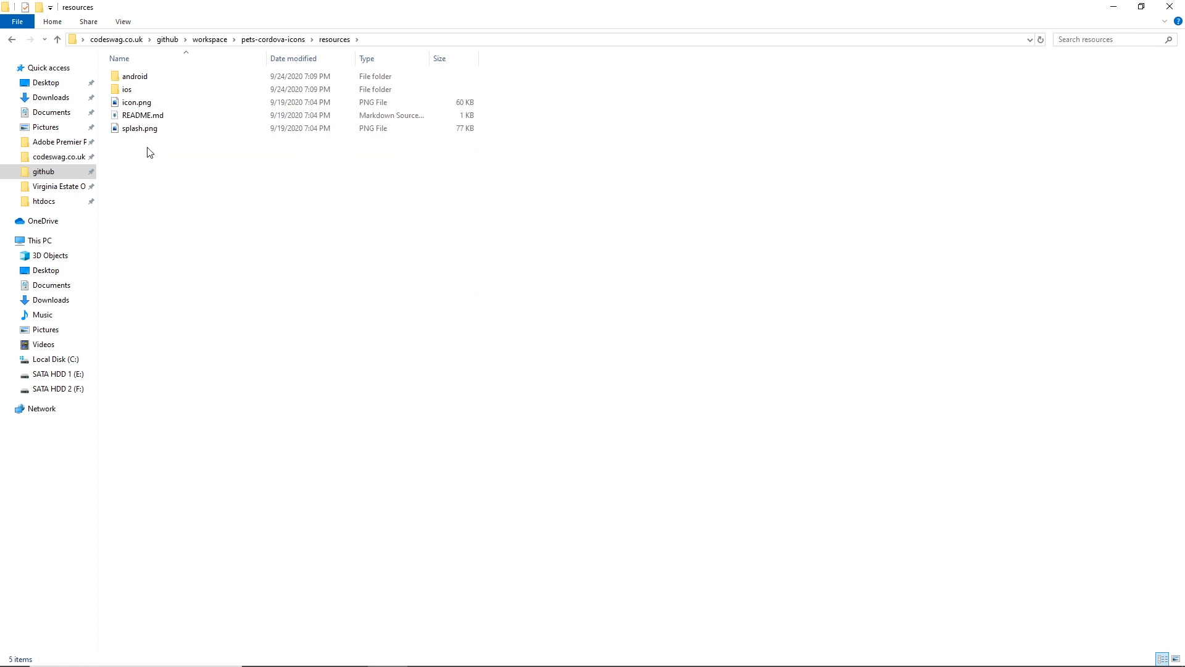
pyautogui.moveTo(170, 141)
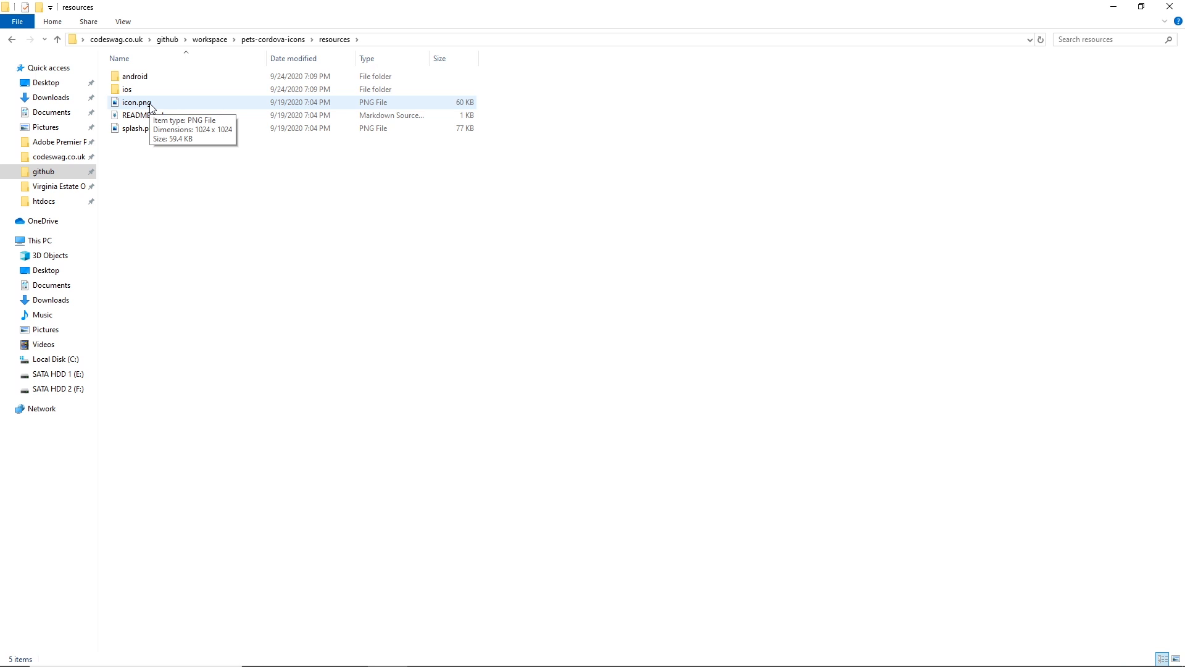
# - Browse the android and ios resource subfolders, then open the default icon.png in Photos
pyautogui.click(140, 127)
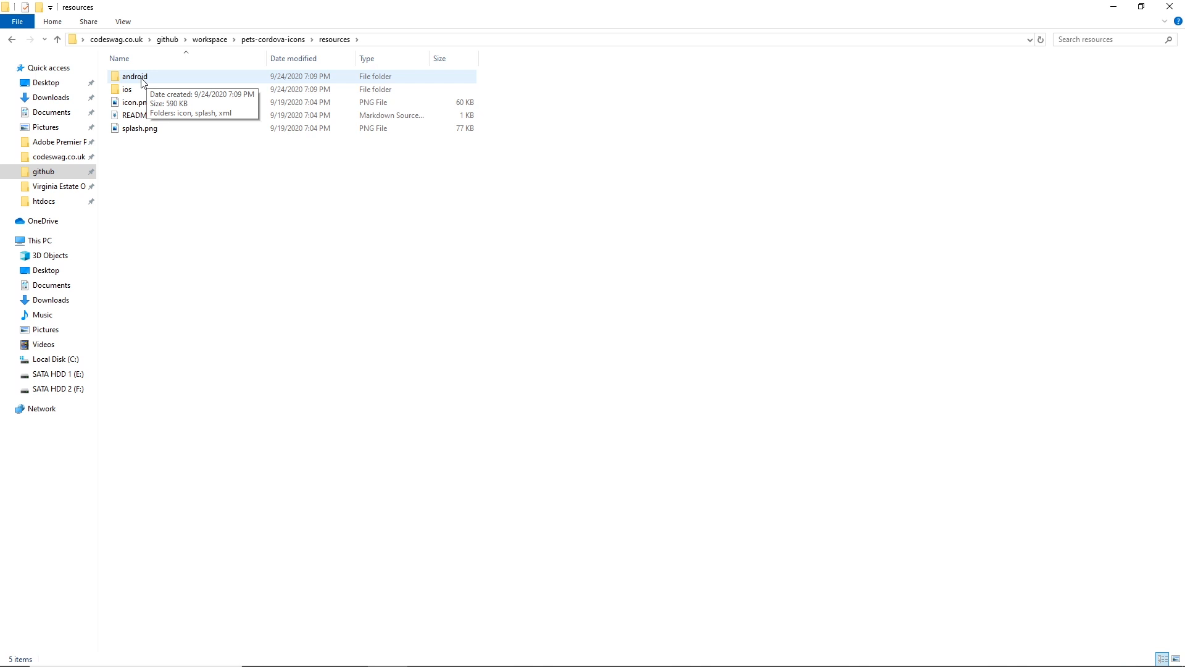
pyautogui.doubleClick(134, 75)
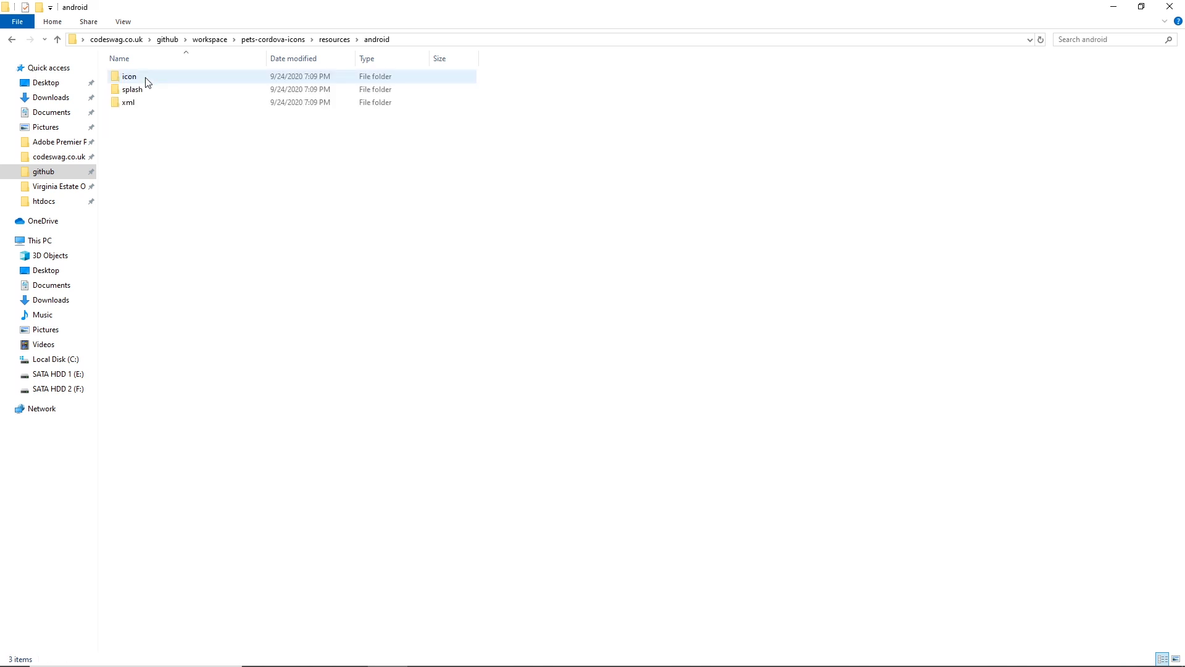
pyautogui.click(132, 89)
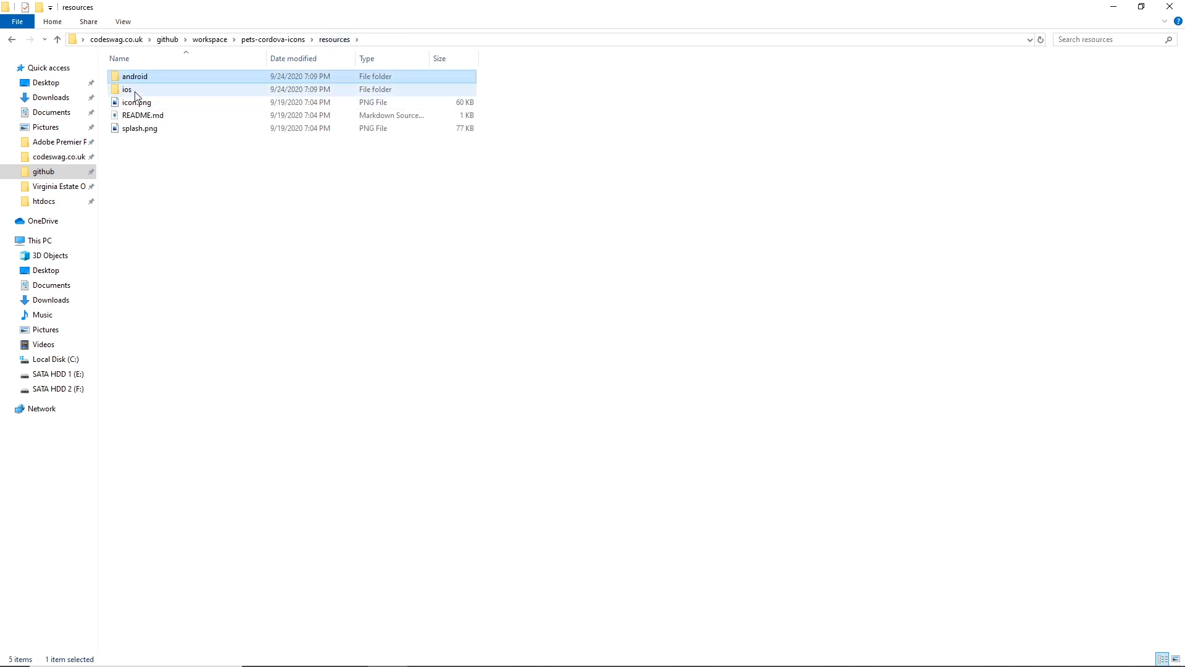
pyautogui.doubleClick(127, 89)
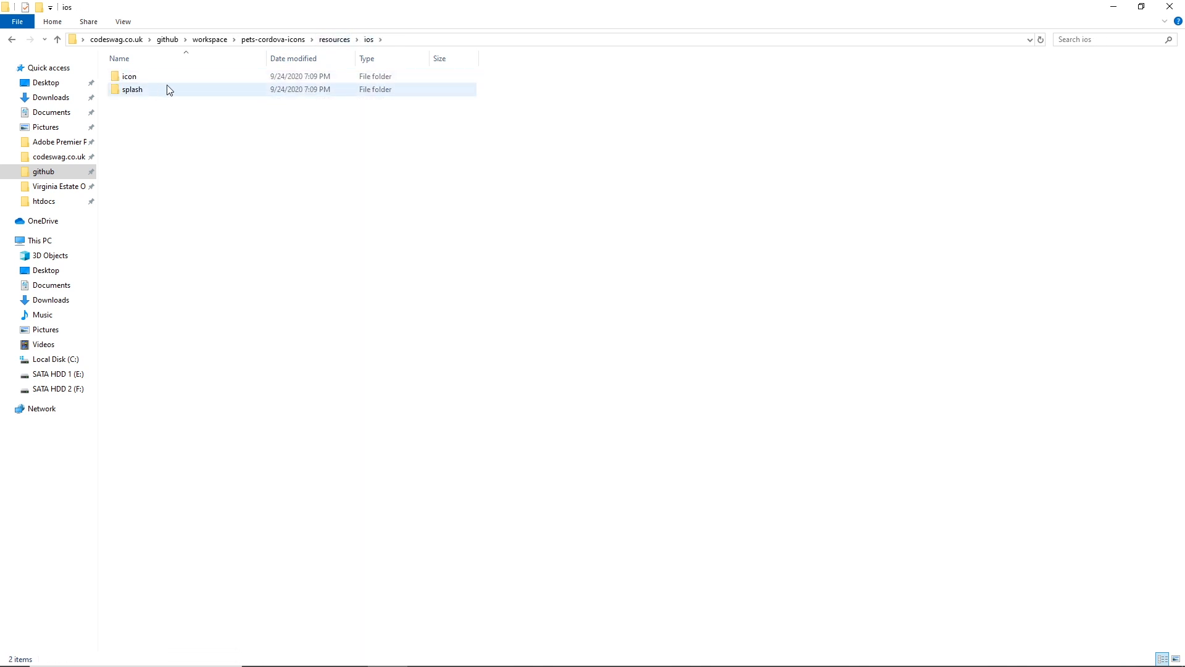
pyautogui.click(12, 39)
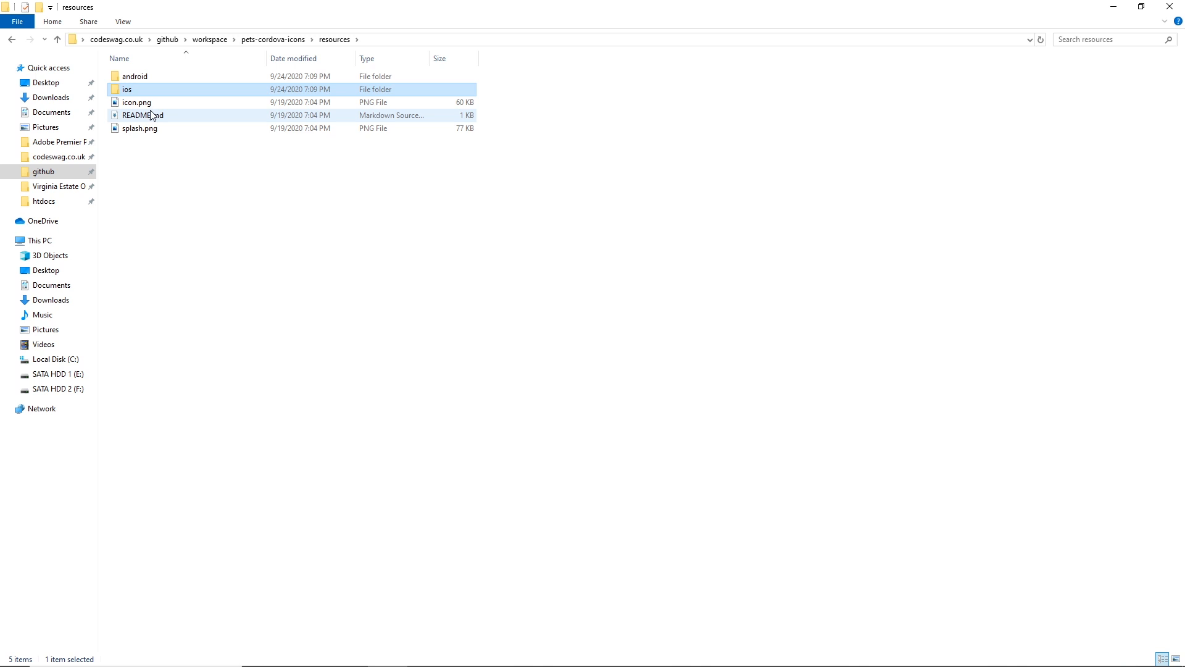
pyautogui.click(137, 102)
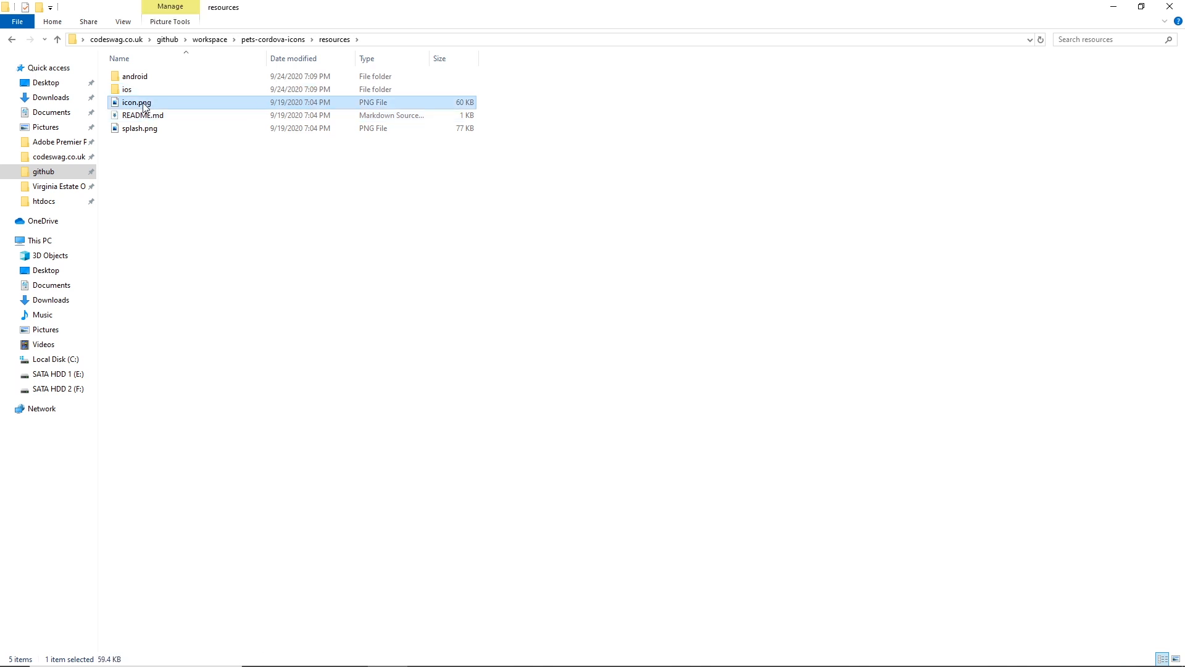
pyautogui.doubleClick(136, 103)
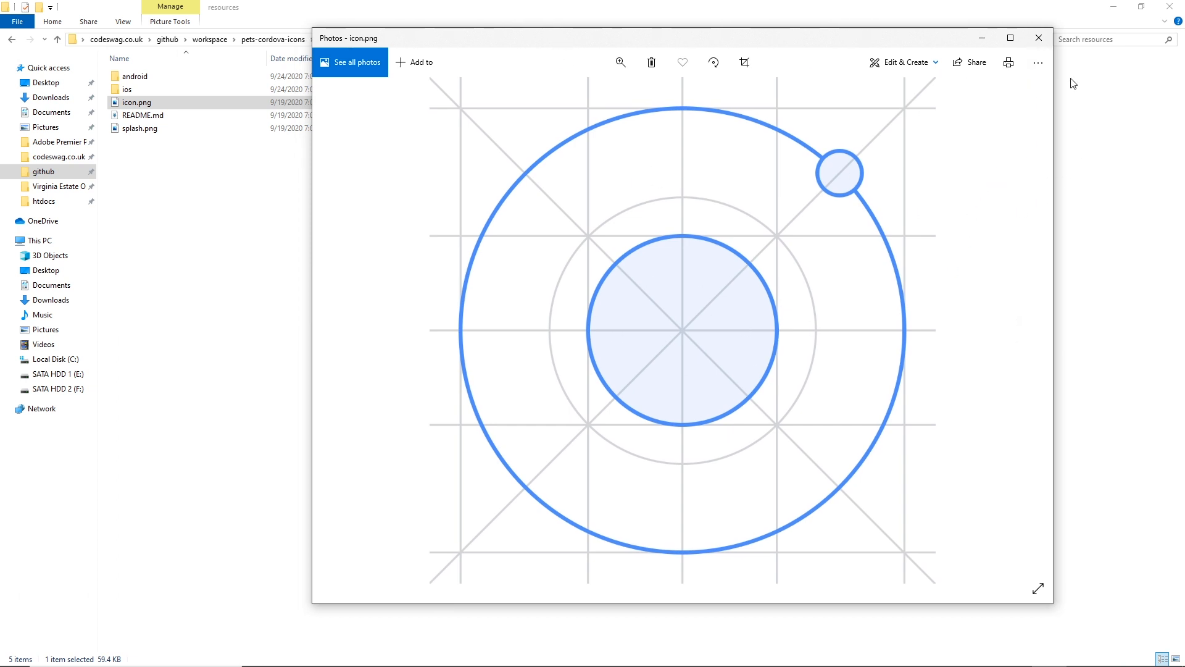
# - Close the icon preview, view the default splash.png in Photos and close it
pyautogui.click(1039, 39)
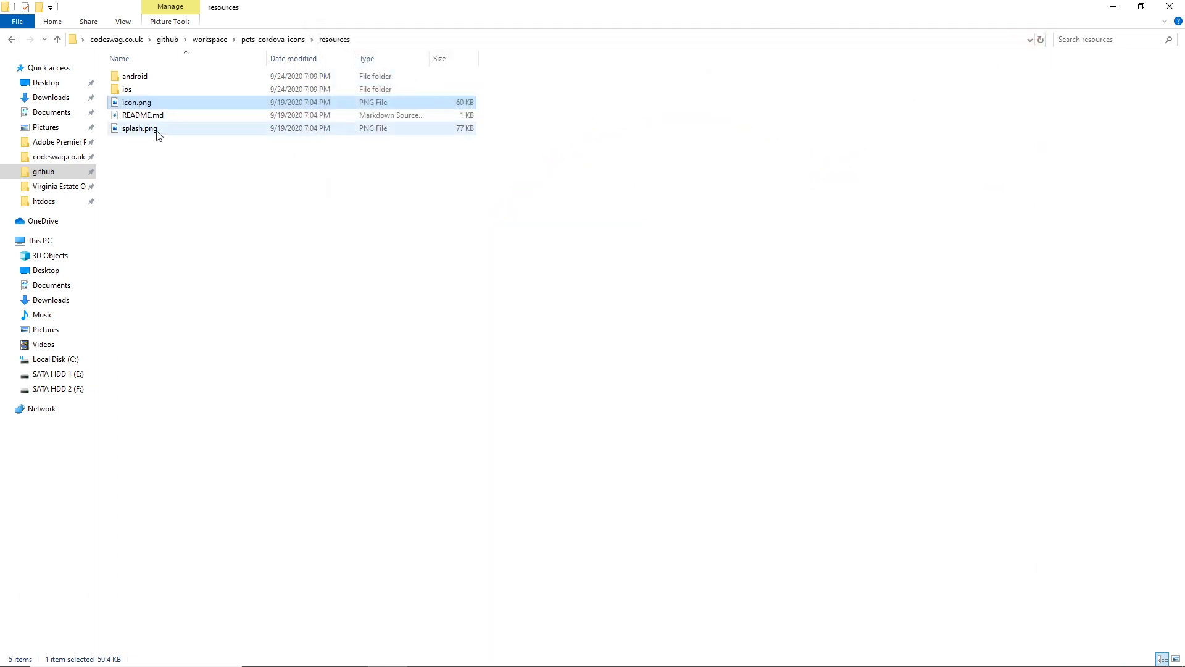
pyautogui.doubleClick(139, 127)
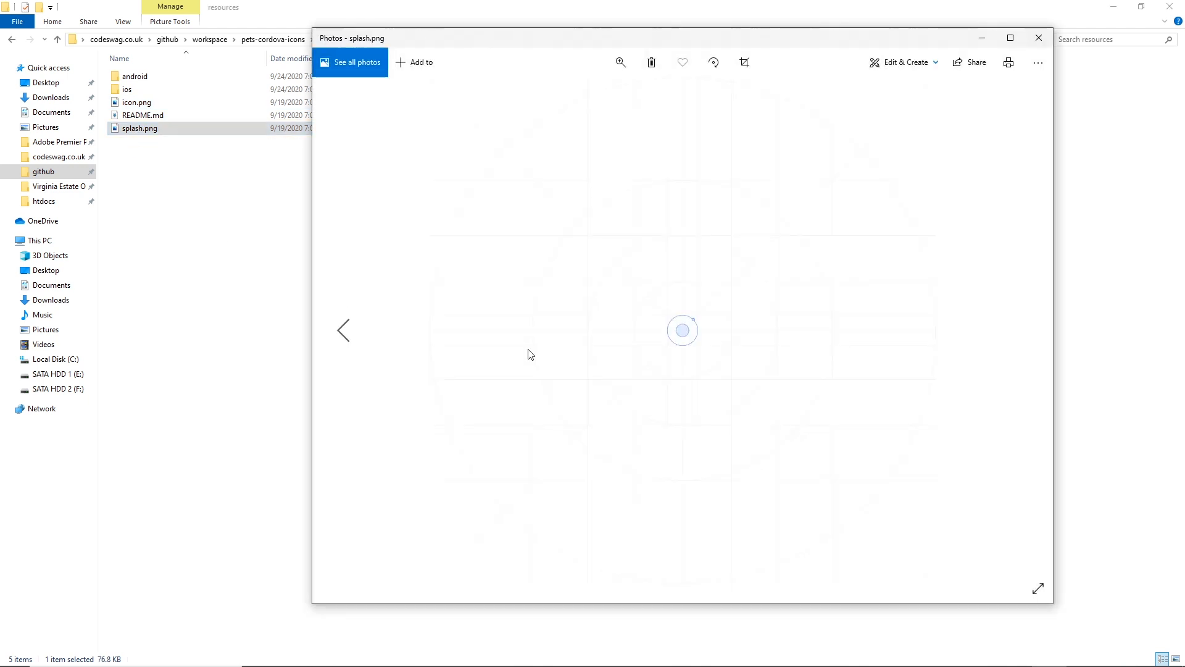
pyautogui.moveTo(719, 383)
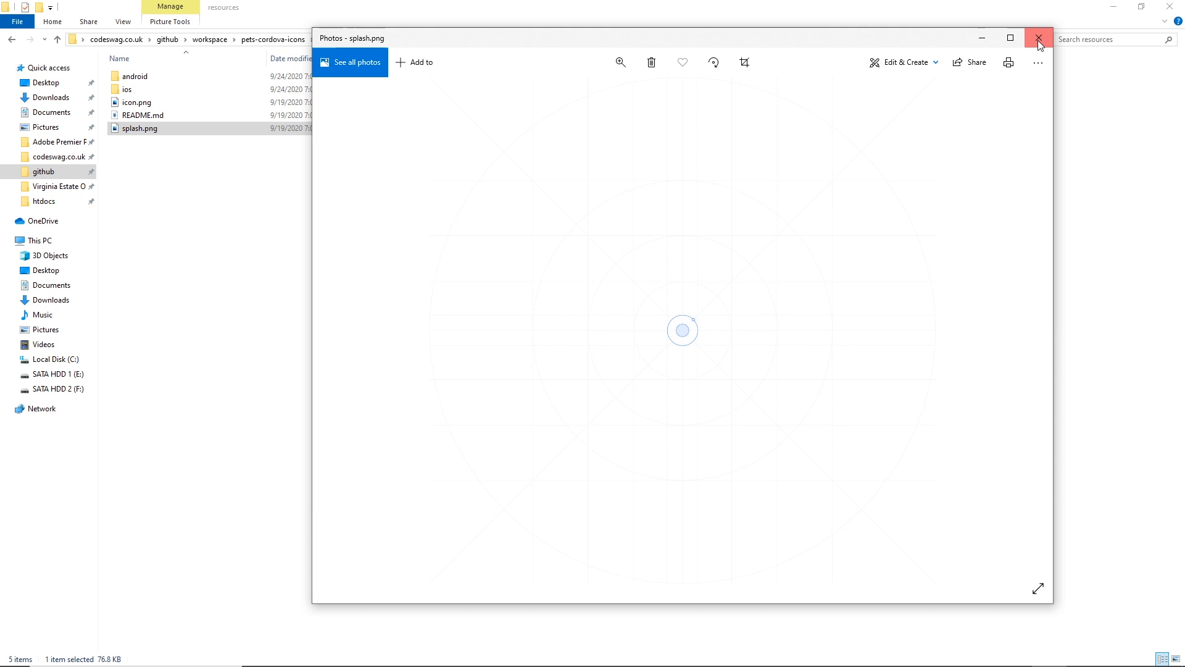
pyautogui.click(1038, 38)
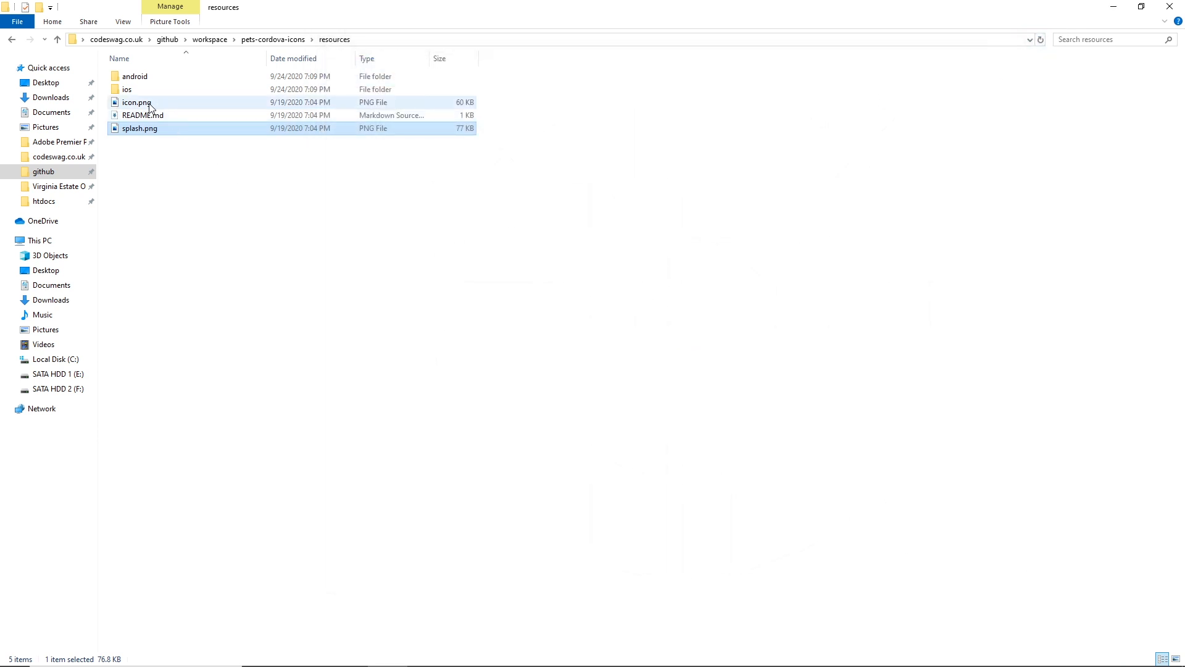
# - Select icon.png and splash.png in the resources folder, then clear the selection
pyautogui.click(136, 102)
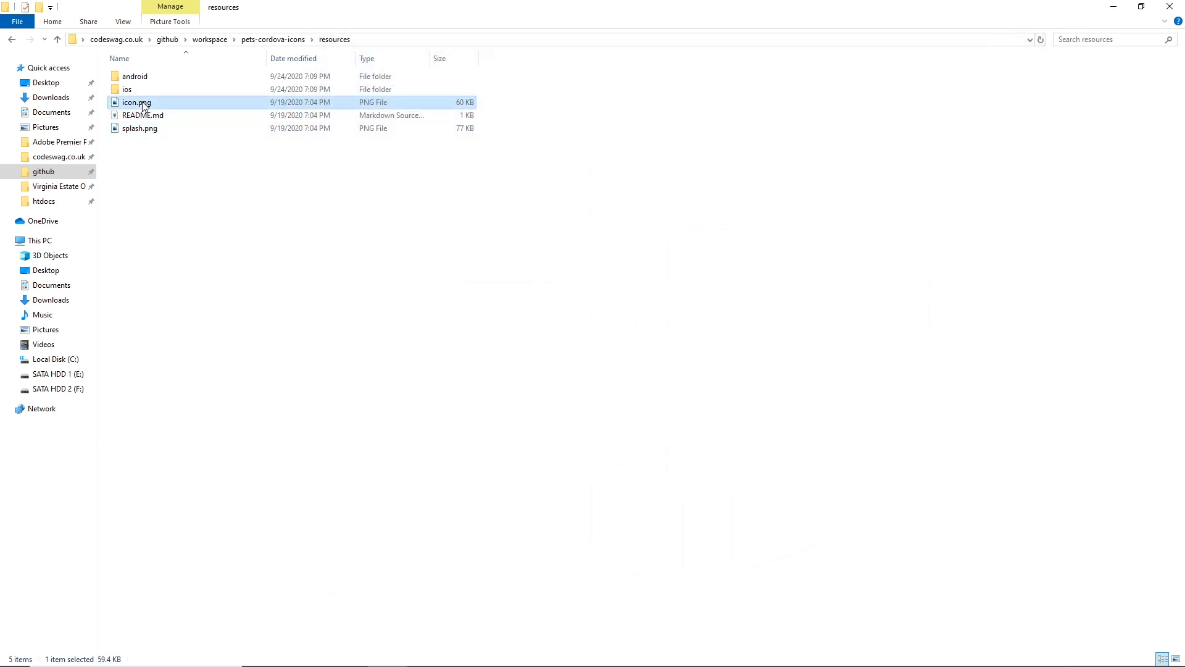
pyautogui.click(139, 127)
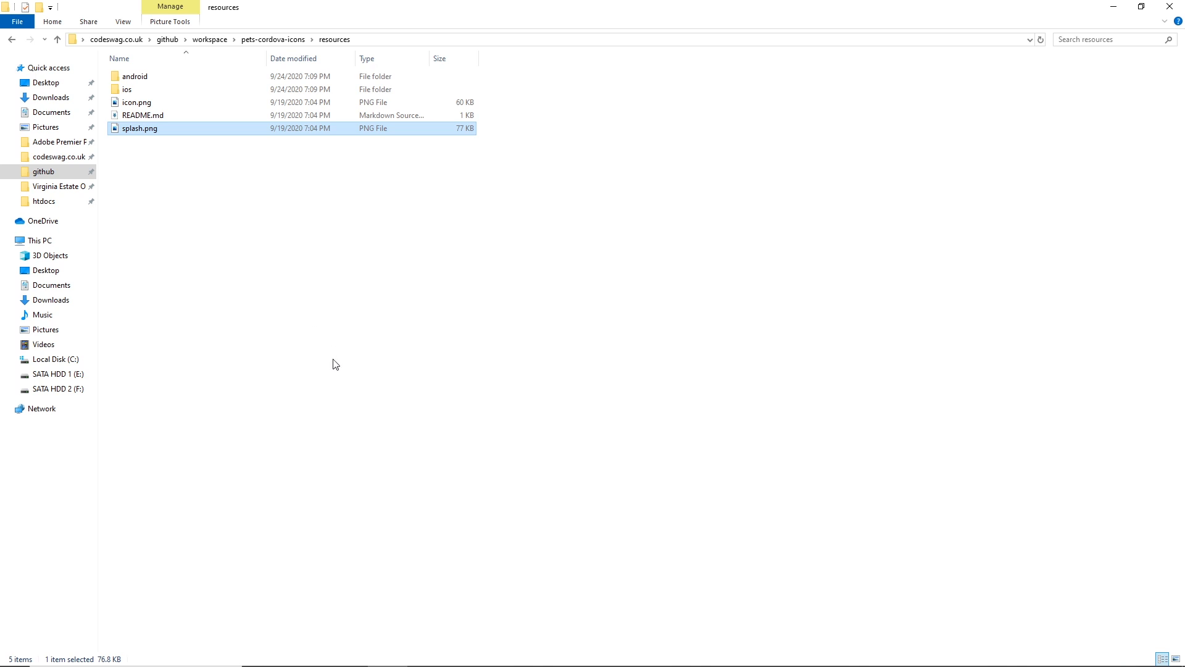
pyautogui.click(312, 262)
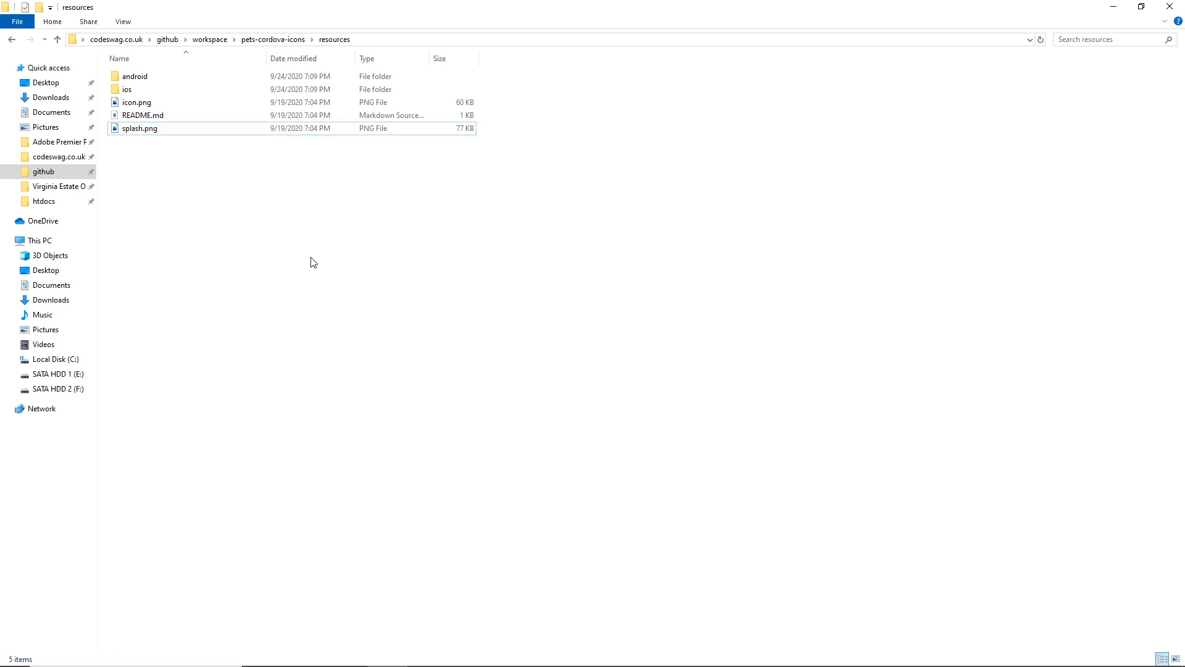
pyautogui.moveTo(261, 261)
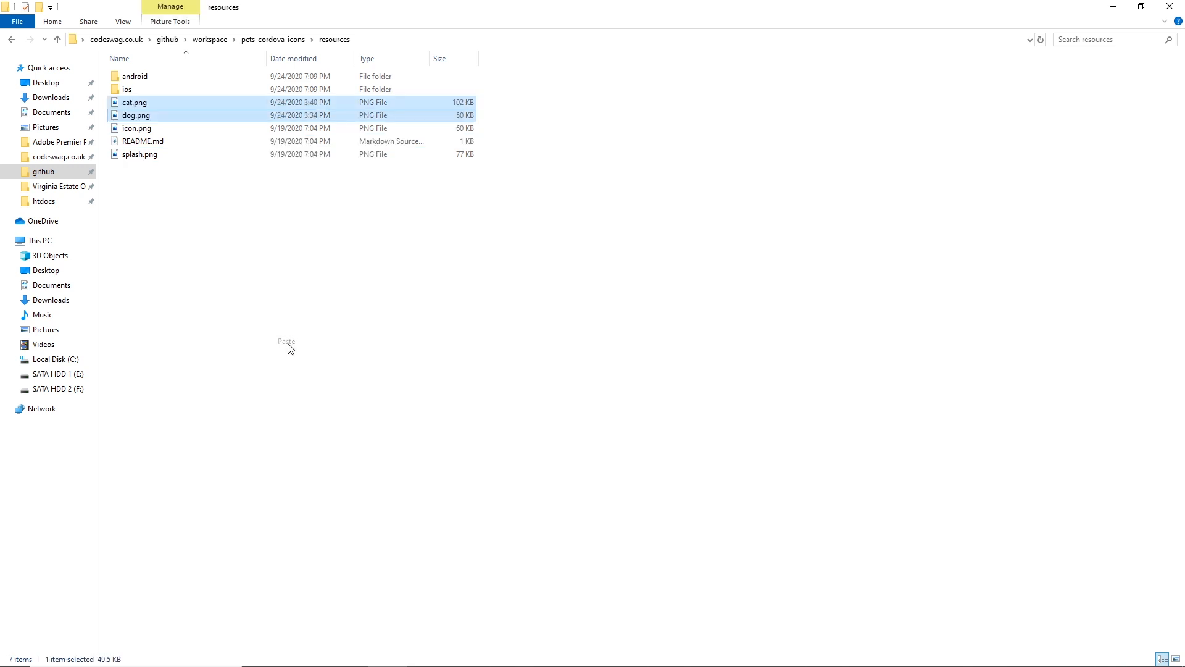
# - Paste dog.png and cat.png into resources, delete the old icon.png and rename dog.png to icon.png
pyautogui.click(137, 127)
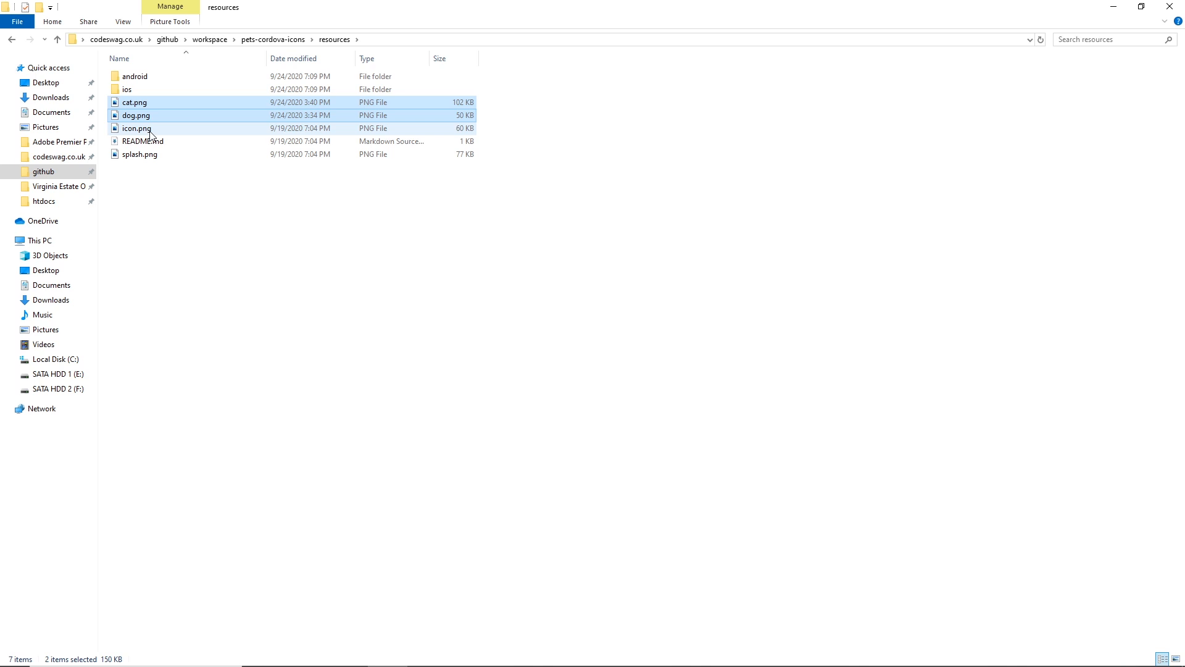
pyautogui.click(134, 102)
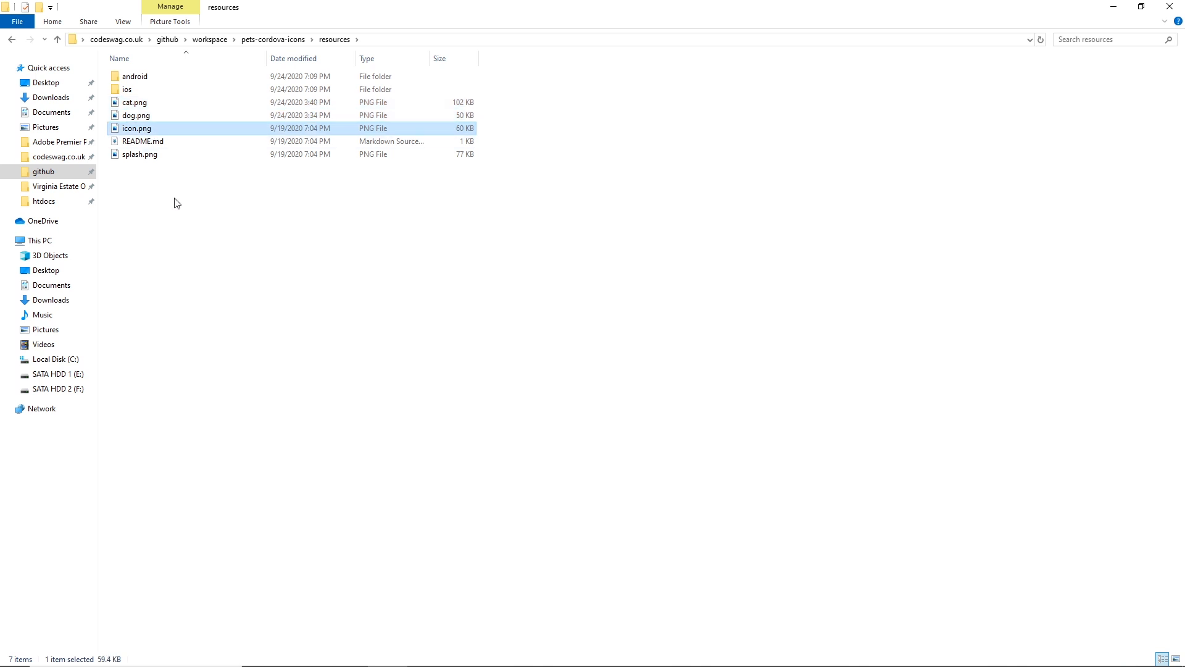
pyautogui.press('Delete')
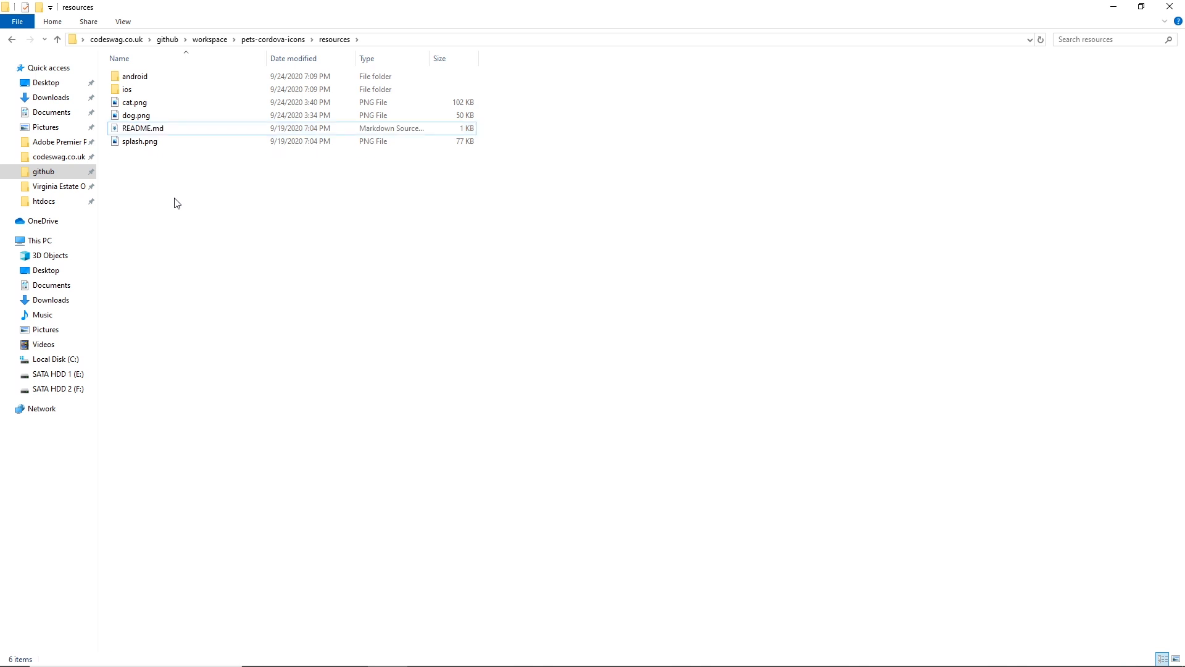
pyautogui.click(136, 115)
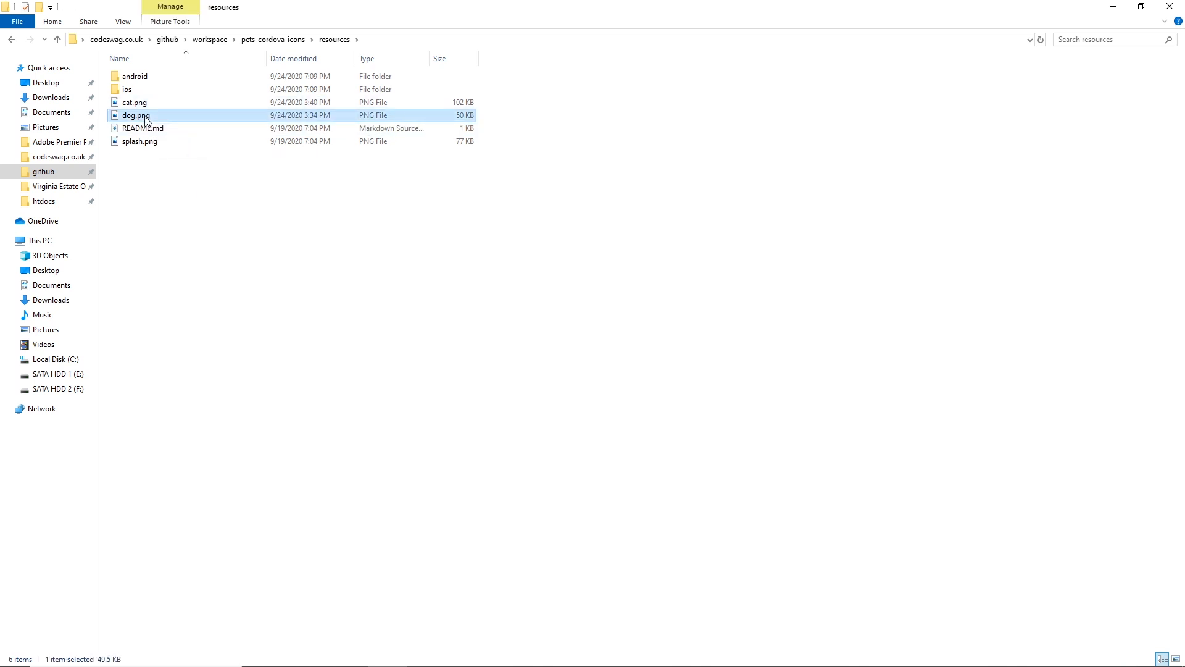
pyautogui.rightClick(136, 115)
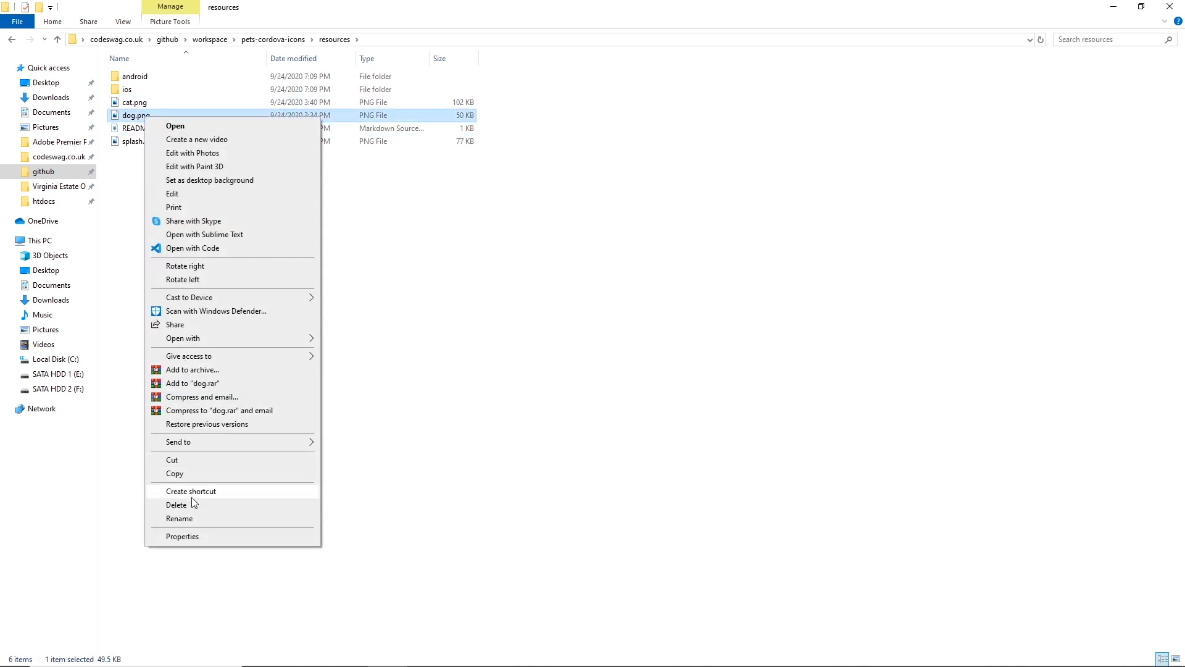
pyautogui.click(180, 517)
pyautogui.write('icon')
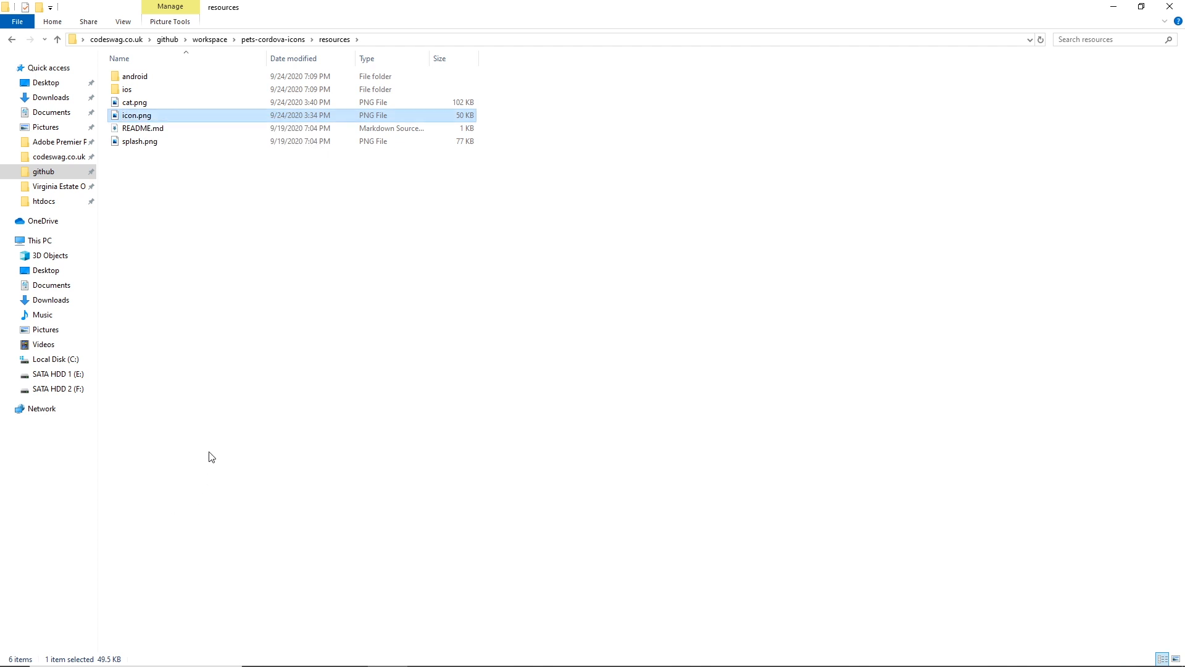
# - Remove the old splash.png and rename cat.png to splash.png
pyautogui.click(139, 141)
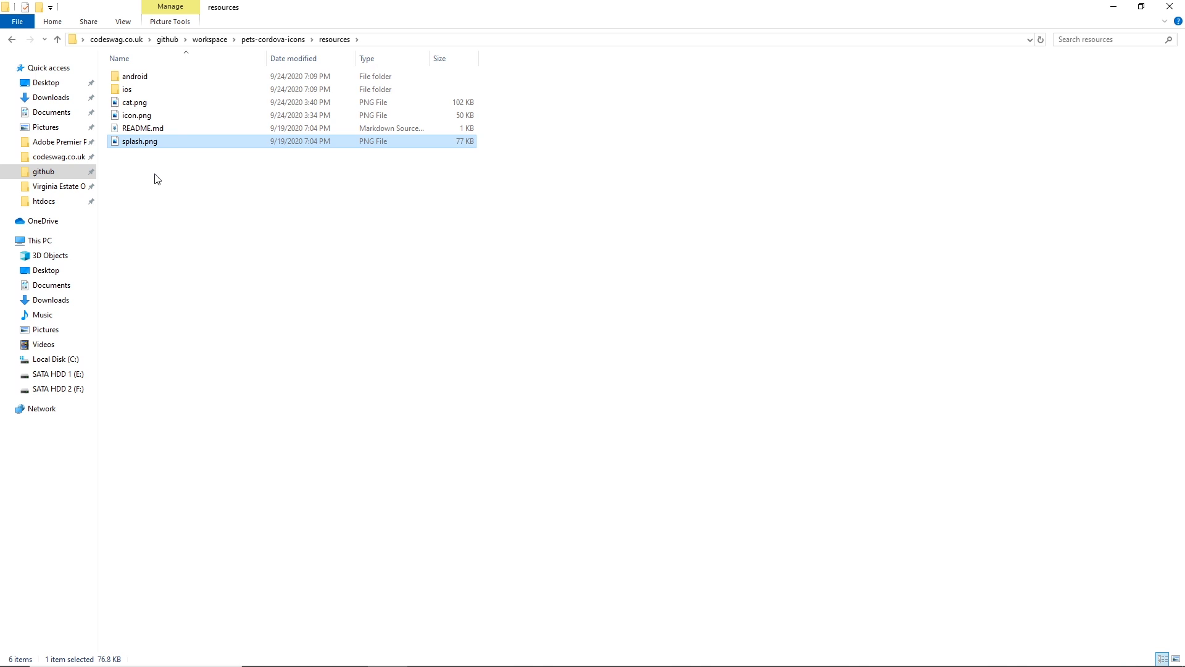
pyautogui.moveTo(183, 225)
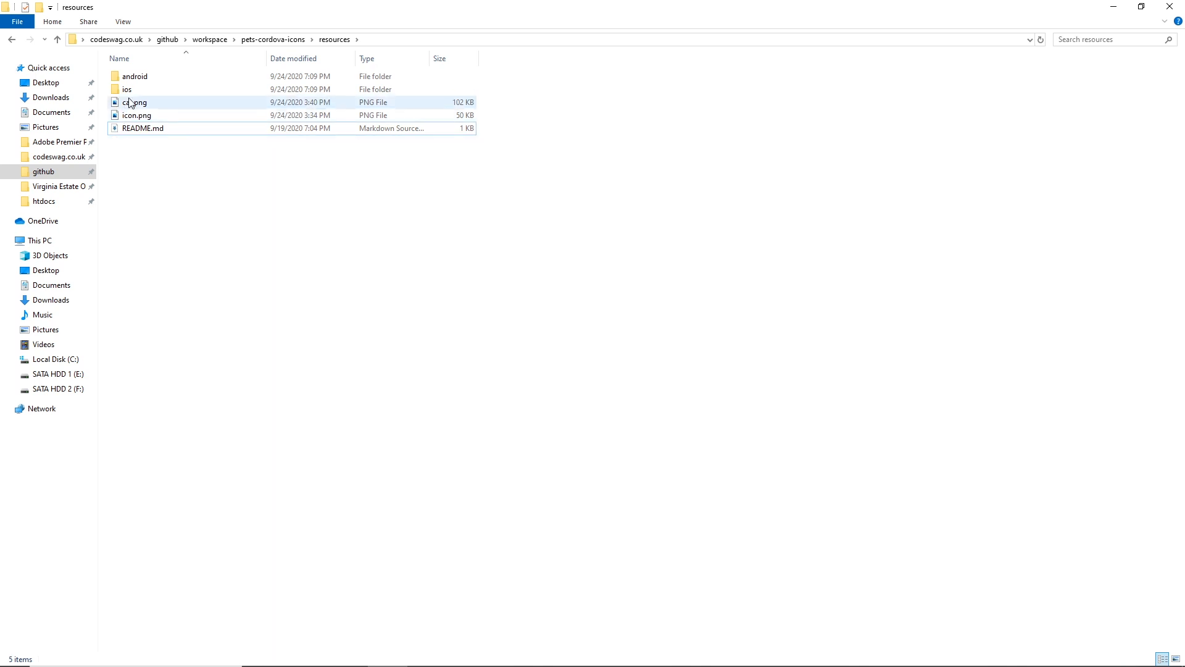
pyautogui.rightClick(135, 103)
pyautogui.write('plash')
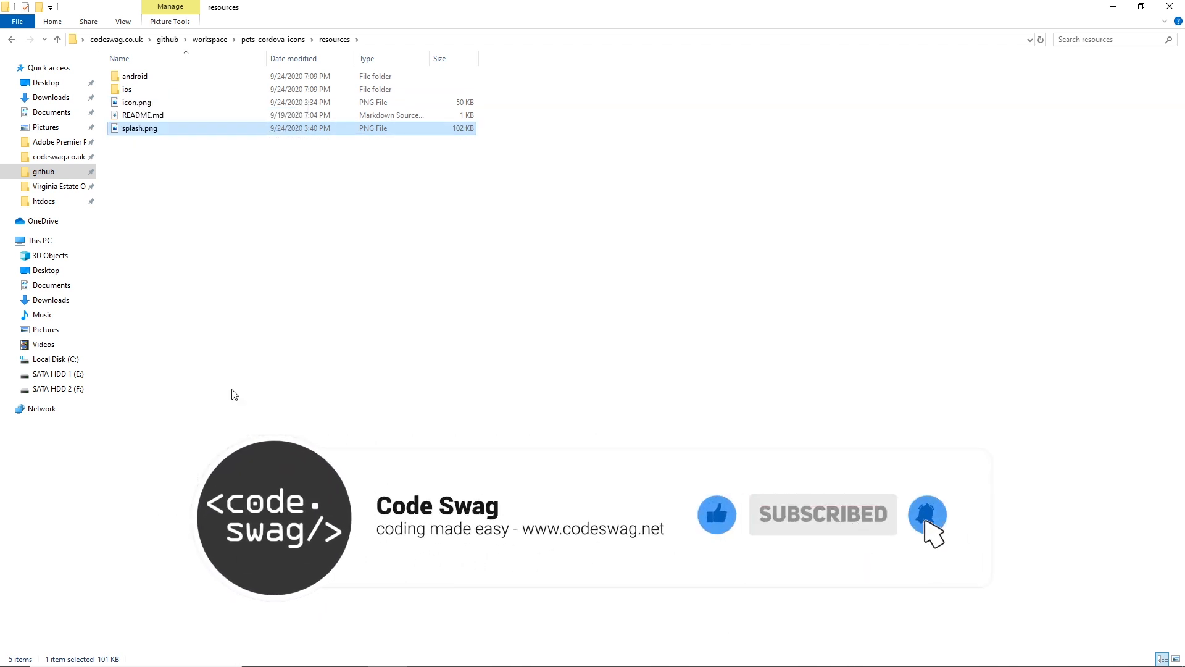
pyautogui.click(137, 103)
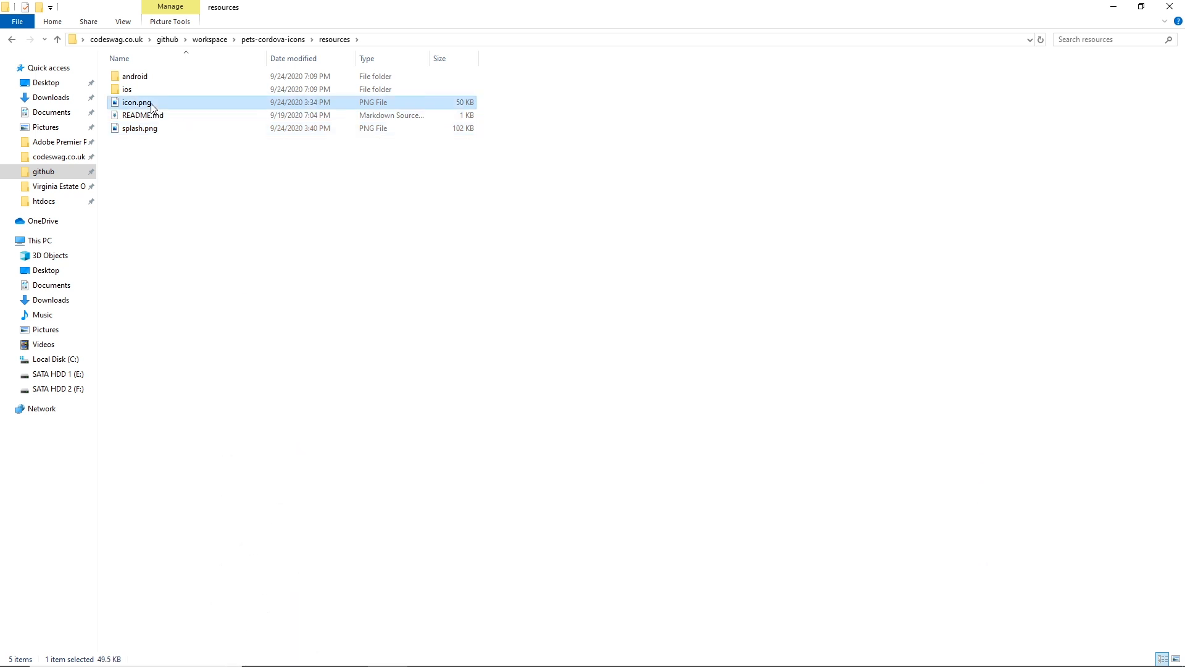
# - Preview icon.png (dog) and splash.png (cat) in Photos, then enter the android subfolder
pyautogui.doubleClick(137, 103)
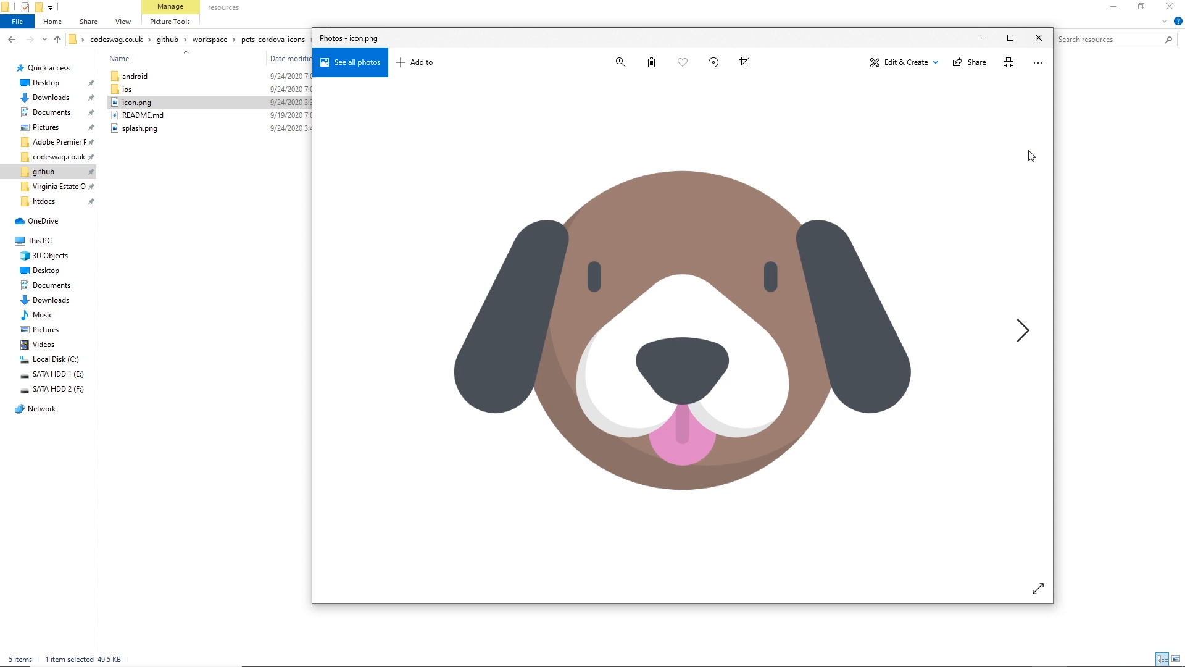
pyautogui.click(1039, 38)
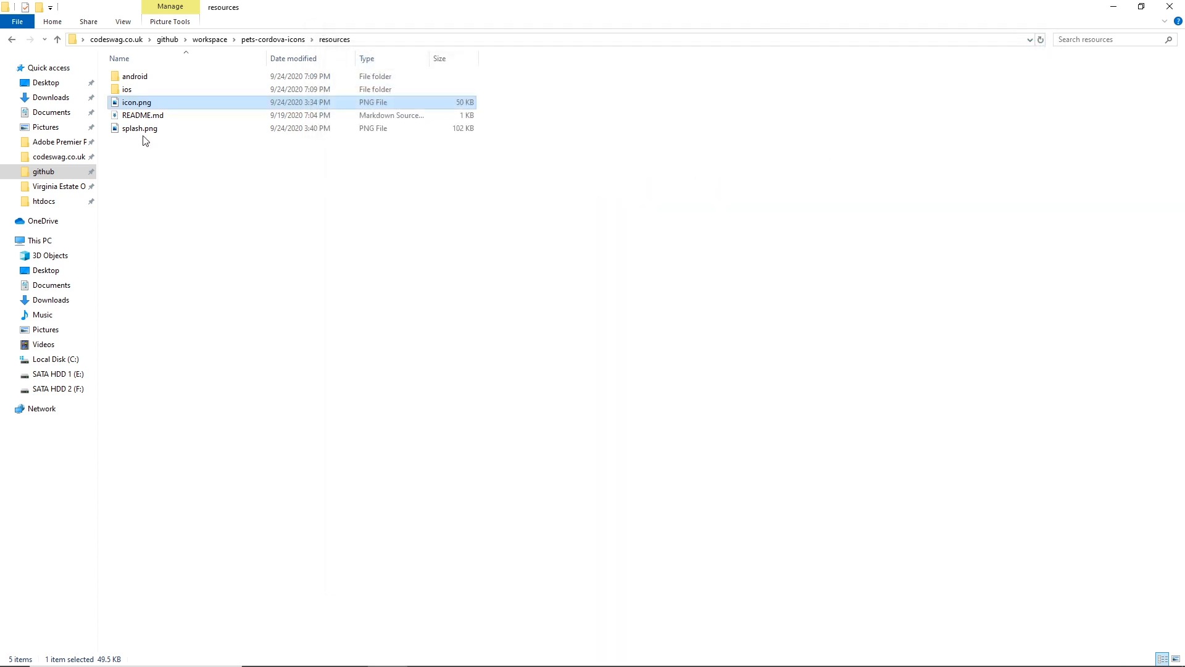
pyautogui.doubleClick(139, 127)
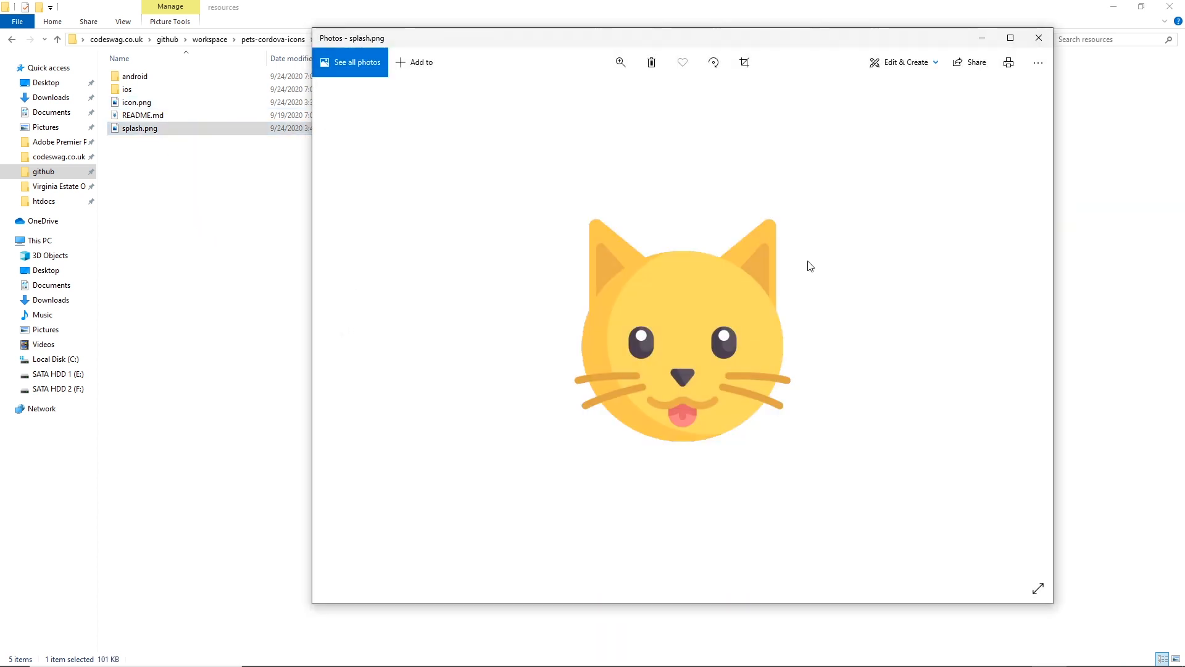
pyautogui.moveTo(858, 396)
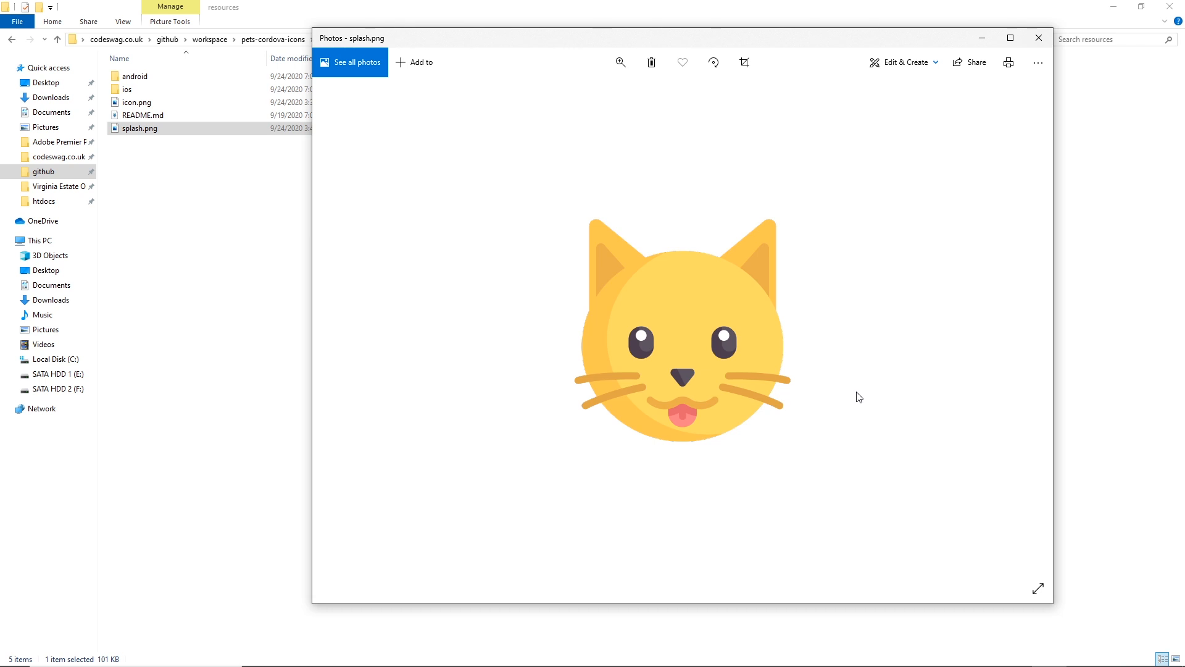
pyautogui.click(1039, 39)
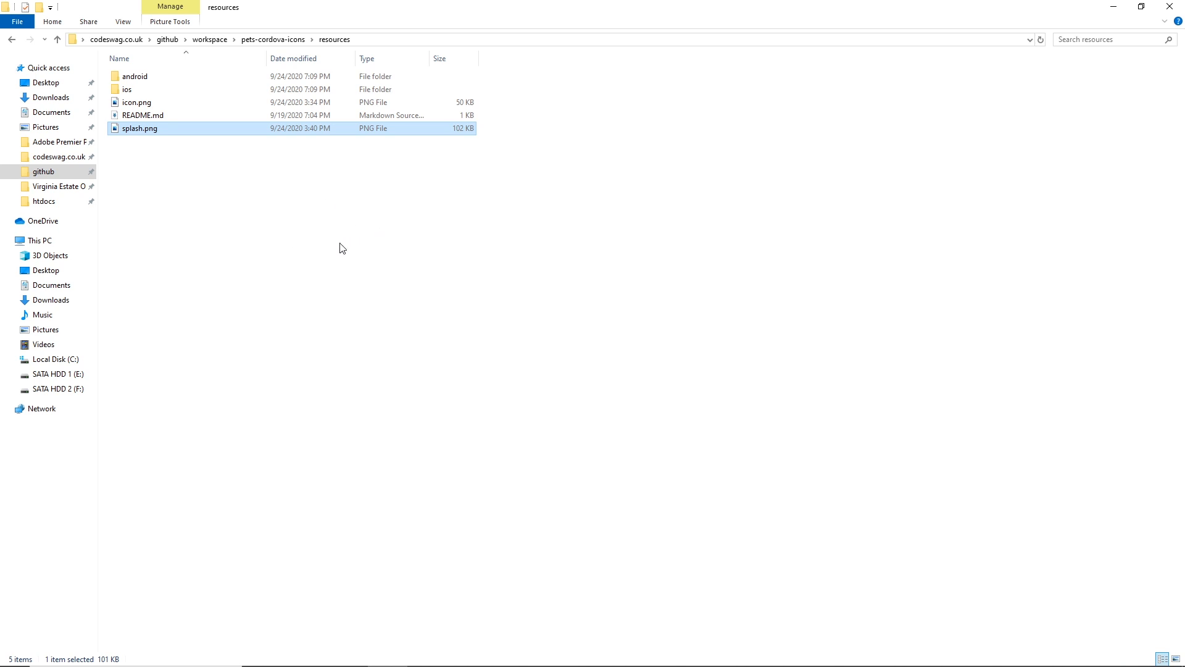
pyautogui.moveTo(335, 262)
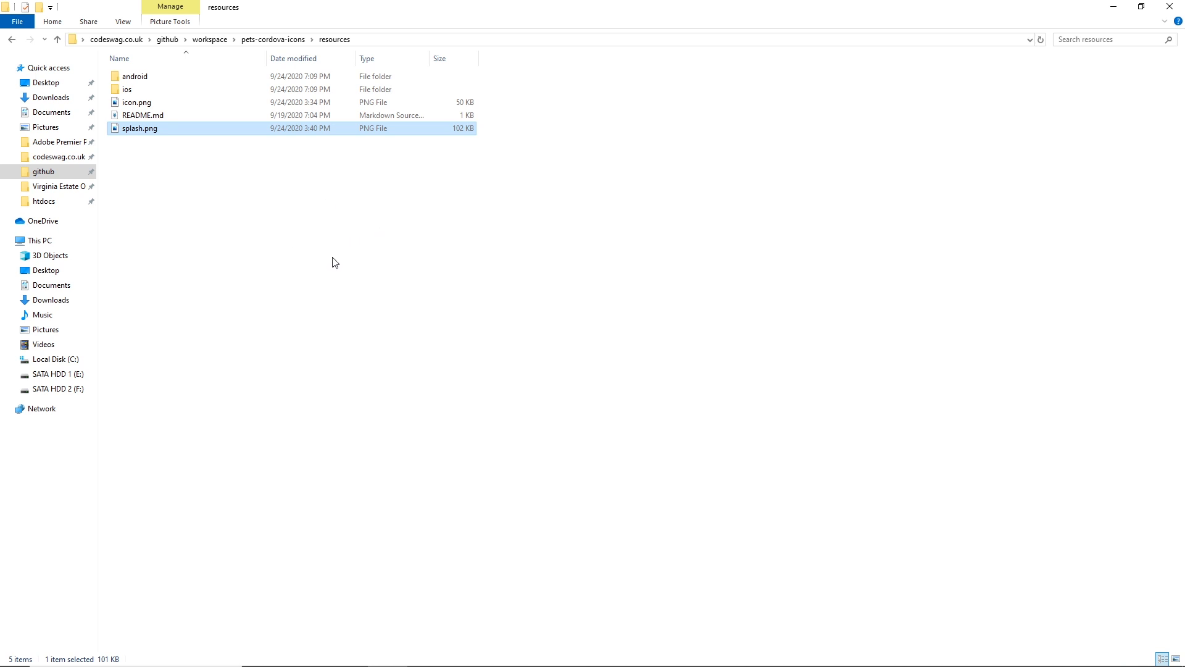
pyautogui.moveTo(271, 250)
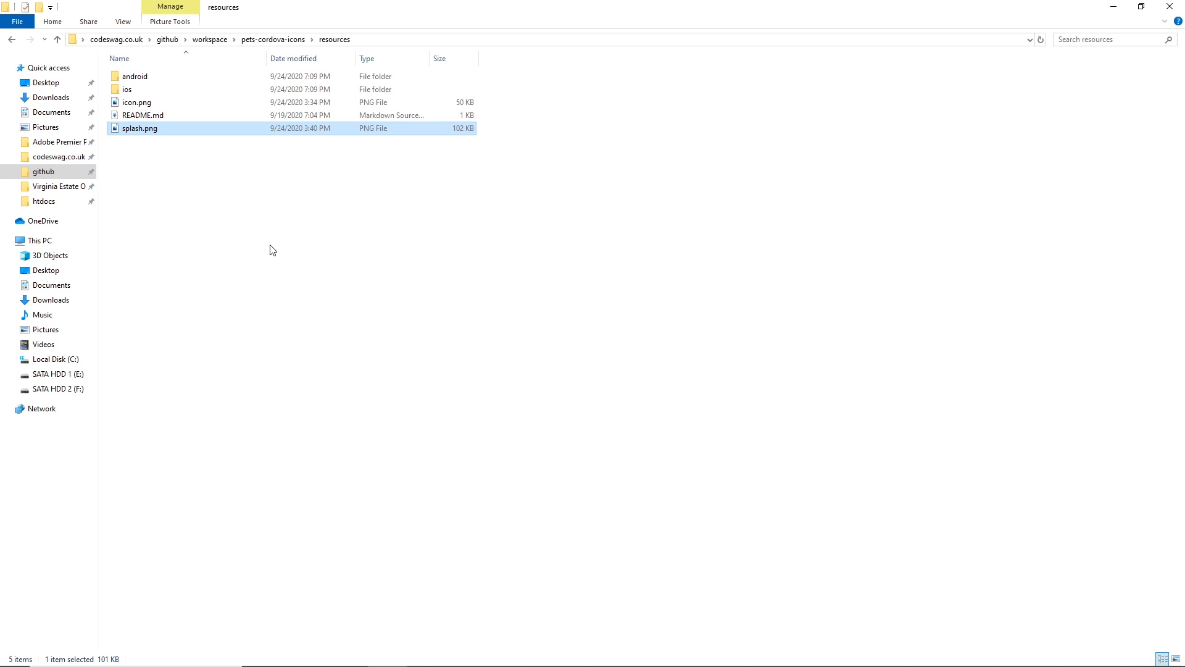
pyautogui.moveTo(159, 179)
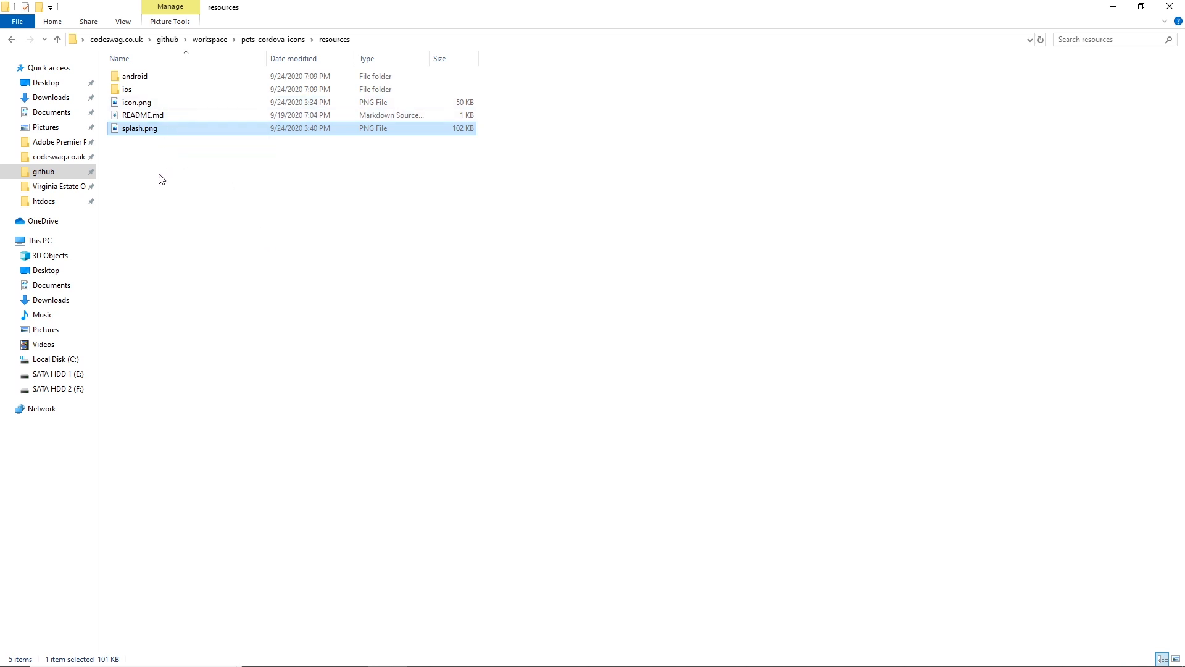
pyautogui.doubleClick(134, 75)
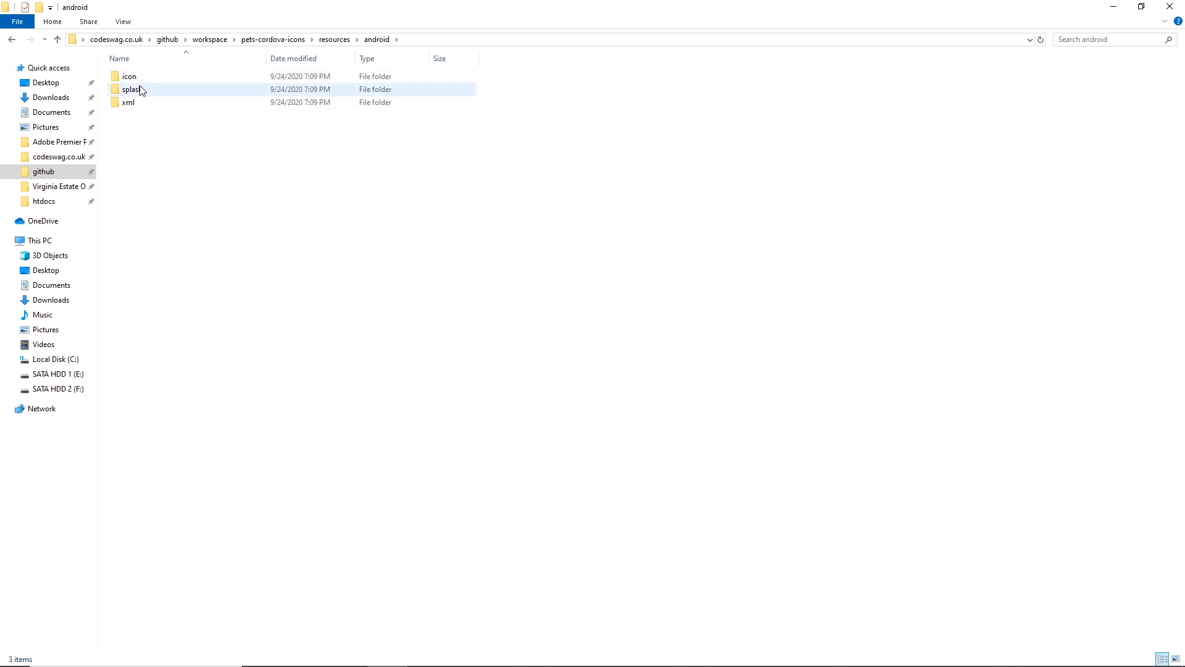
# - Browse the generated files in the android icon folder, then go back up to the project folder
pyautogui.doubleClick(128, 75)
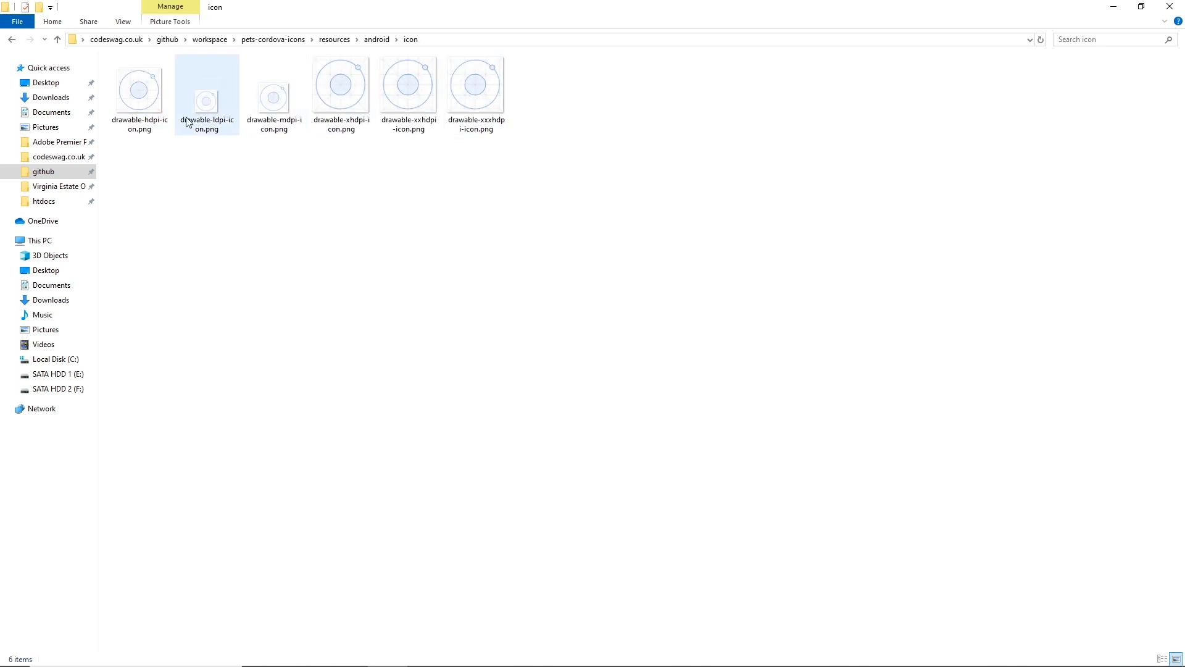
pyautogui.click(408, 83)
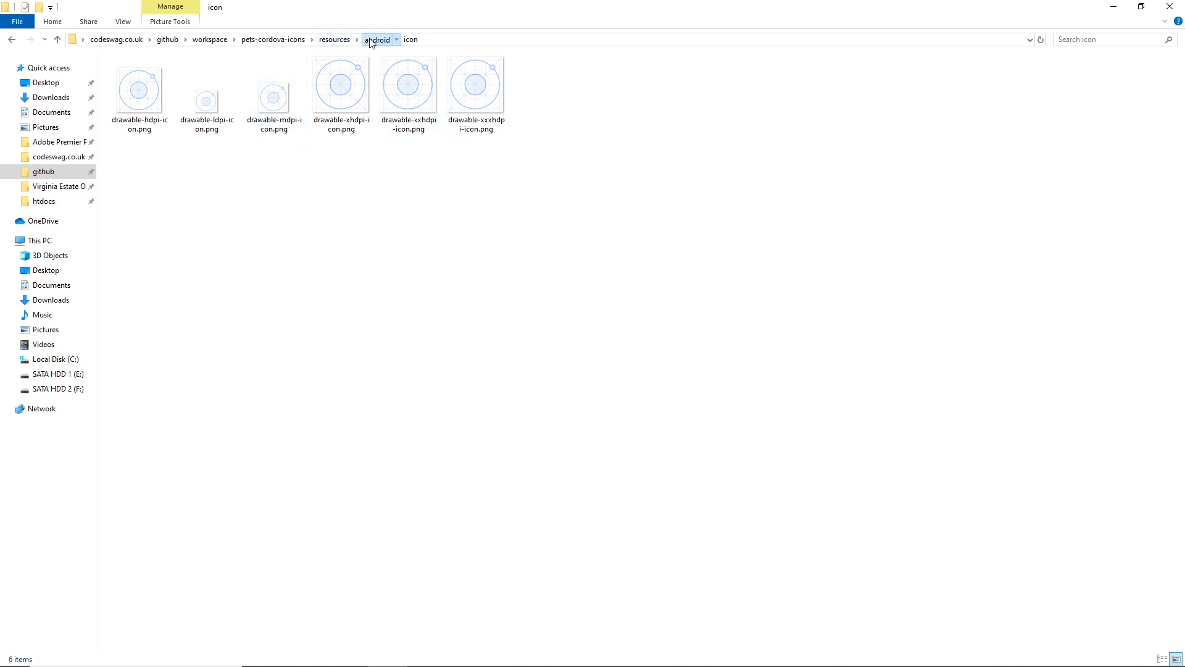
pyautogui.click(378, 40)
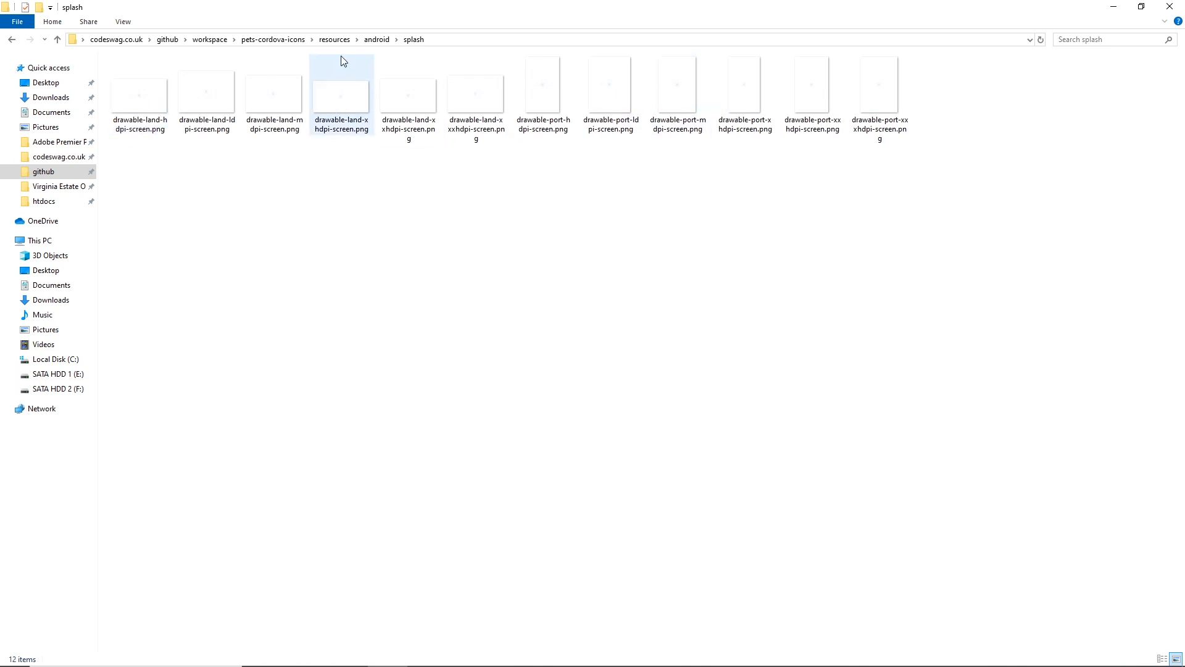
pyautogui.click(272, 40)
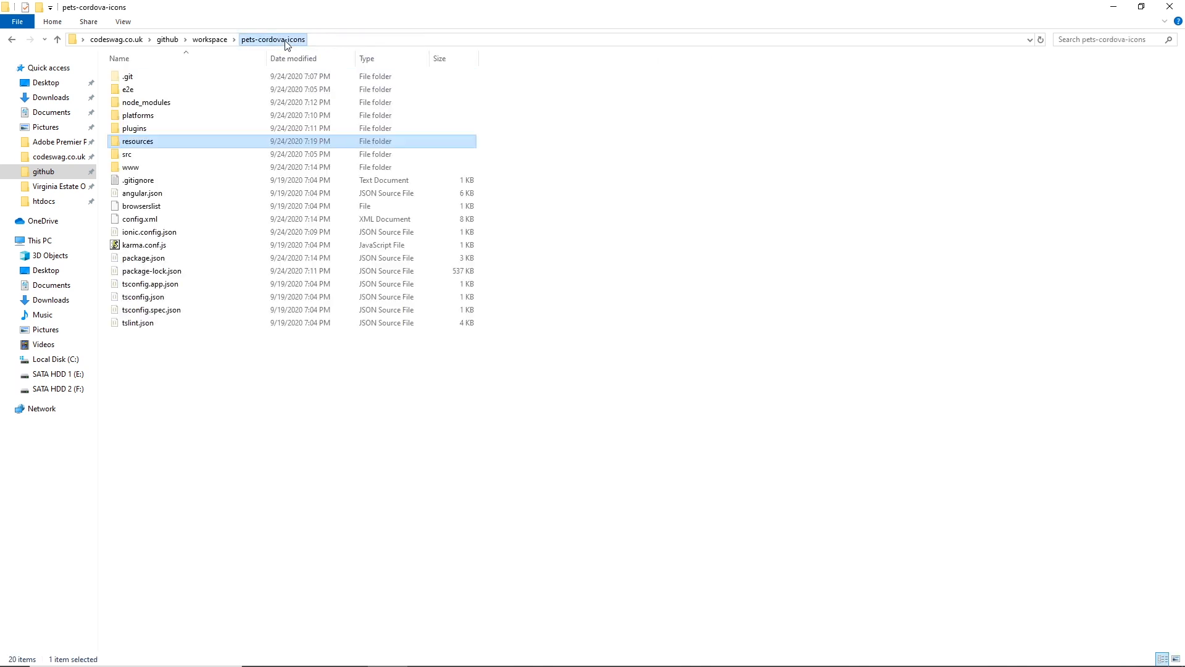
# - Enter the resources folder and open icon.png, the dog image, in Photos
pyautogui.doubleClick(137, 141)
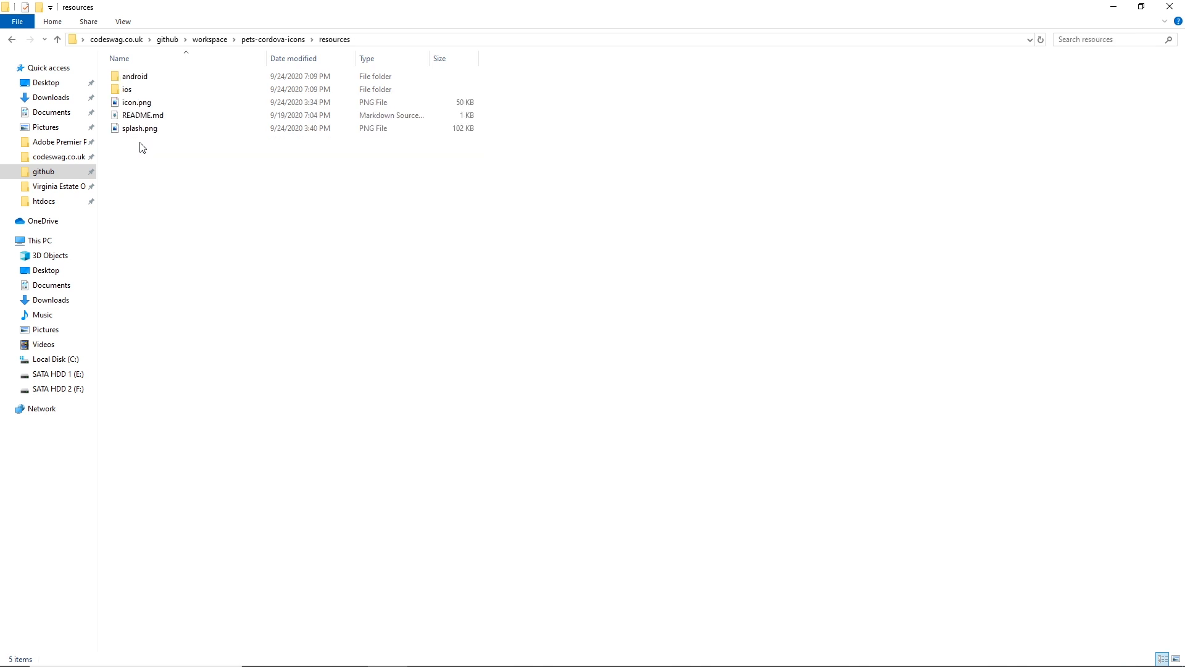
pyautogui.click(137, 103)
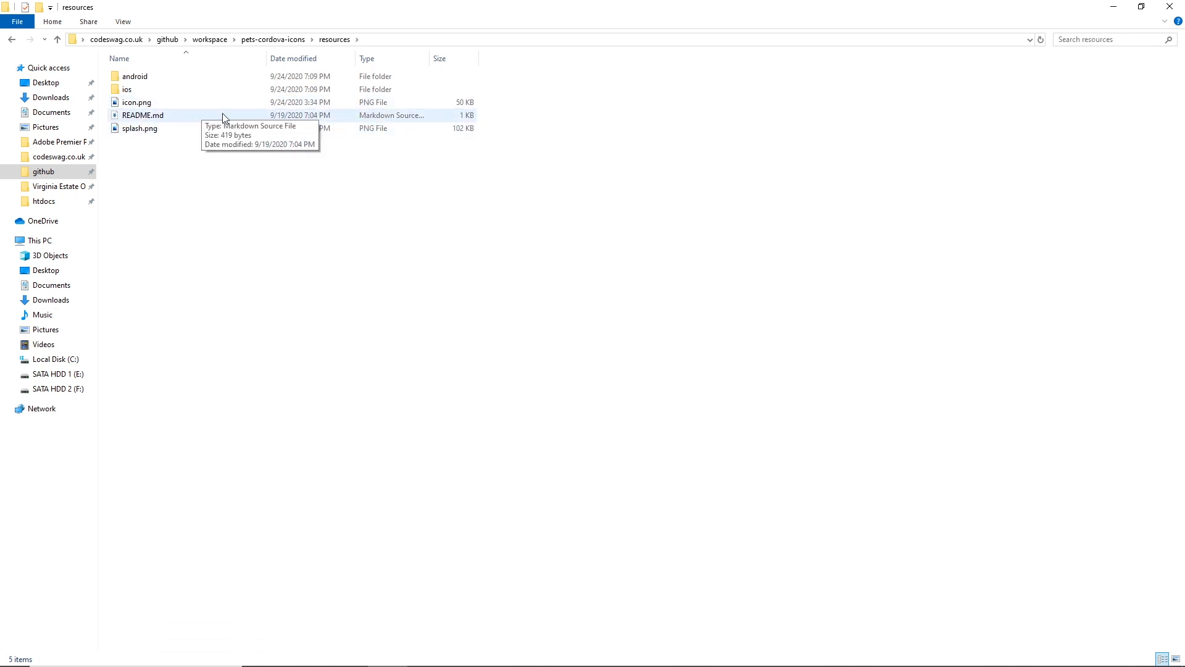
pyautogui.click(136, 103)
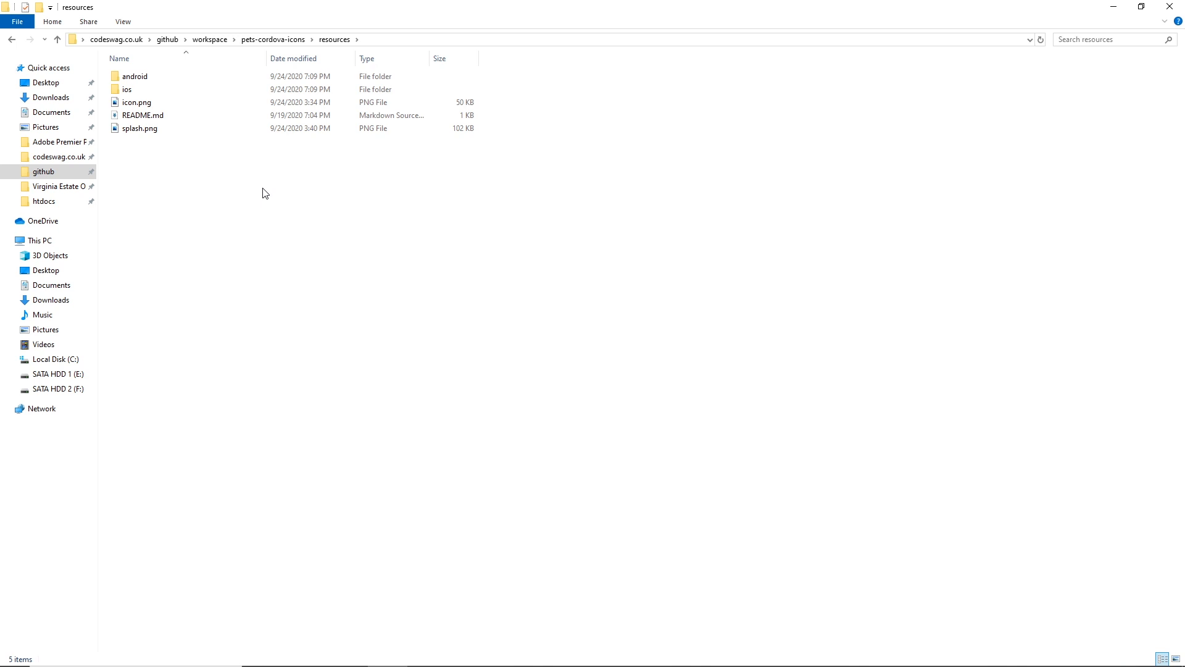
pyautogui.doubleClick(137, 103)
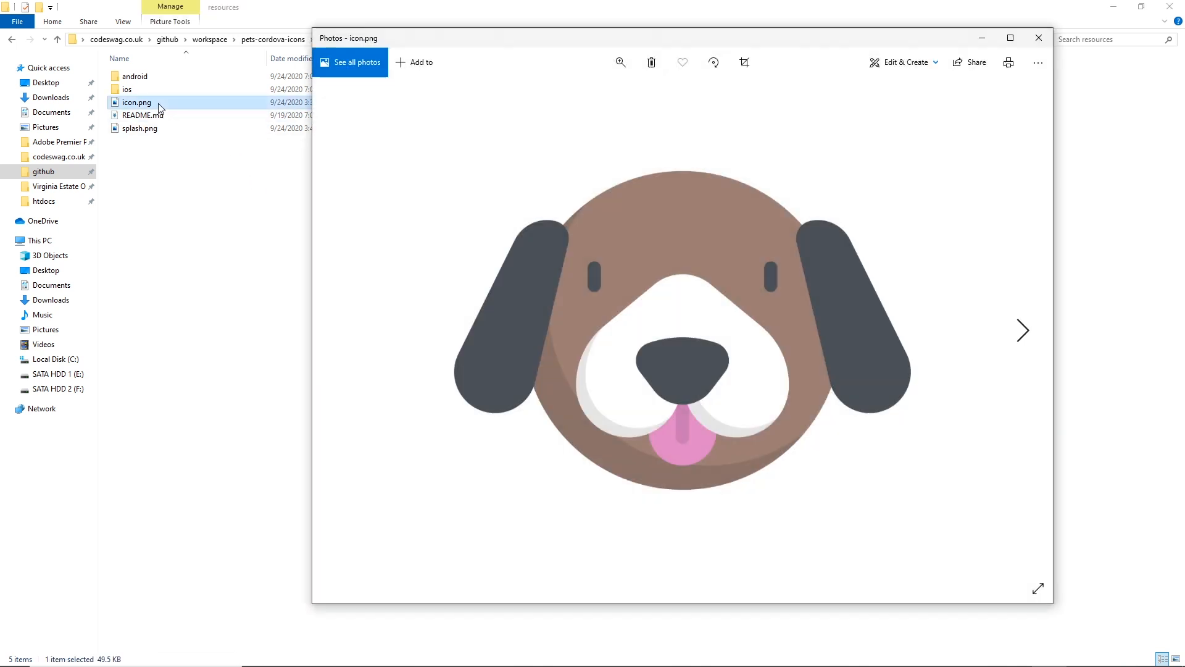
# - Confirm icon.png is 1024 x 1024 via File info, close it and open splash.png
pyautogui.click(1039, 62)
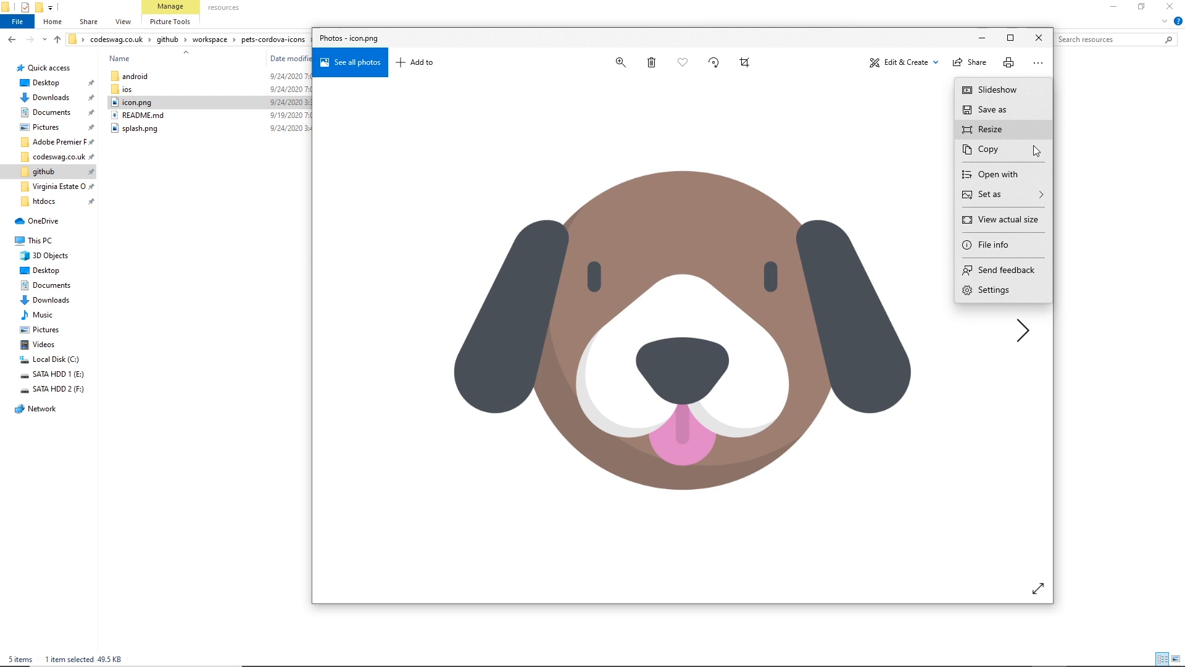
pyautogui.click(995, 245)
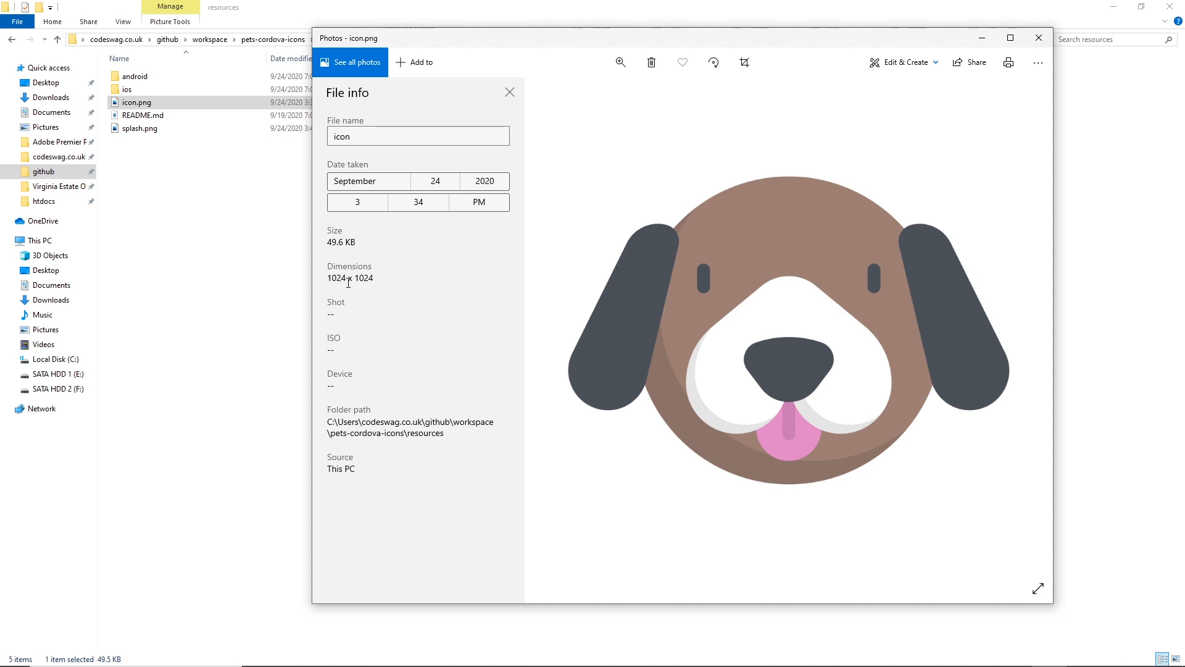
pyautogui.moveTo(371, 289)
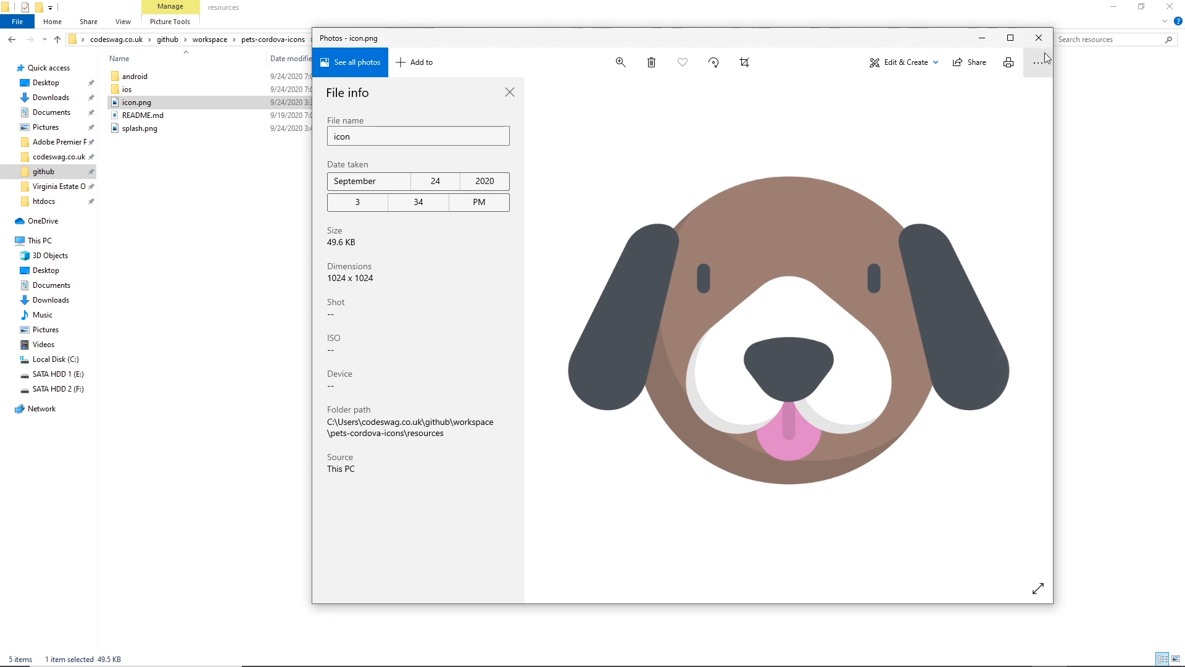
pyautogui.click(1039, 39)
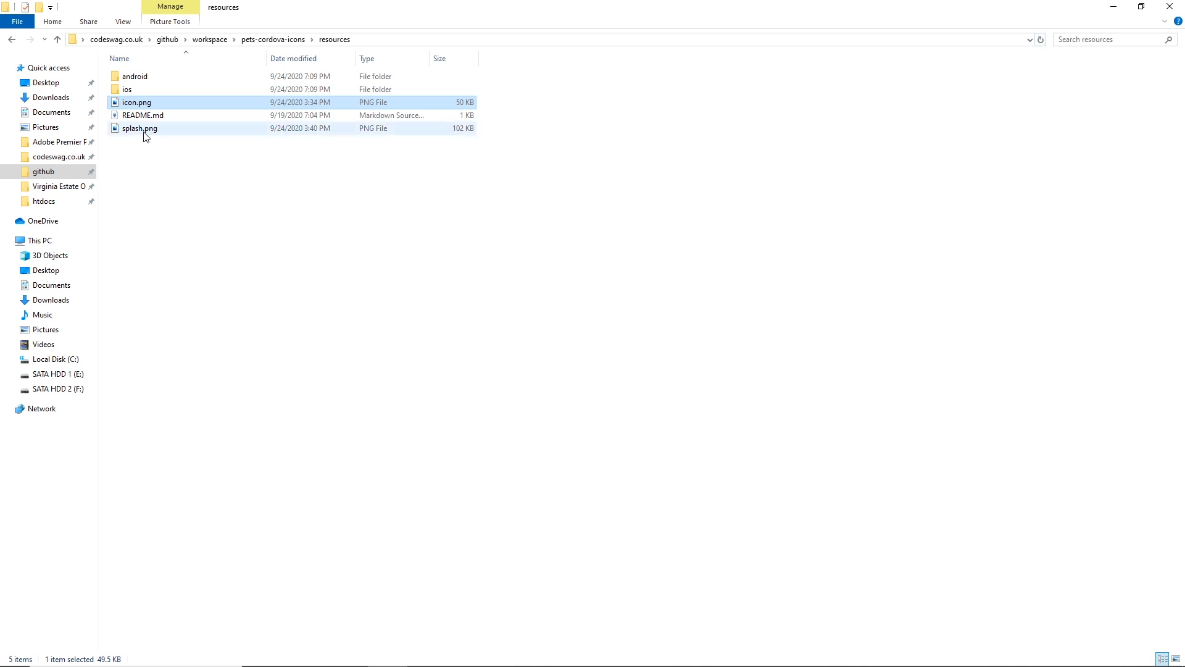
pyautogui.doubleClick(139, 127)
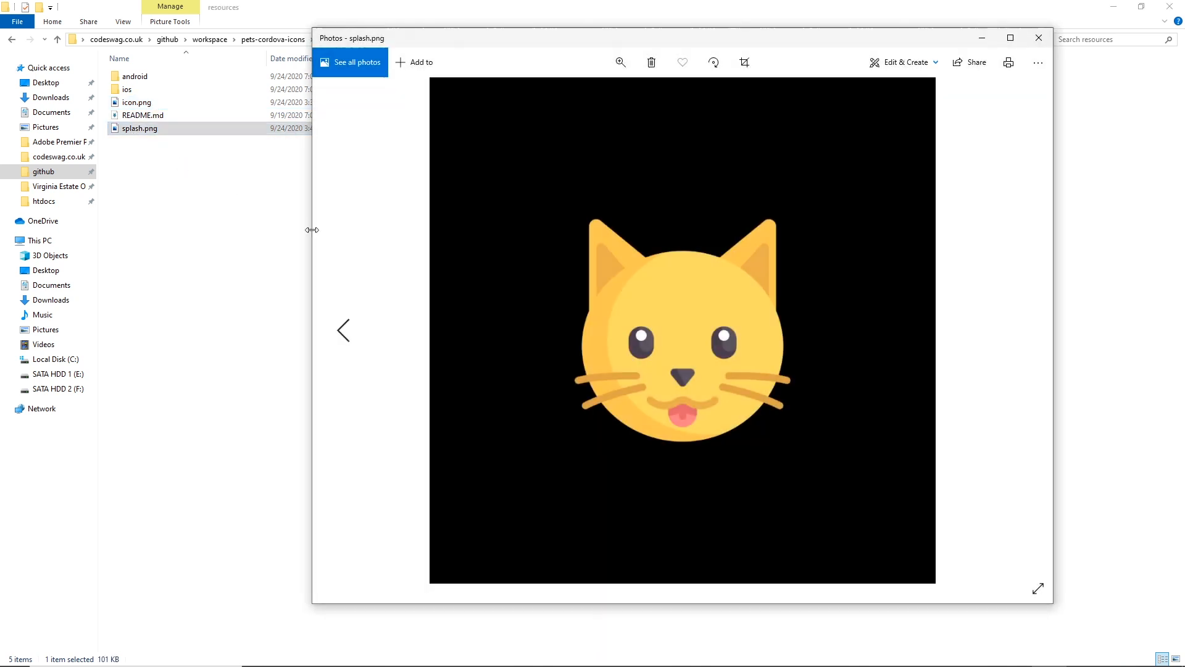
# - Confirm splash.png is 2732 x 2732 via File info, then close the Photos viewer
pyautogui.click(1037, 62)
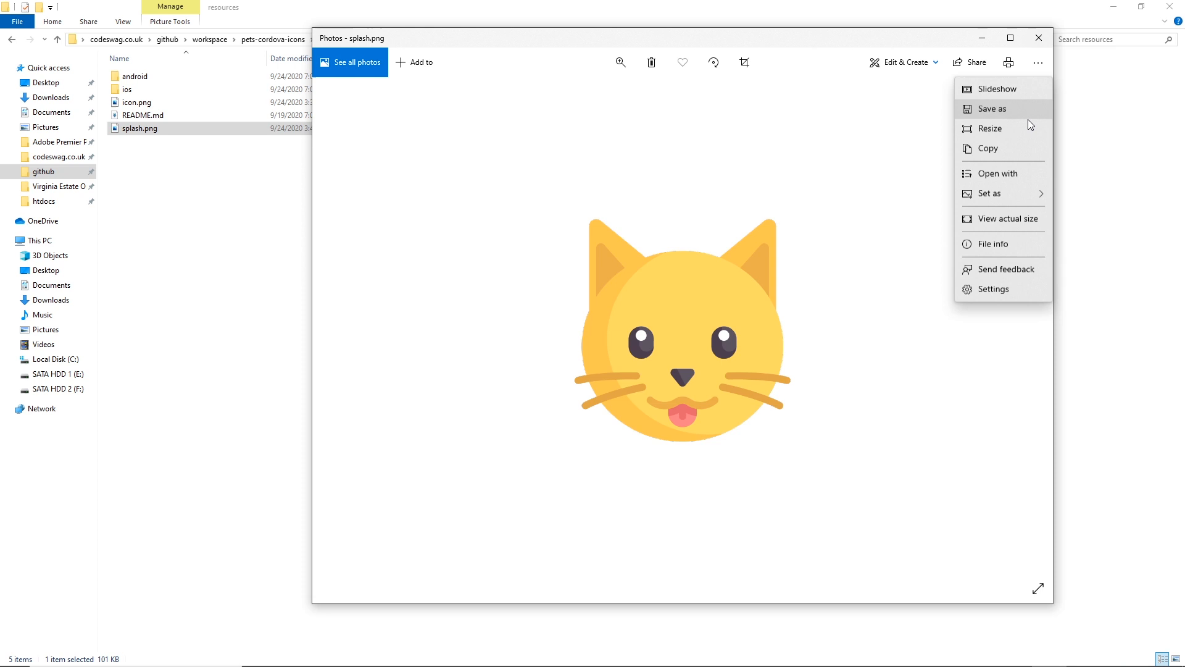
pyautogui.click(994, 243)
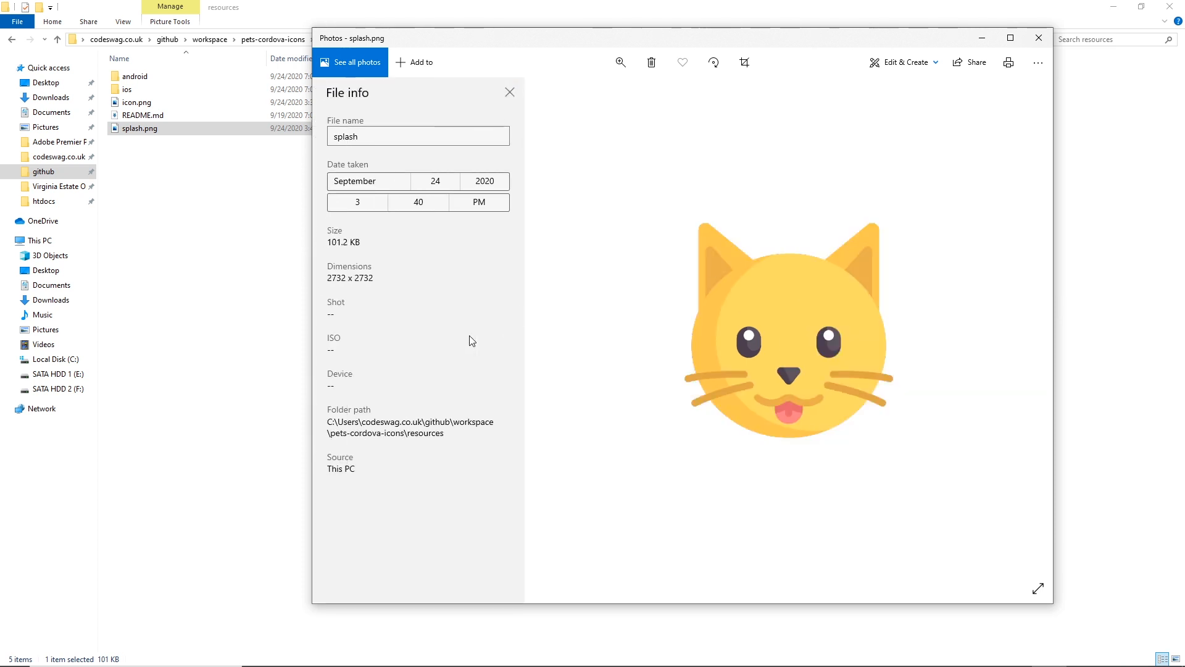
pyautogui.moveTo(342, 283)
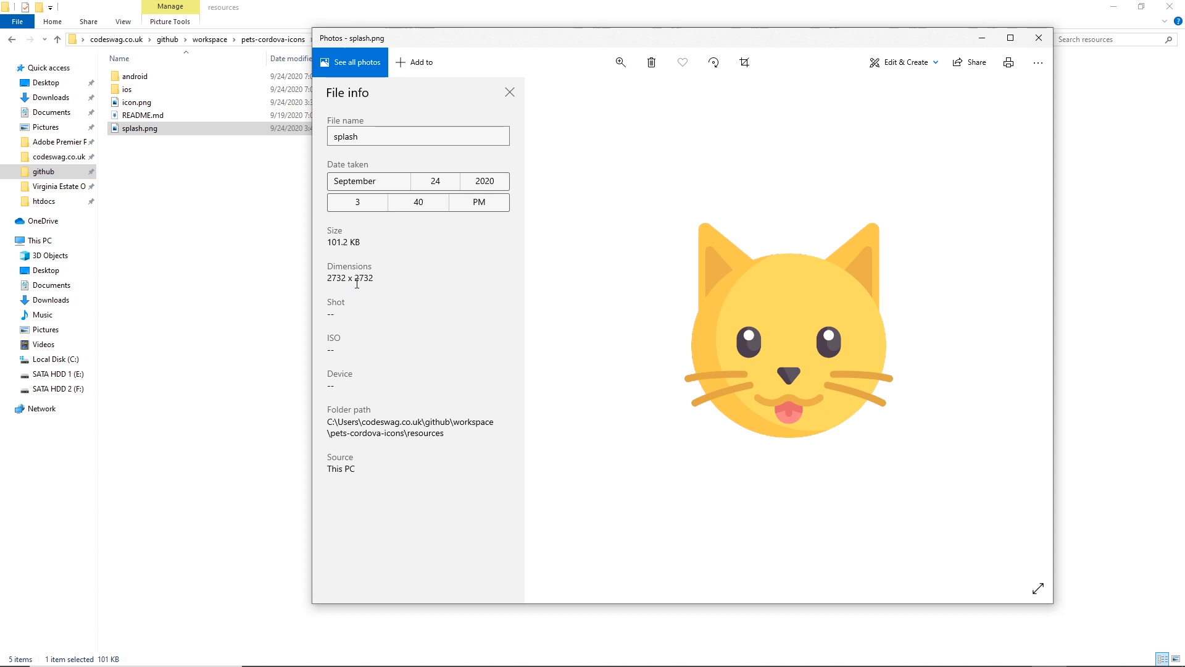
pyautogui.moveTo(378, 291)
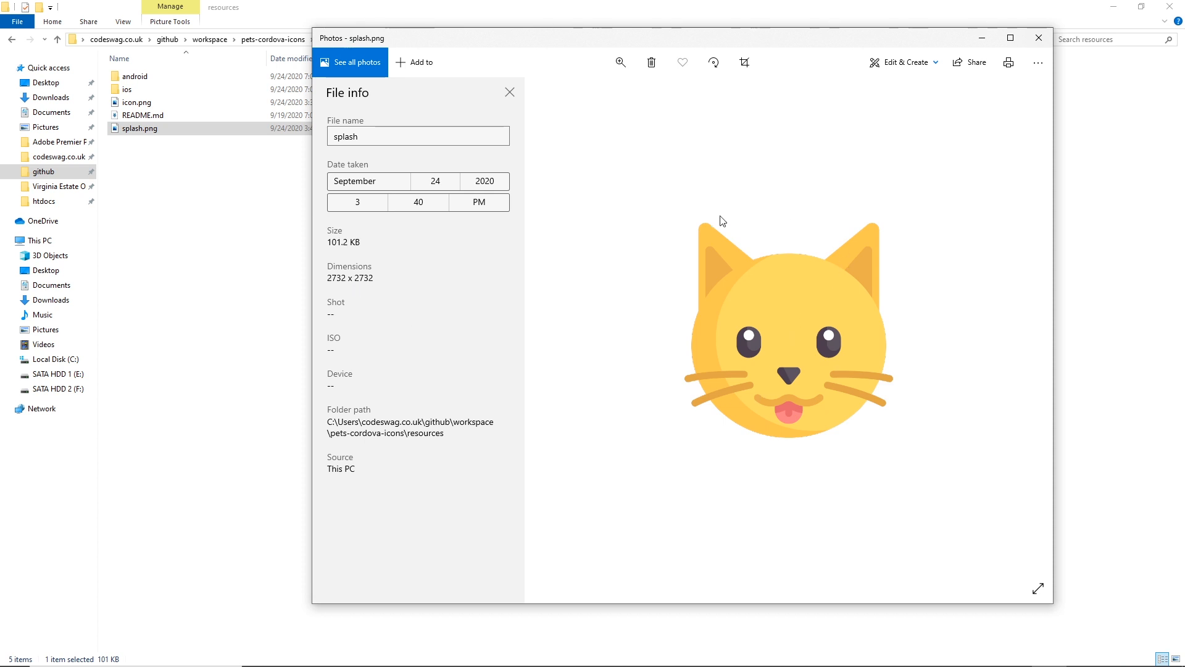
pyautogui.moveTo(978, 558)
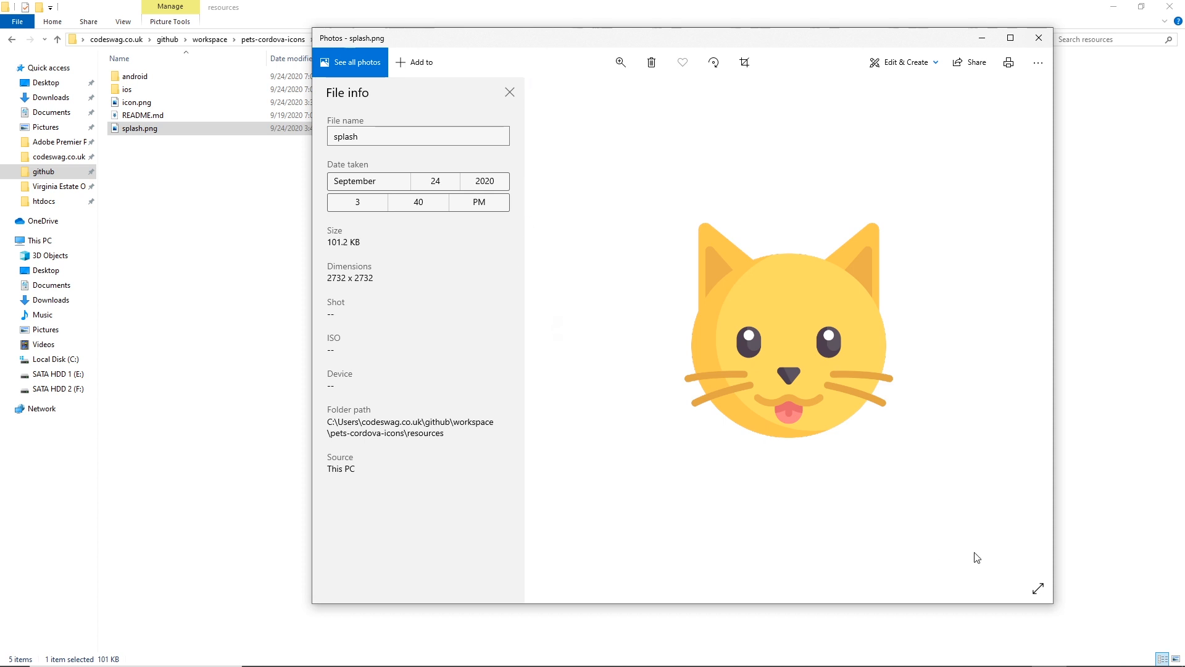
pyautogui.moveTo(576, 368)
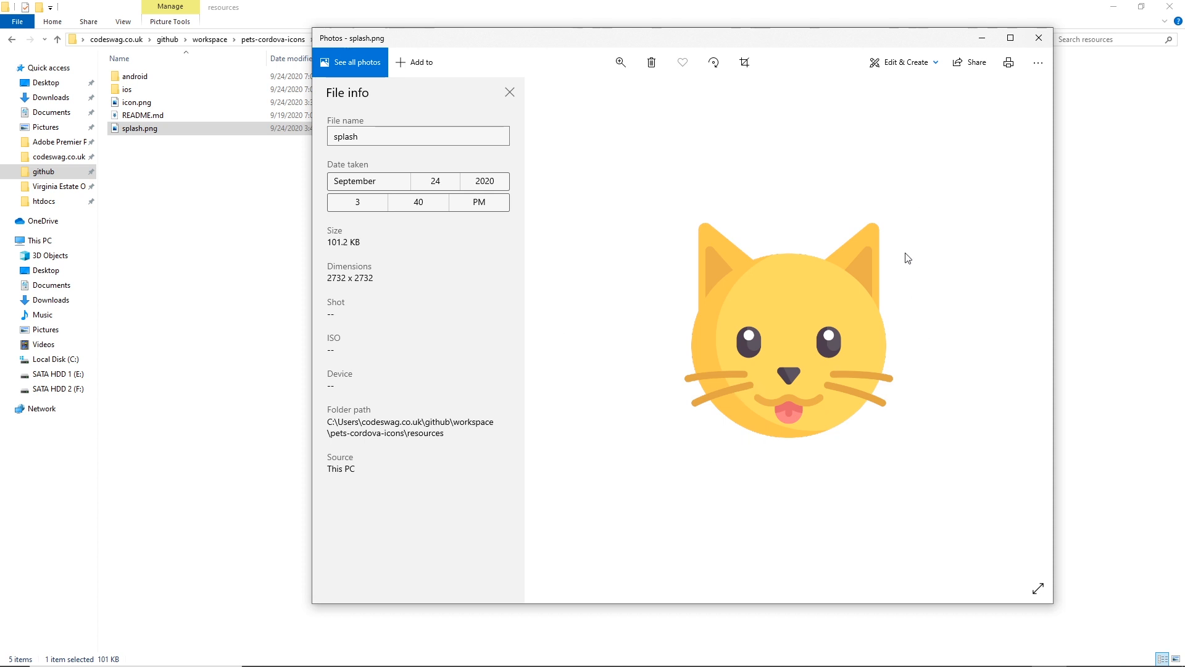
pyautogui.moveTo(791, 218)
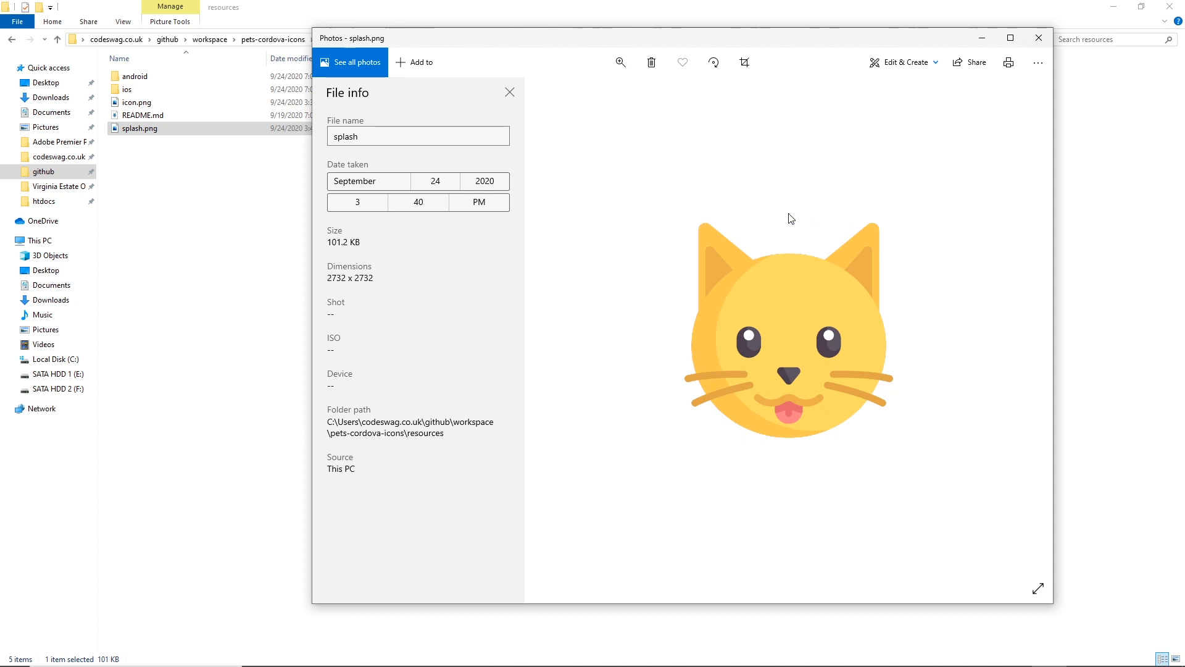
pyautogui.moveTo(697, 370)
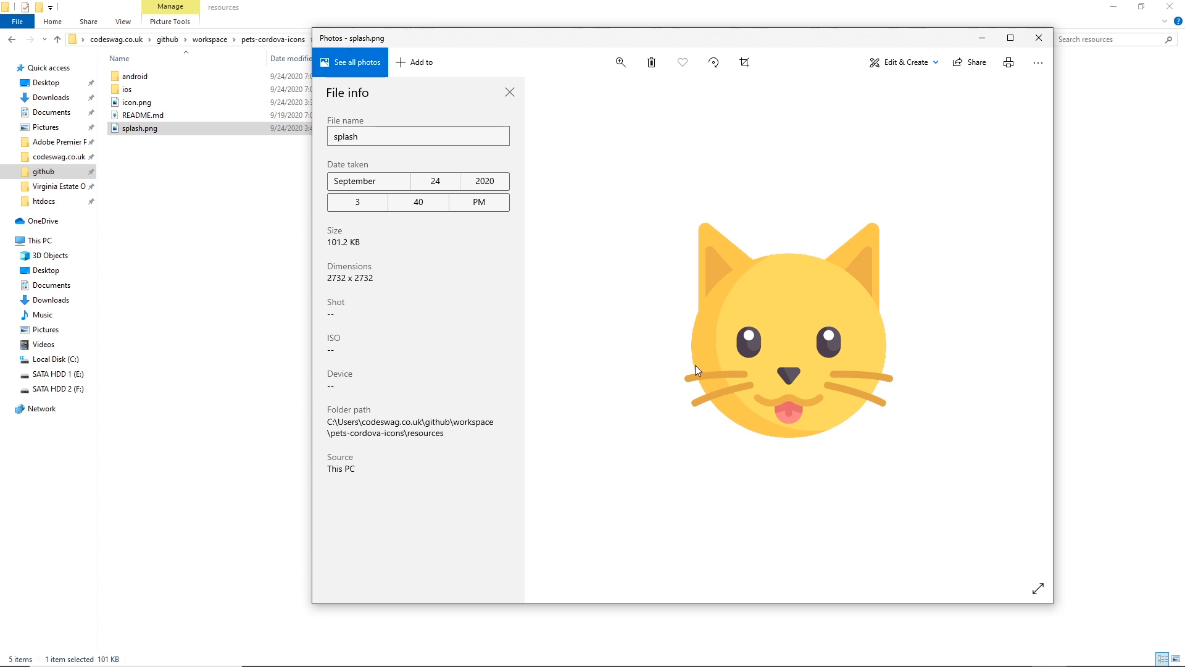
pyautogui.moveTo(655, 434)
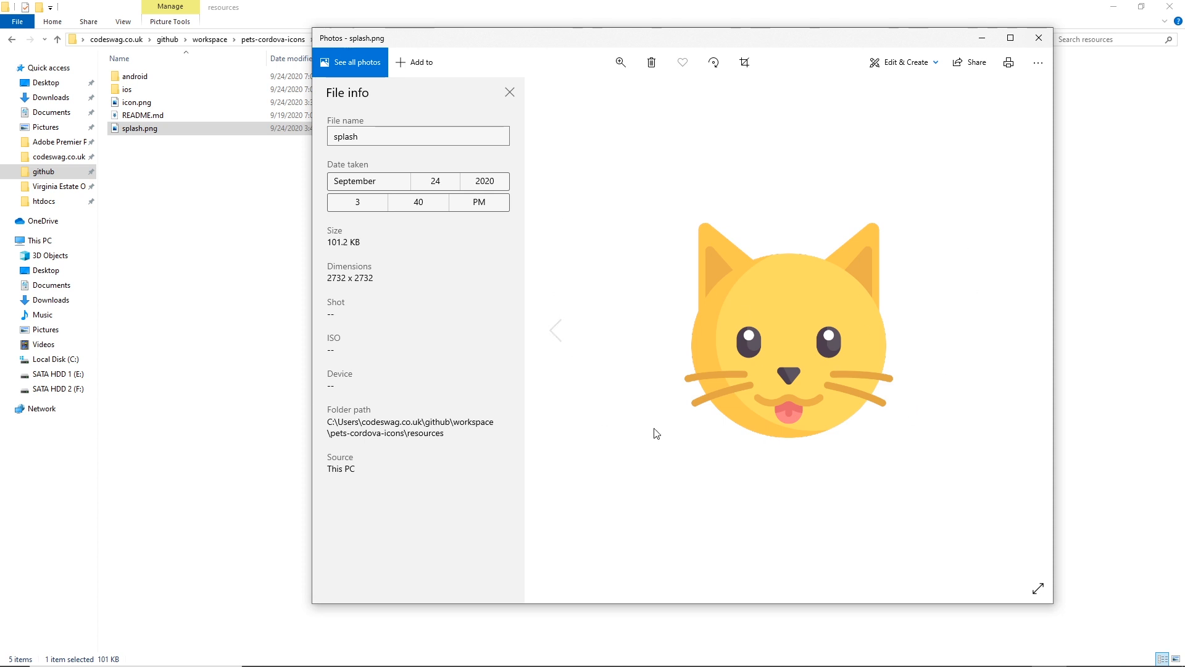
pyautogui.moveTo(847, 383)
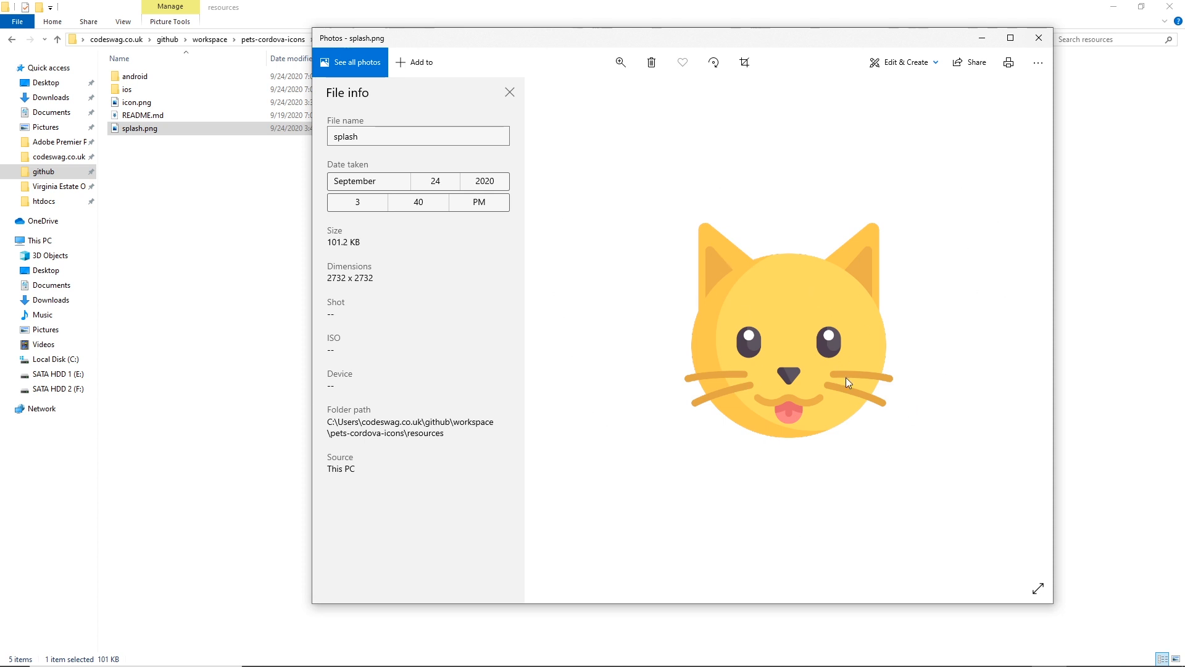
pyautogui.moveTo(784, 262)
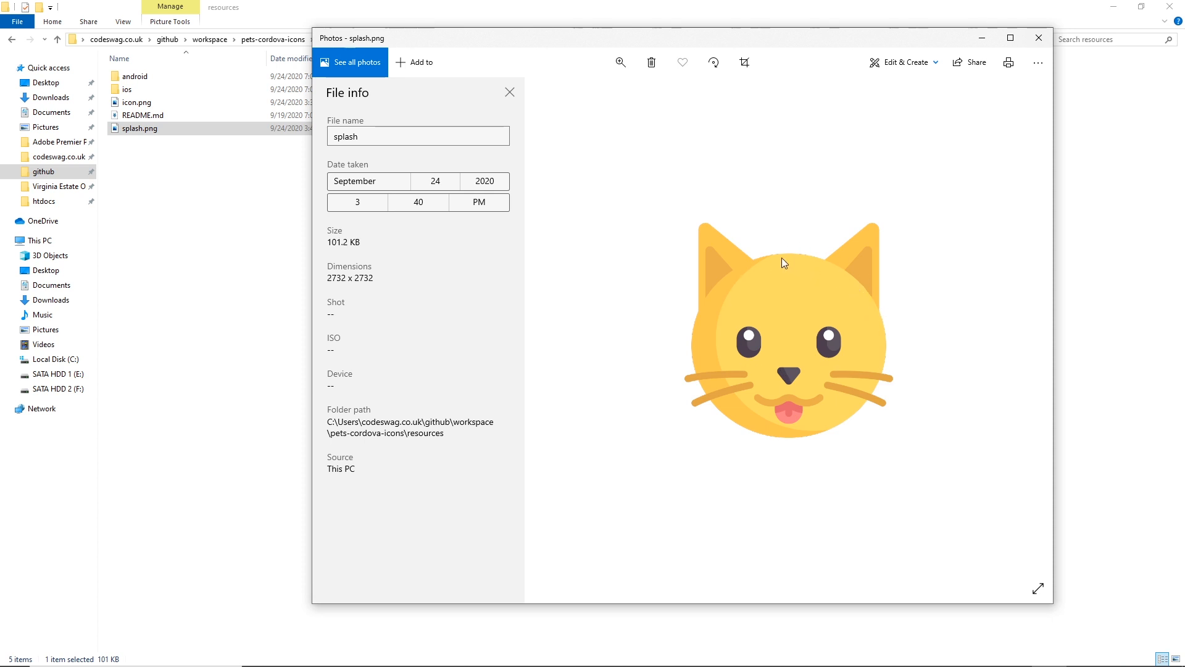
pyautogui.moveTo(973, 188)
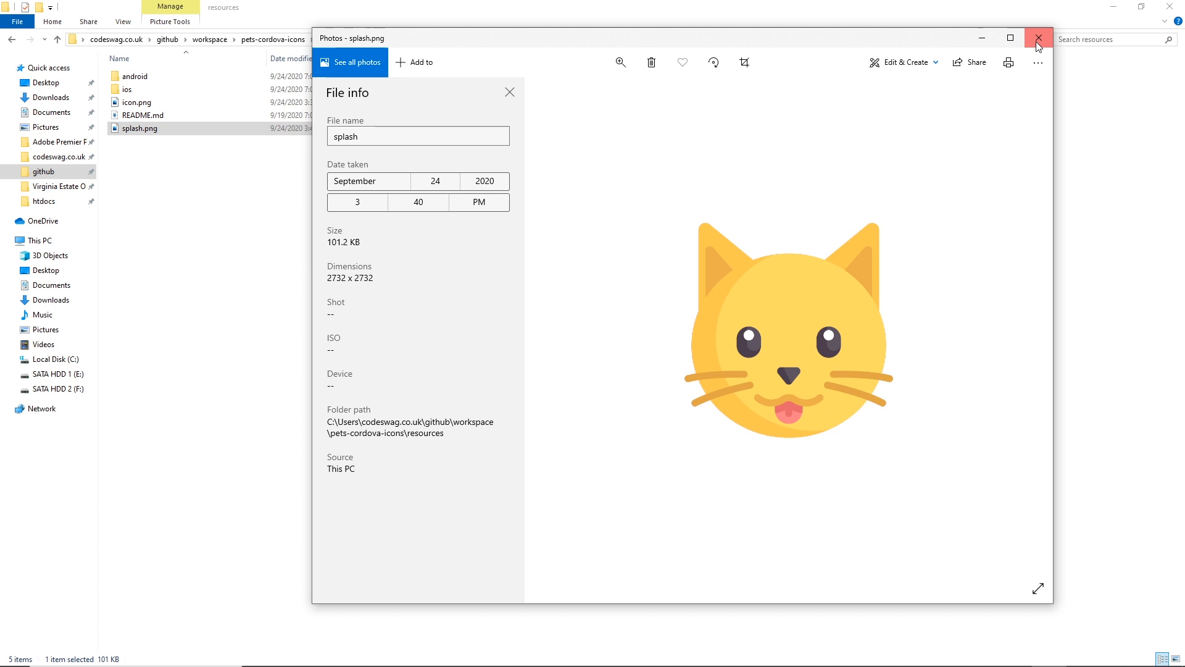
pyautogui.click(1038, 39)
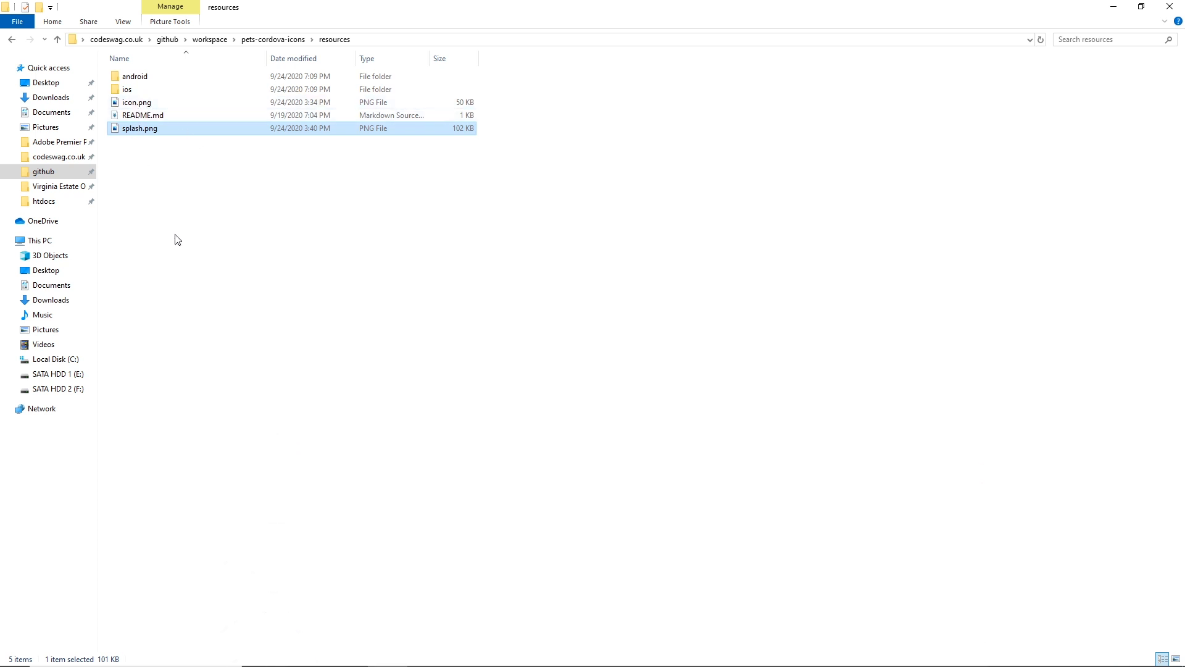
pyautogui.moveTo(193, 259)
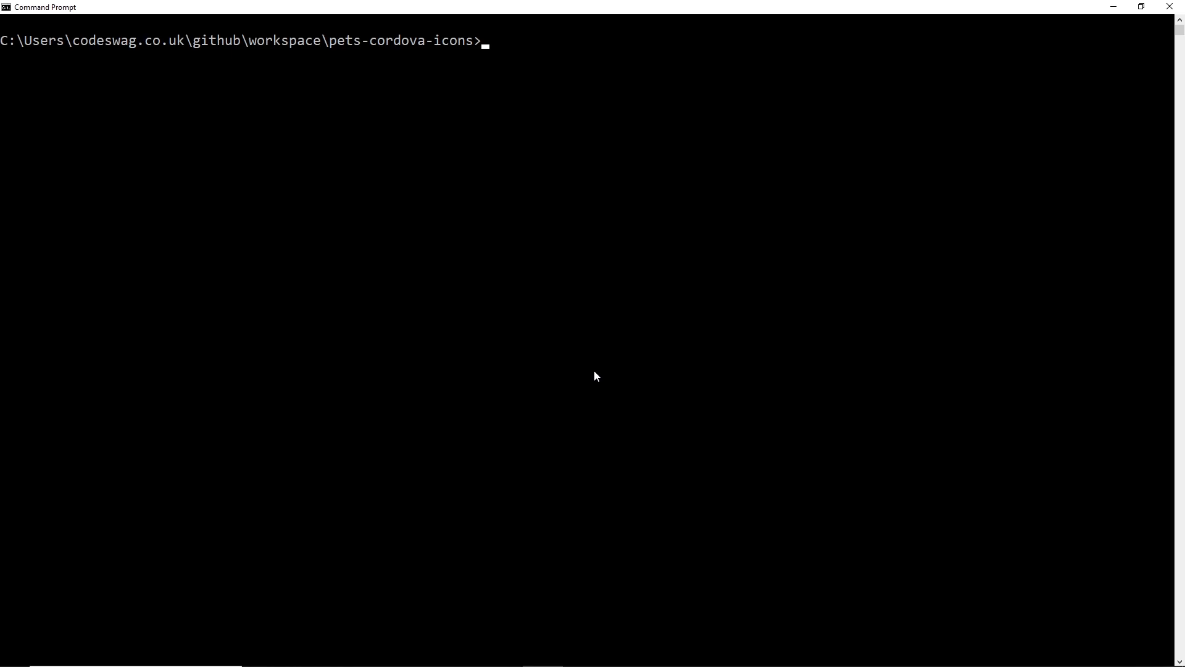
# - Run 'ionic cordova resources', which fails because cordova-res is not installed
pyautogui.write('ionic')
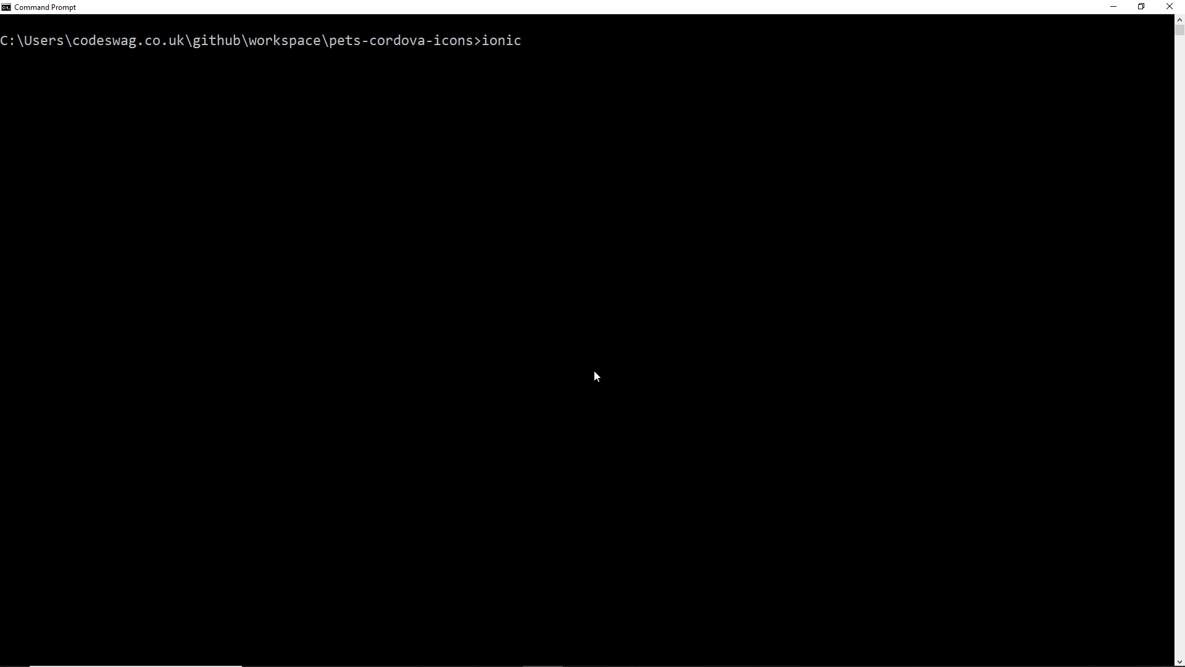
pyautogui.write('cordova')
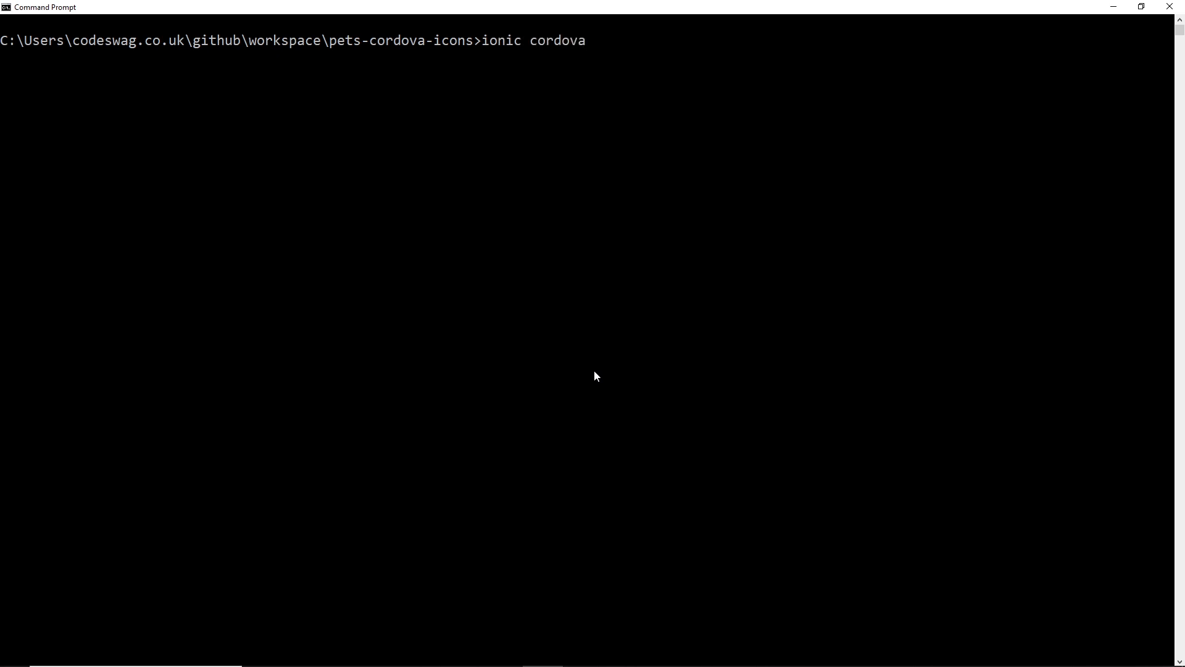
pyautogui.write('resource')
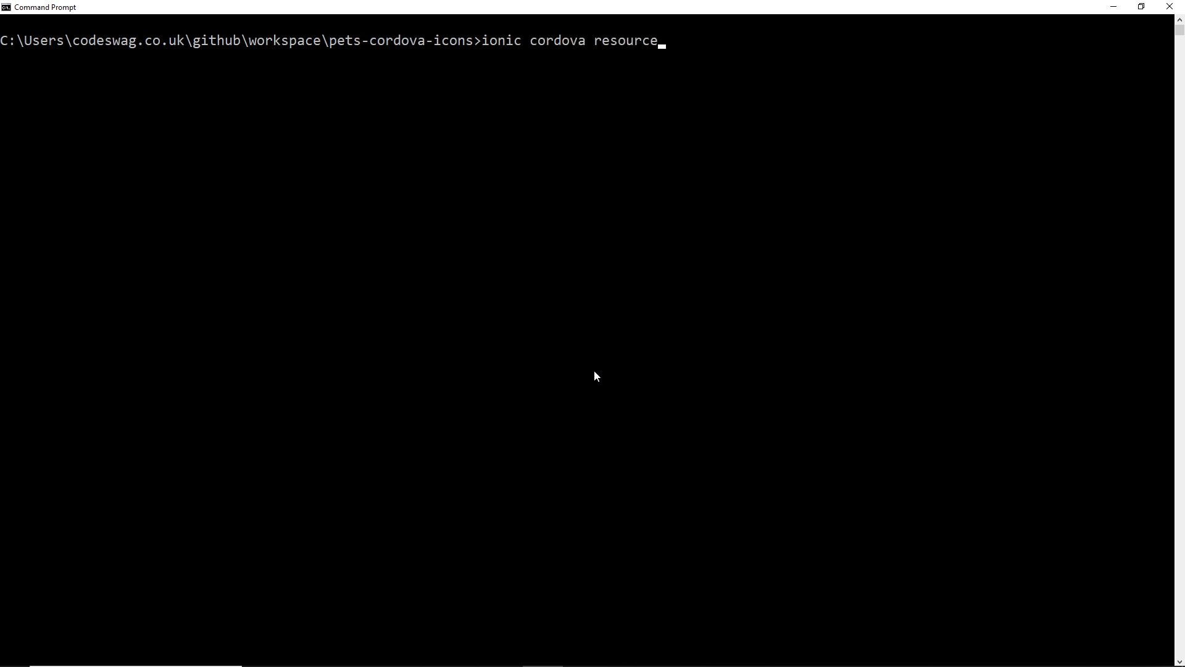
pyautogui.write('s')
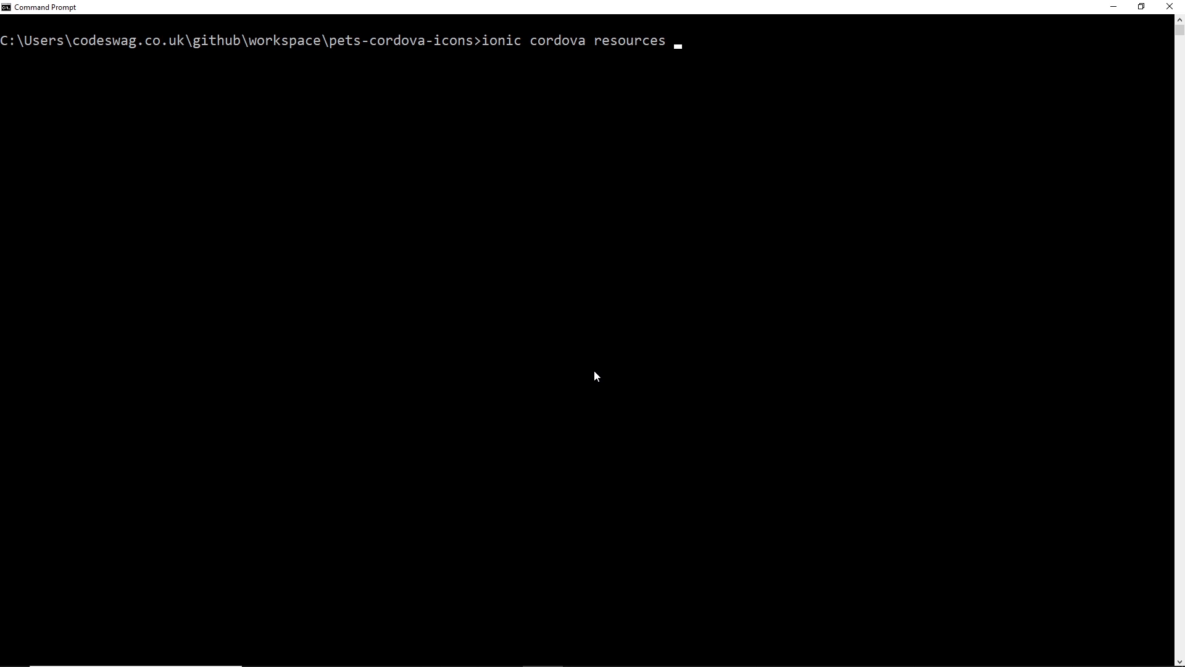
pyautogui.write('ios')
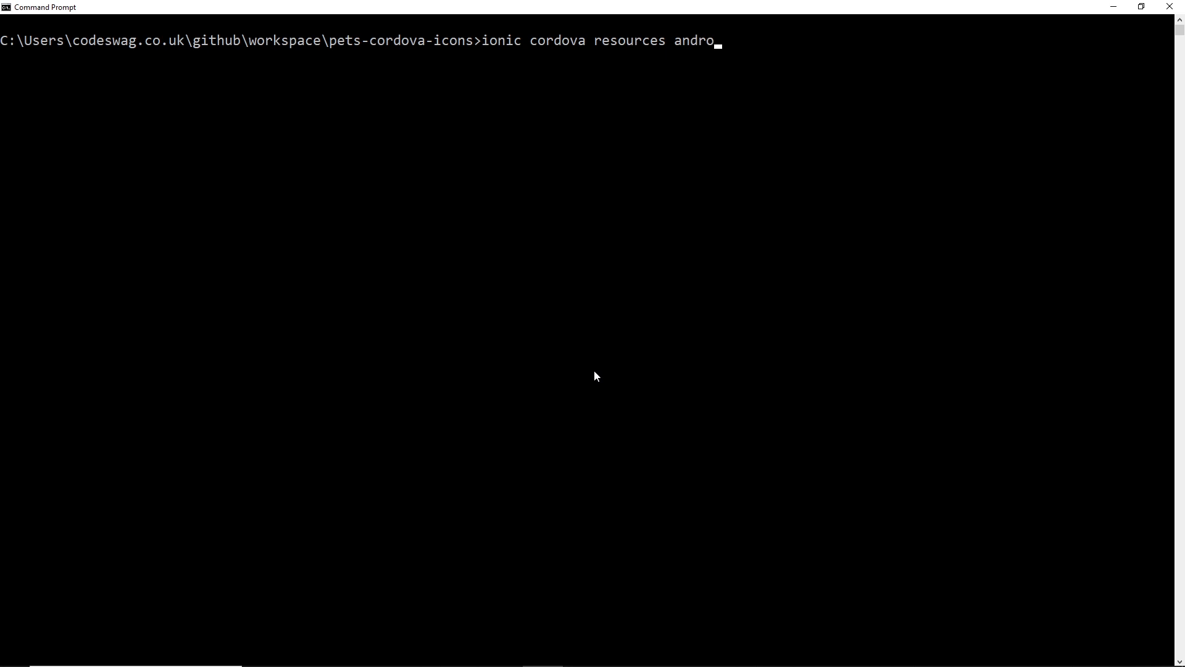
pyautogui.write('id')
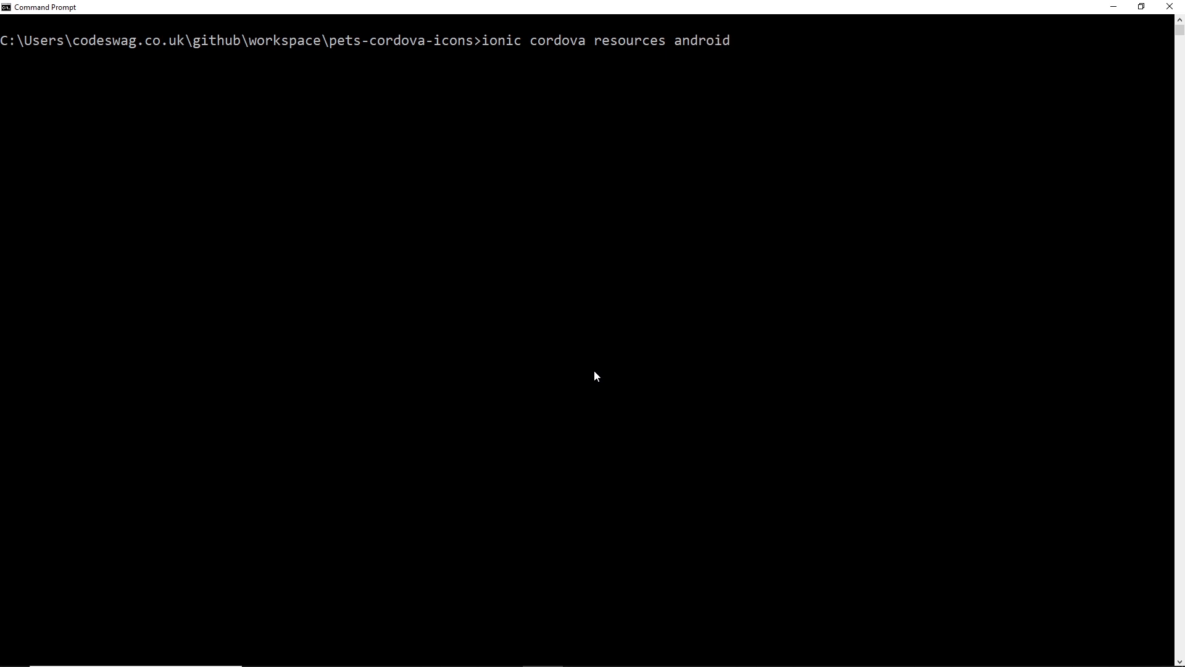
pyautogui.press('Backspace')
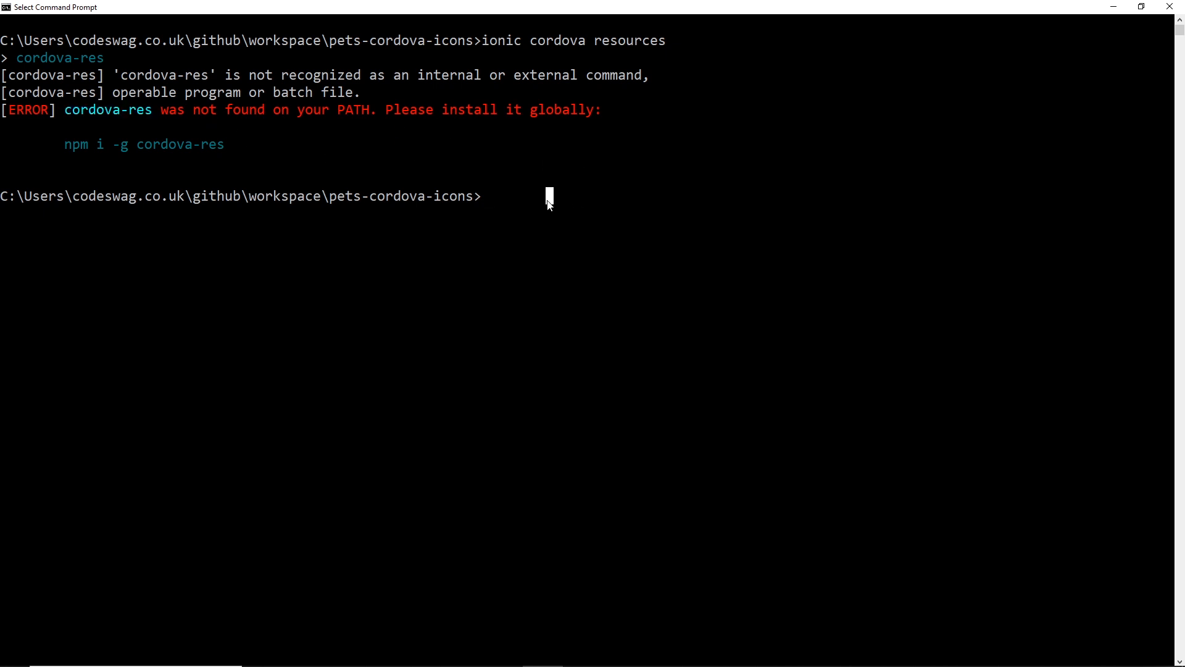
pyautogui.moveTo(725, 230)
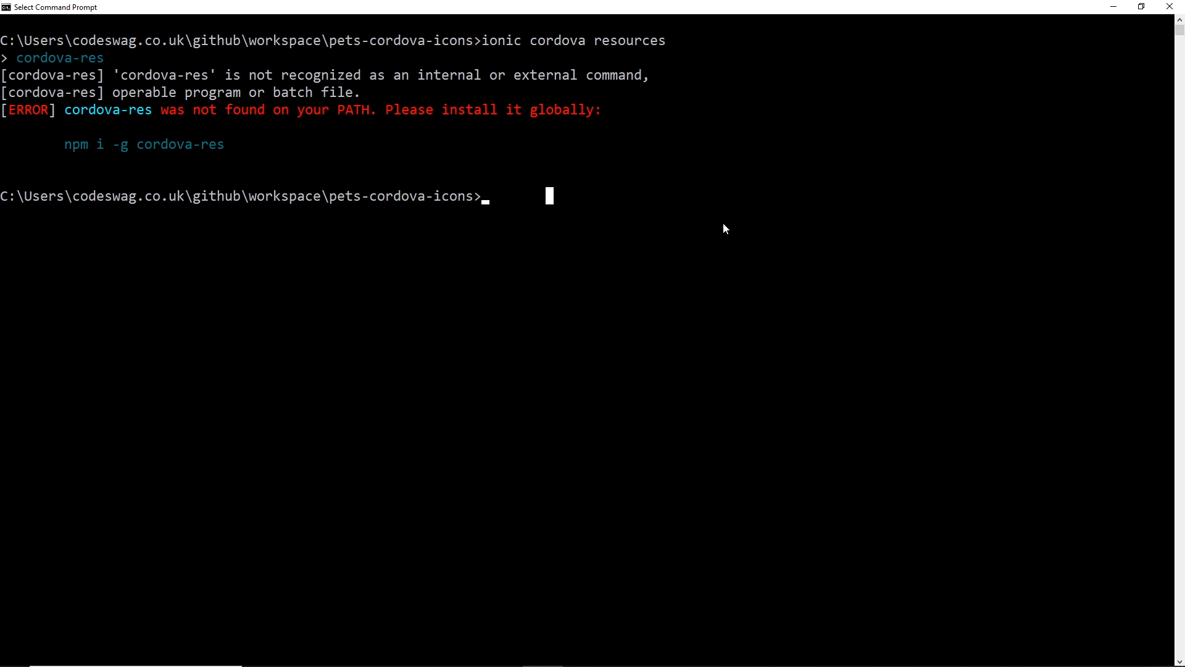
# - Install cordova-res globally with 'npm i -g cordova-res', then clear the screen with cls
pyautogui.write('npm i')
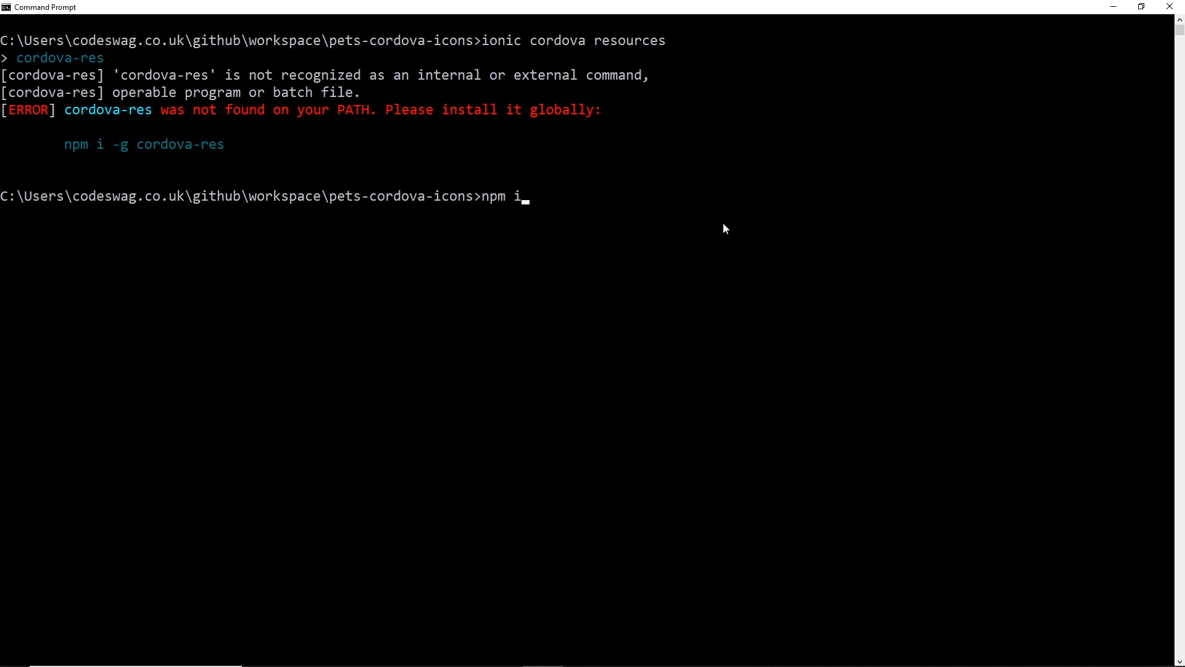
pyautogui.write('-g')
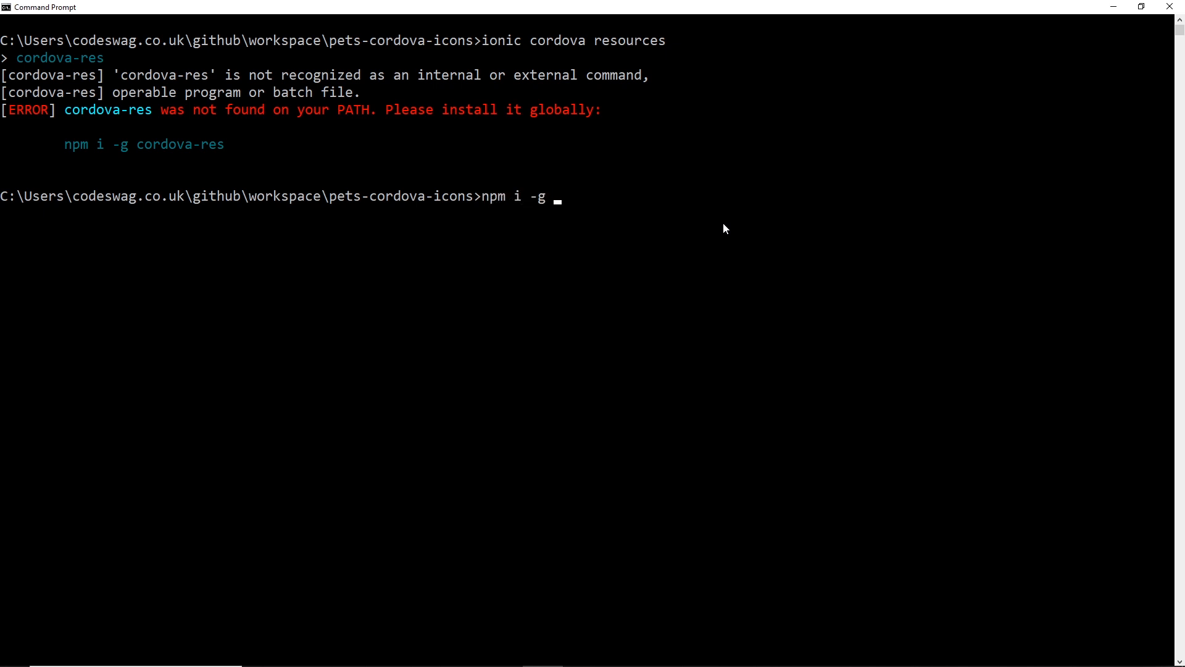
pyautogui.write('cordova-res')
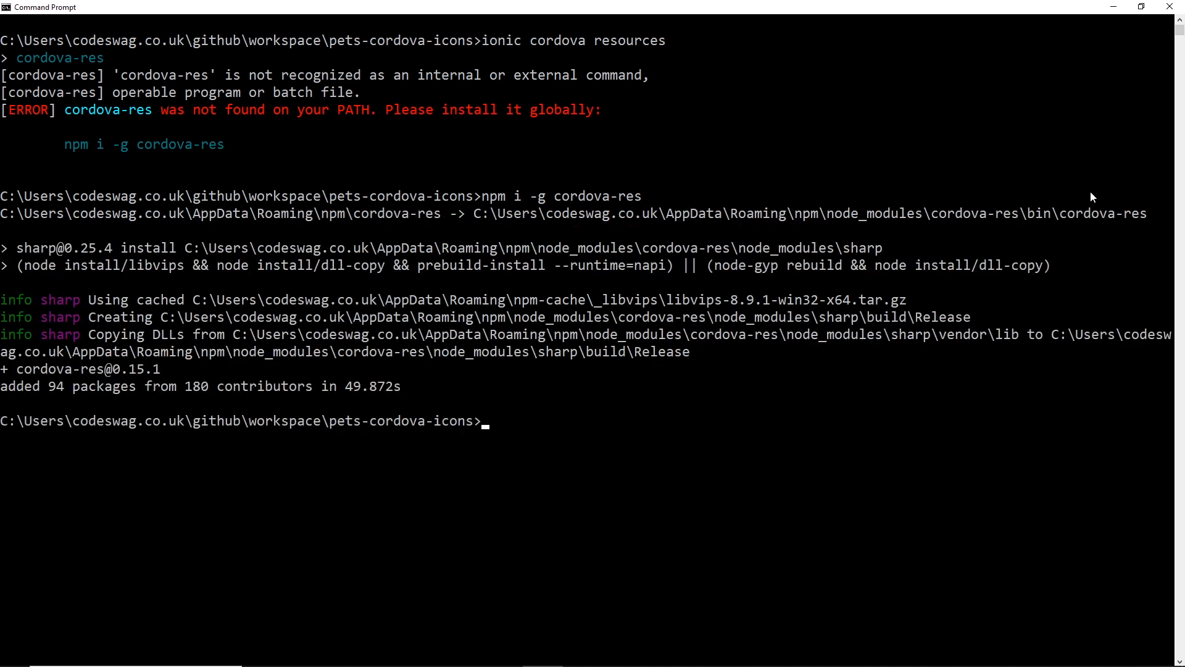
pyautogui.write('cl')
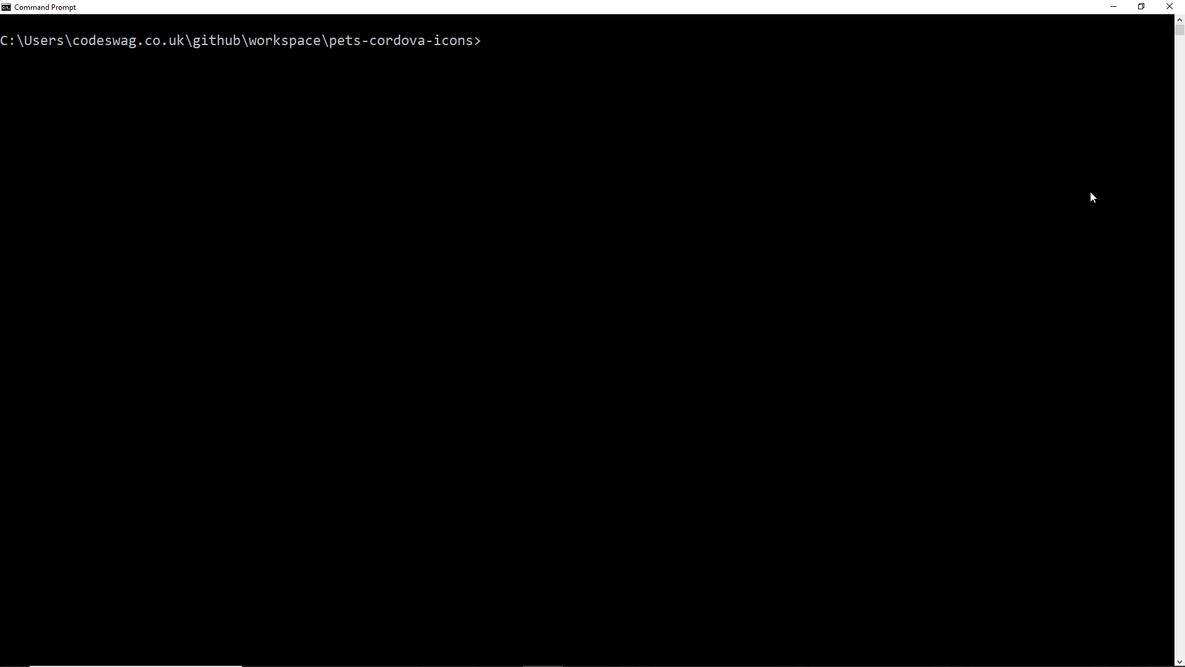
# - Run 'ionic cordova resources', generating 18 Android and 47 iOS resources and updating config.xml
pyautogui.write('ionic cordova resources')
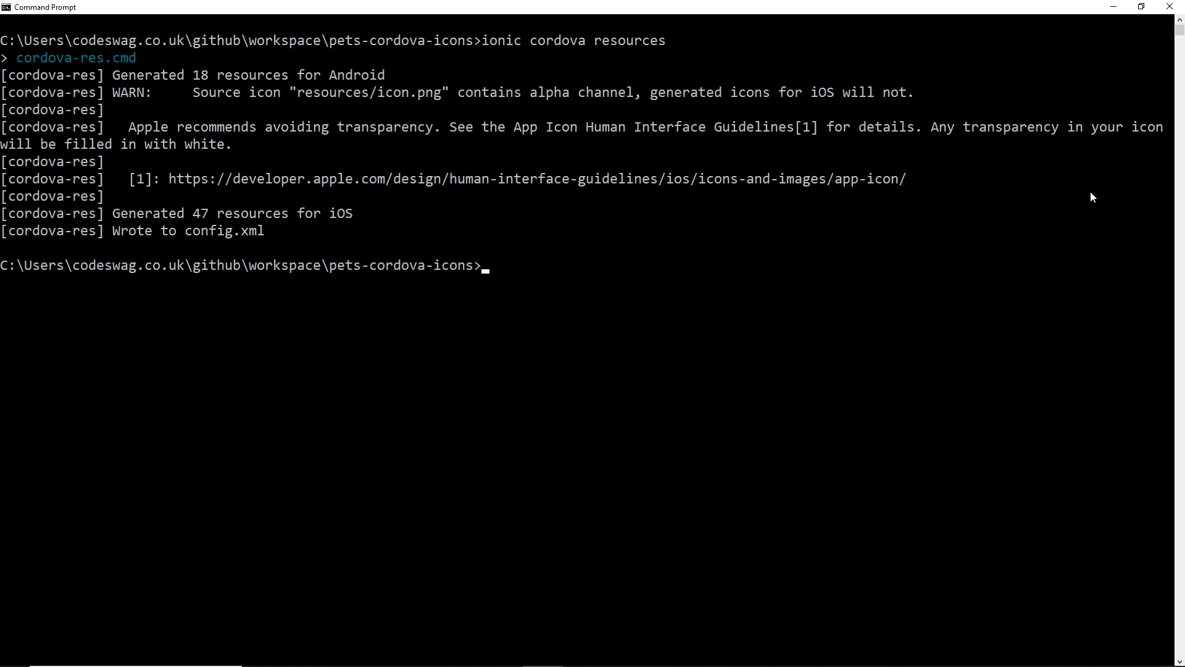
pyautogui.doubleClick(141, 75)
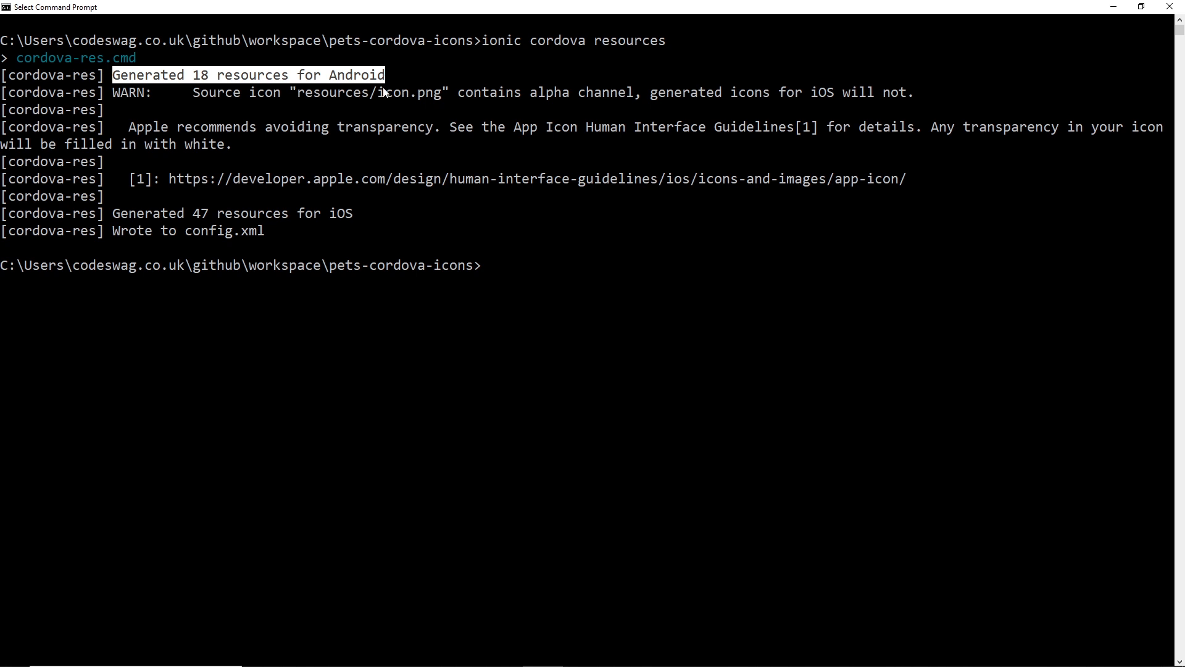
pyautogui.moveTo(370, 173)
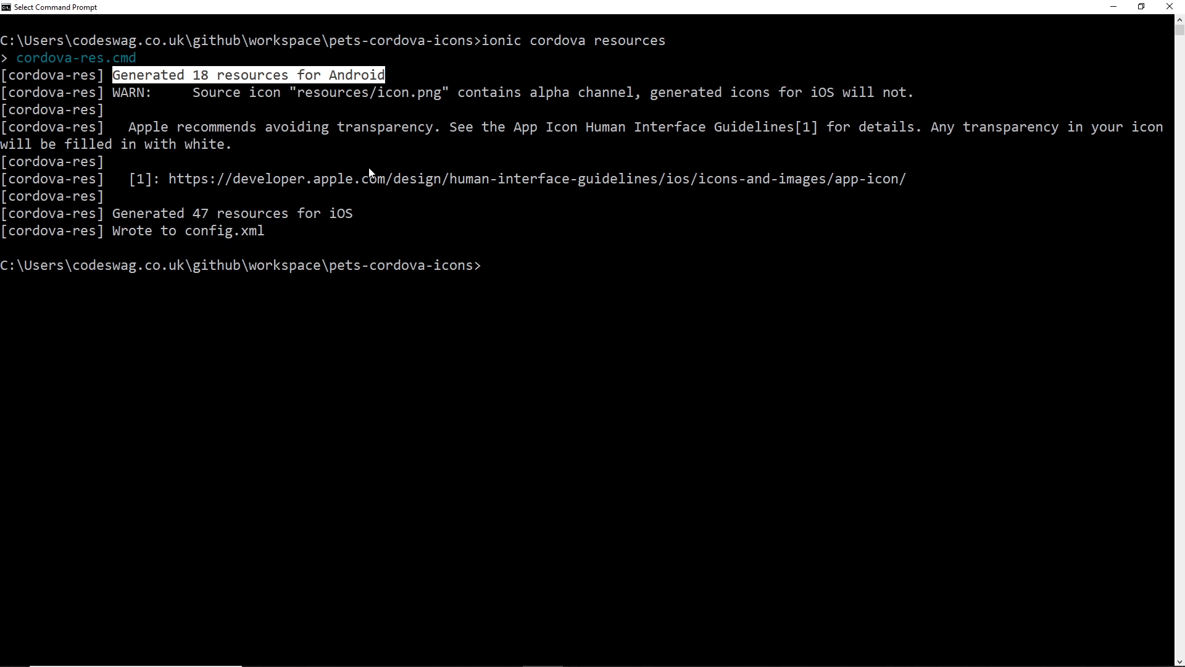
pyautogui.moveTo(112, 217)
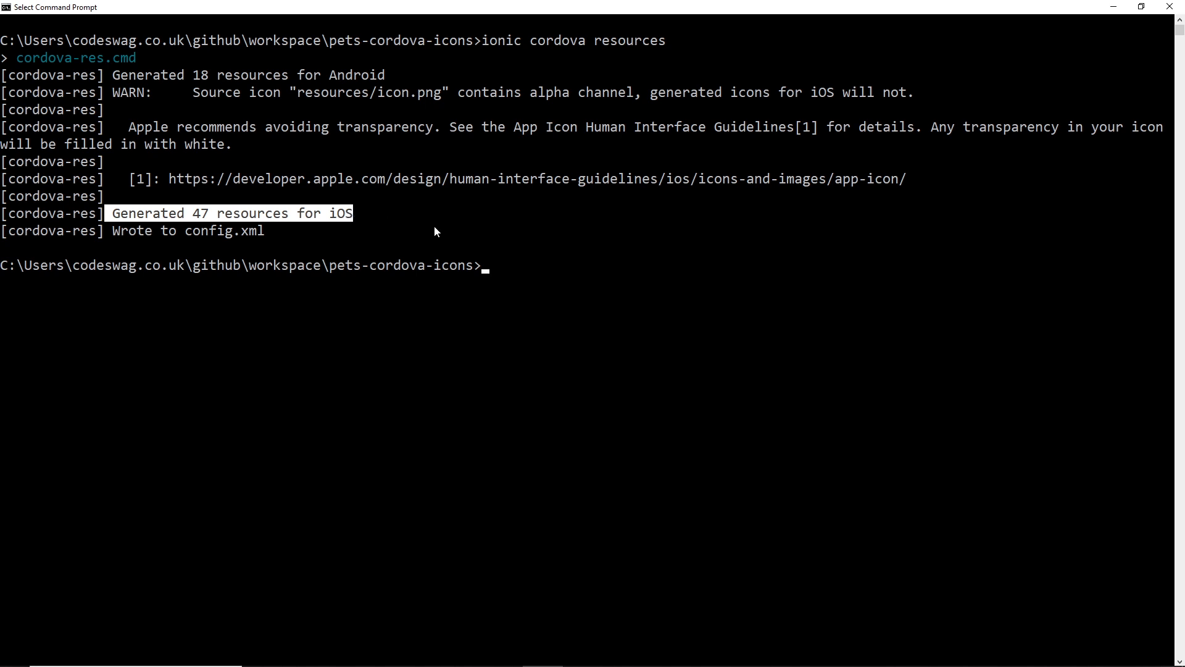
pyautogui.moveTo(314, 239)
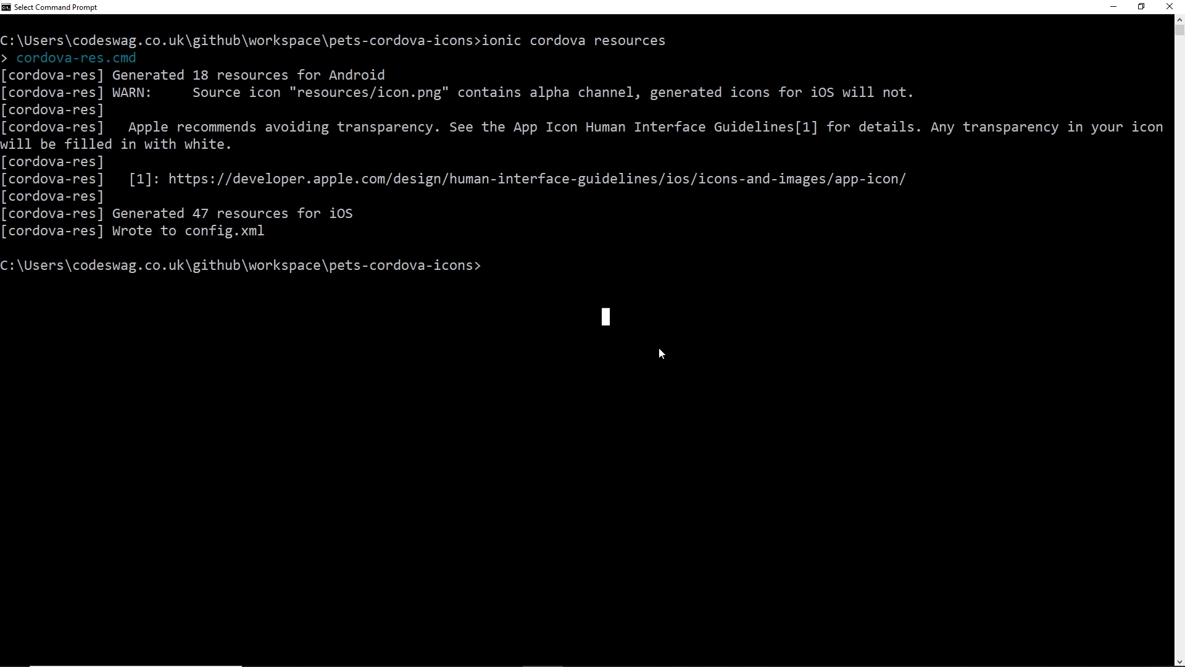
# - Run 'ionic build android' to a successful app-debug.apk build, then clear the screen
pyautogui.write('ionic build')
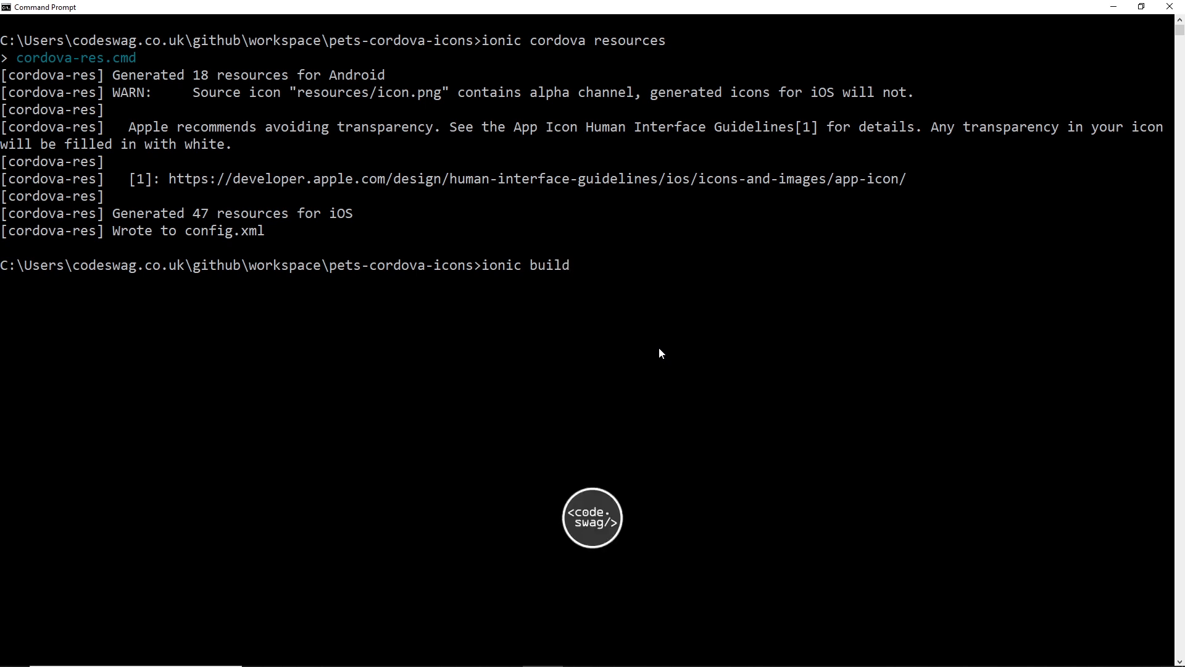
pyautogui.write('android')
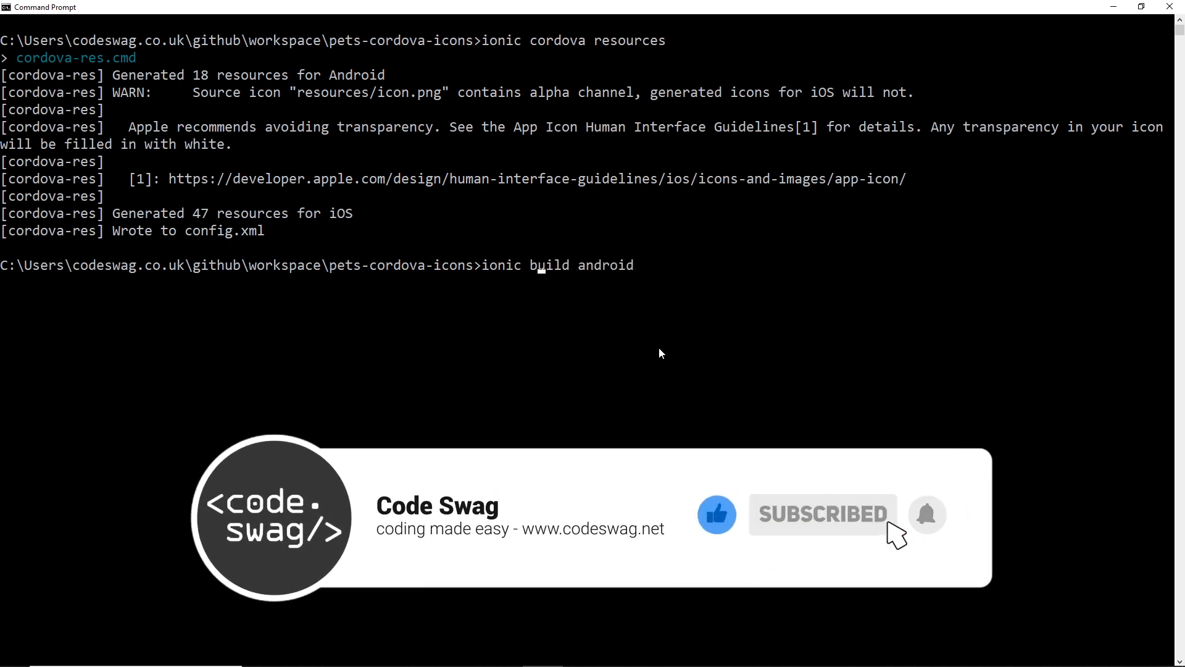
pyautogui.write('c')
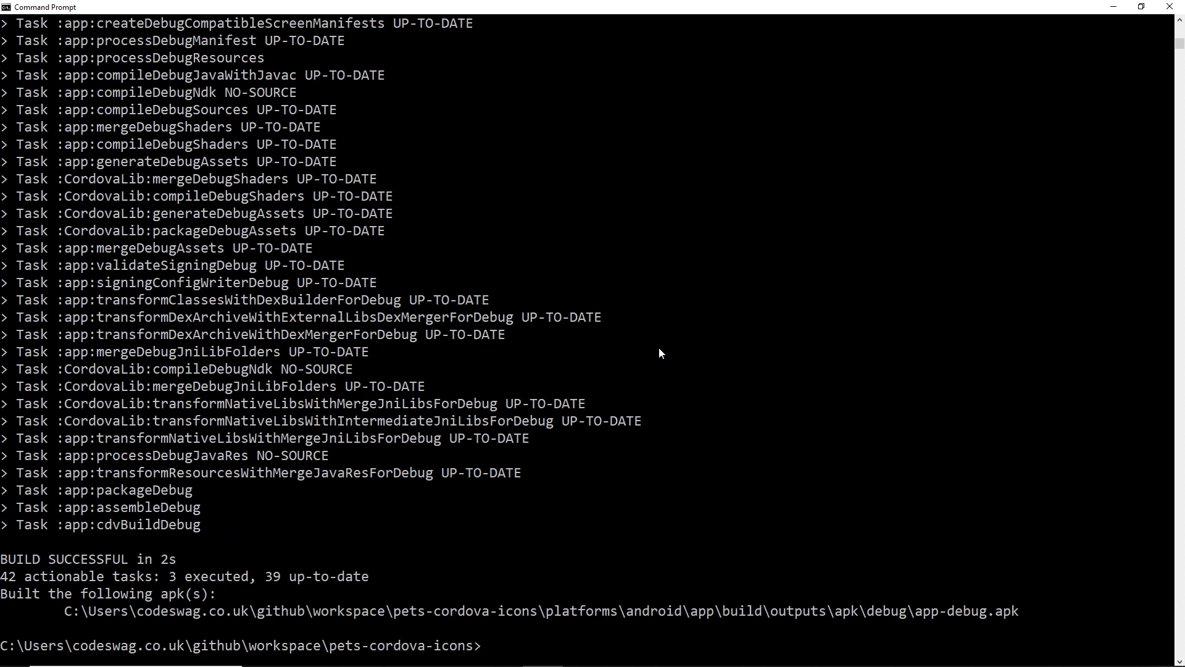
pyautogui.moveTo(804, 526)
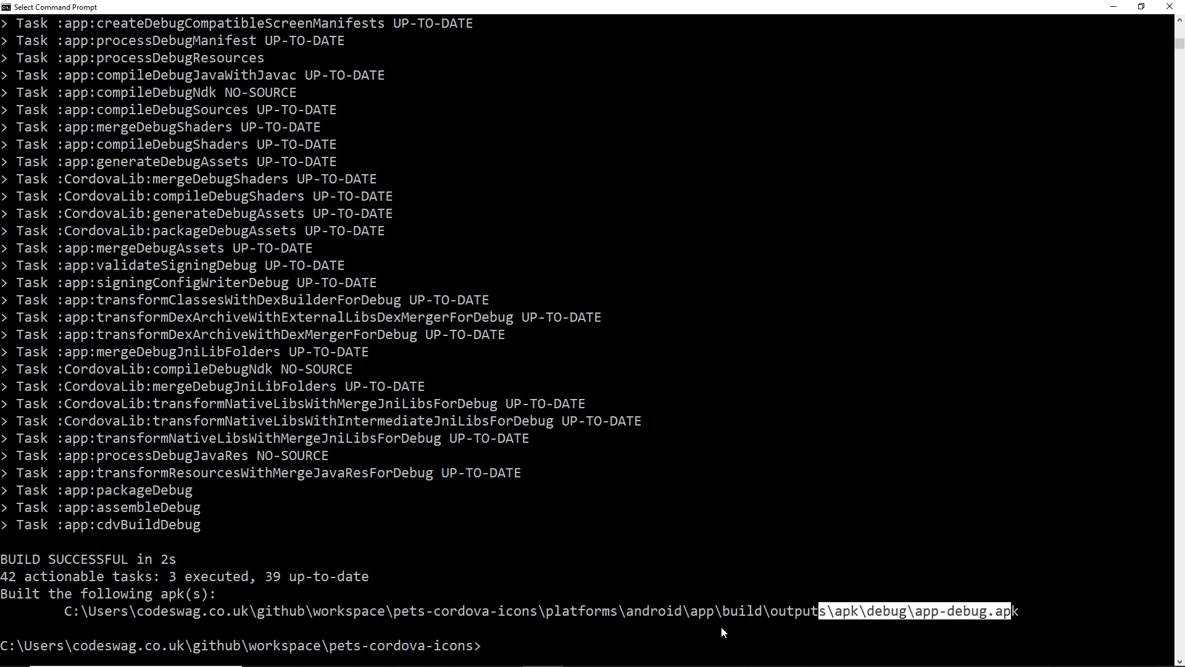
pyautogui.write('cl')
pyautogui.write('ion')
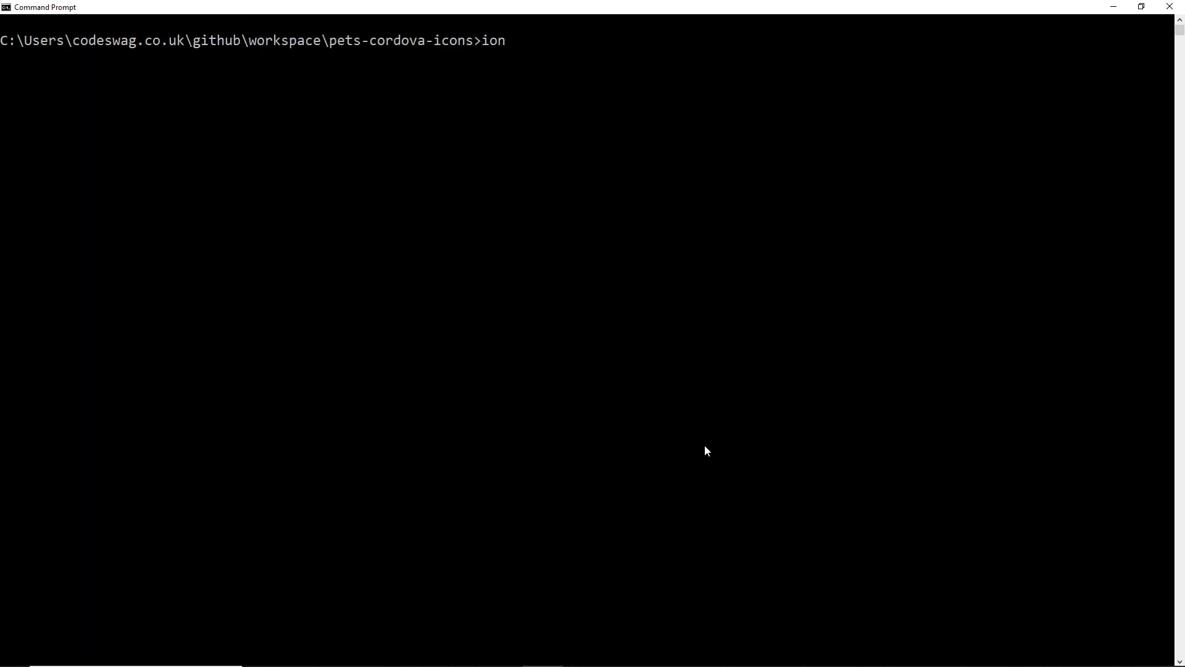
# - Run 'ionic cordova run android' to install and launch the app on emulator-5554
pyautogui.write('ic cord')
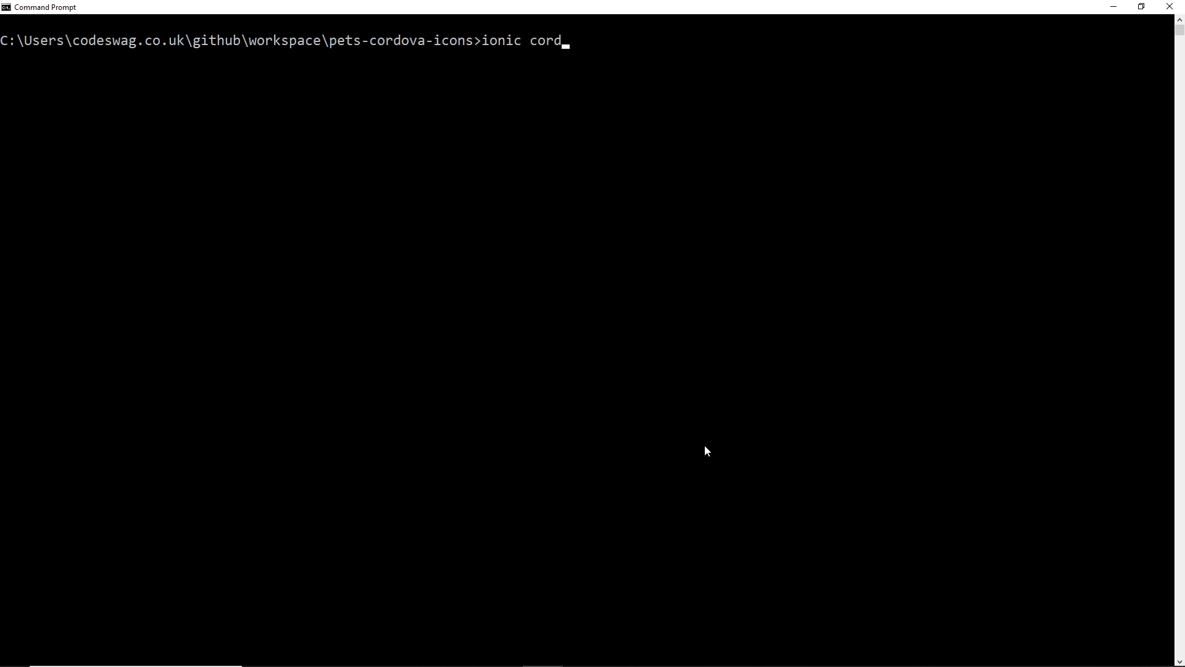
pyautogui.write('ova')
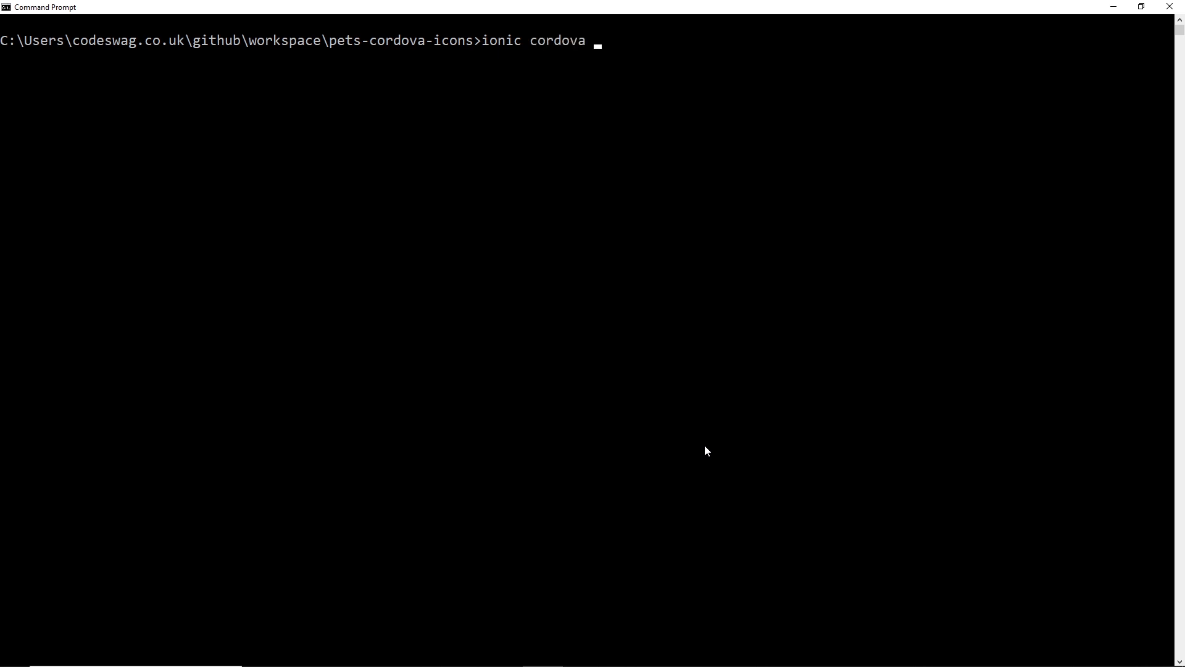
pyautogui.write('run androu')
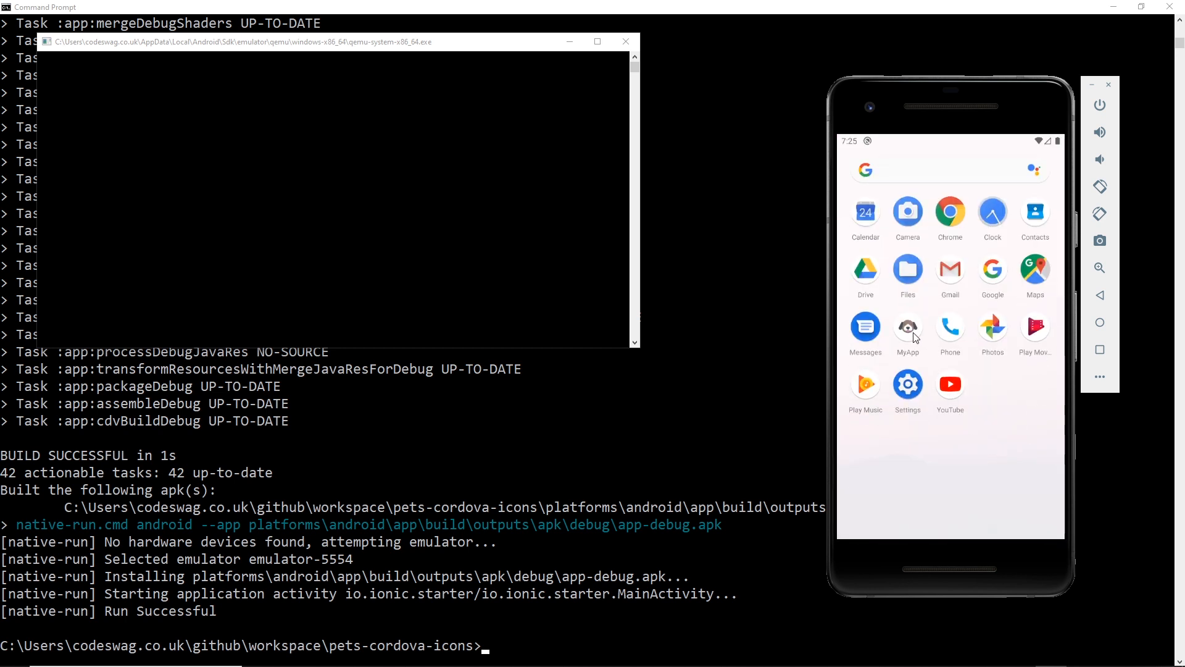
pyautogui.moveTo(914, 337)
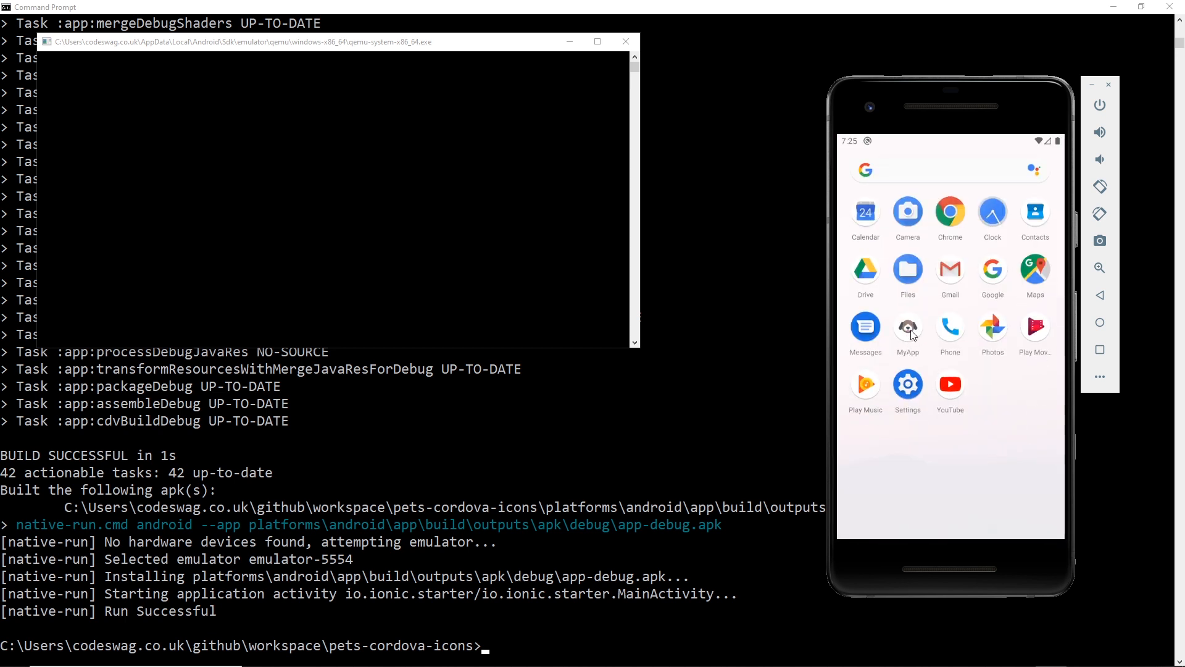
pyautogui.moveTo(924, 336)
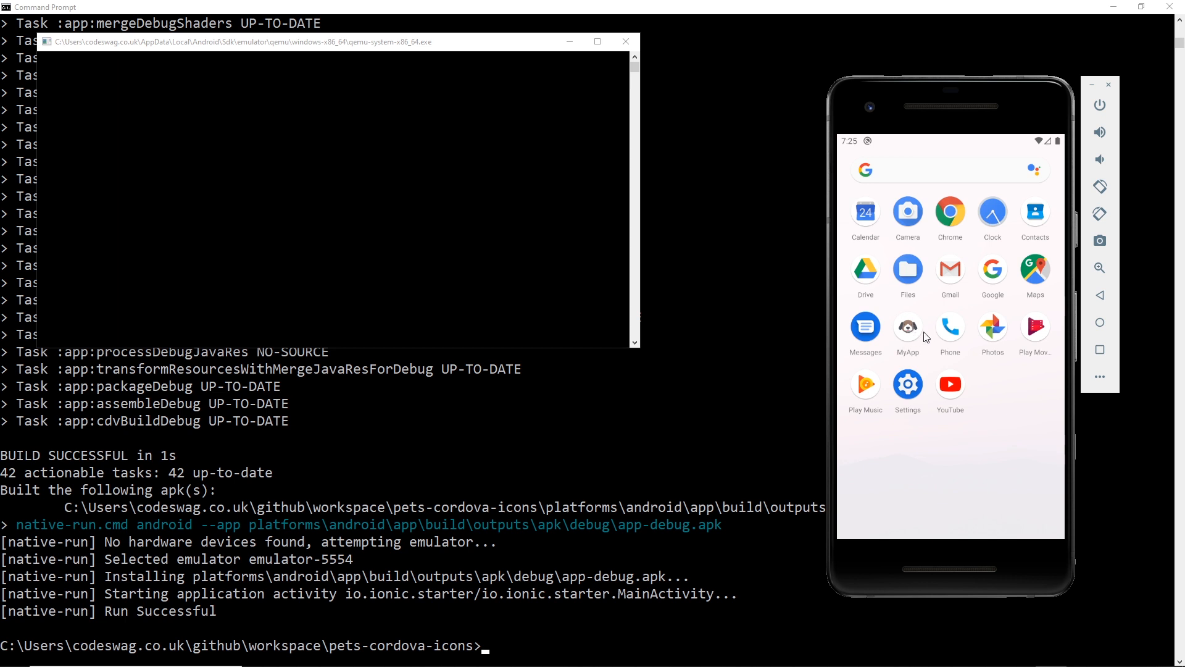
pyautogui.moveTo(914, 338)
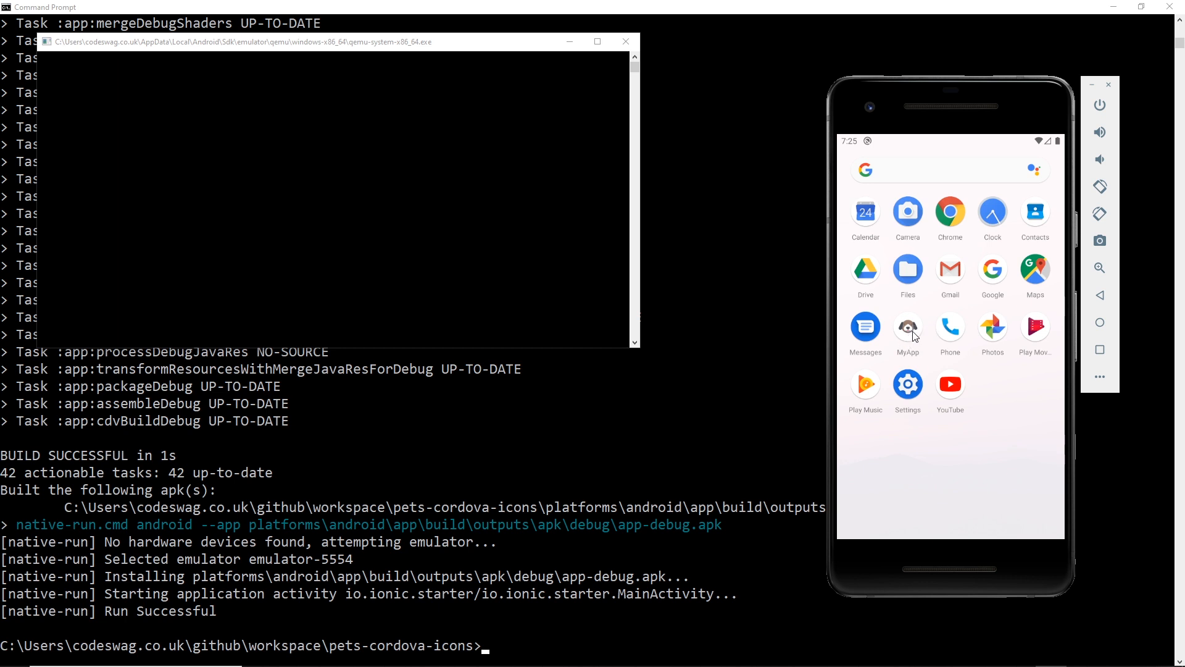
# - Drag MyApp with its dog icon to the home screen and launch it to the blank Ionic starter page
pyautogui.click(907, 329)
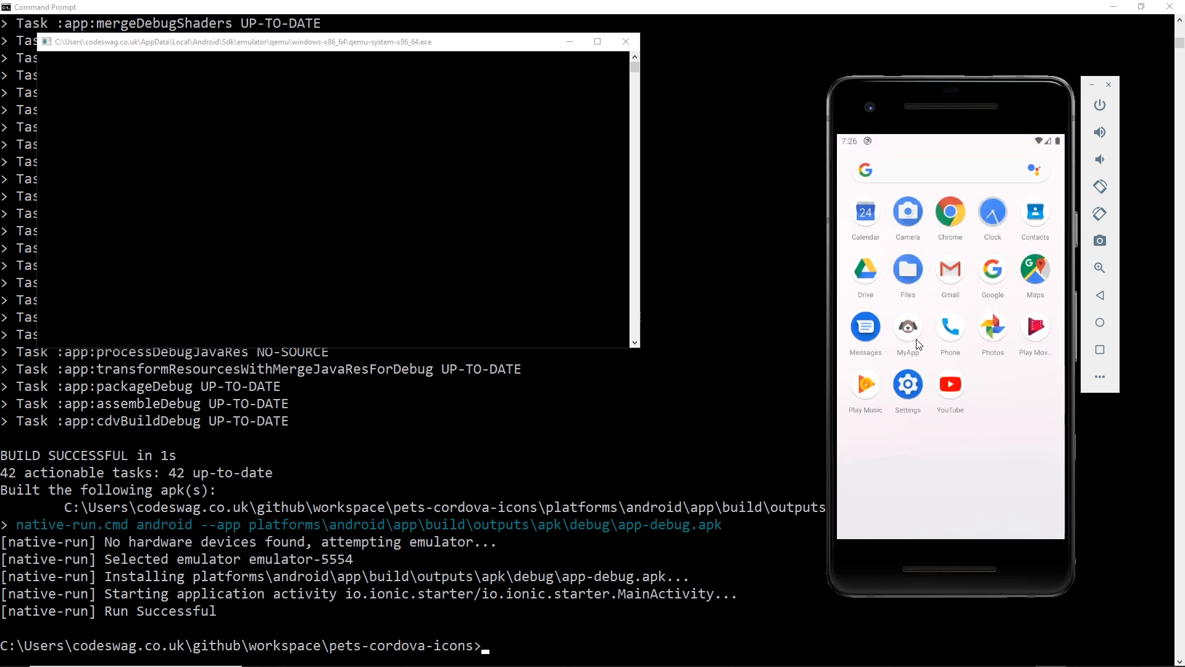
pyautogui.moveTo(911, 341)
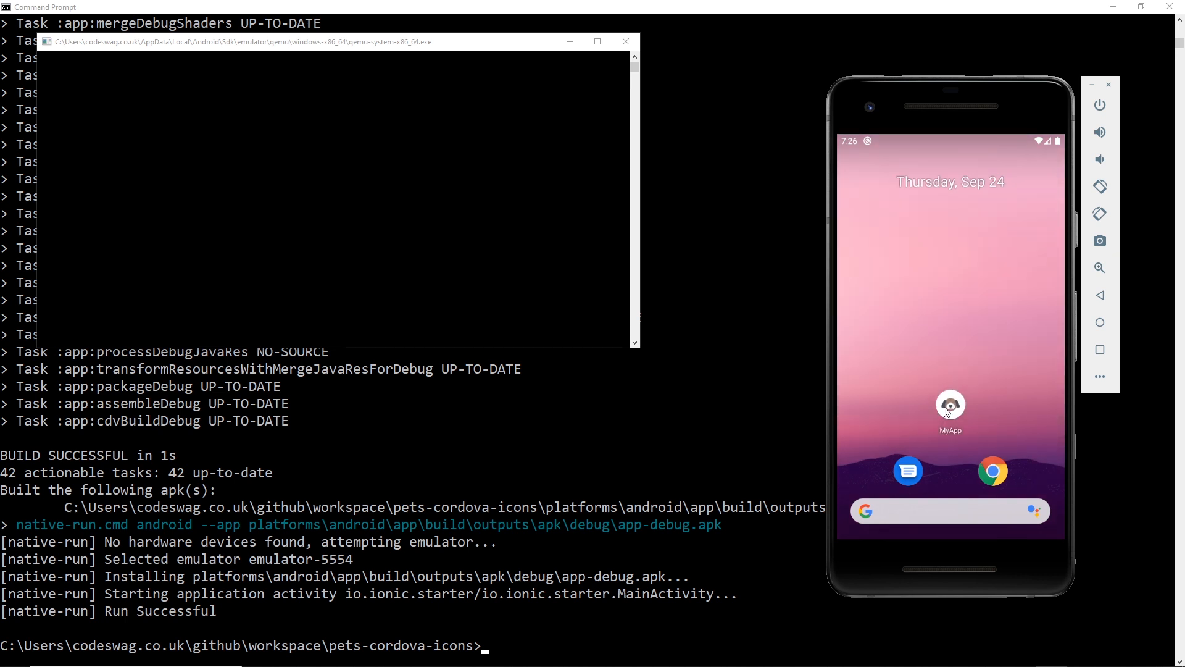
pyautogui.click(951, 406)
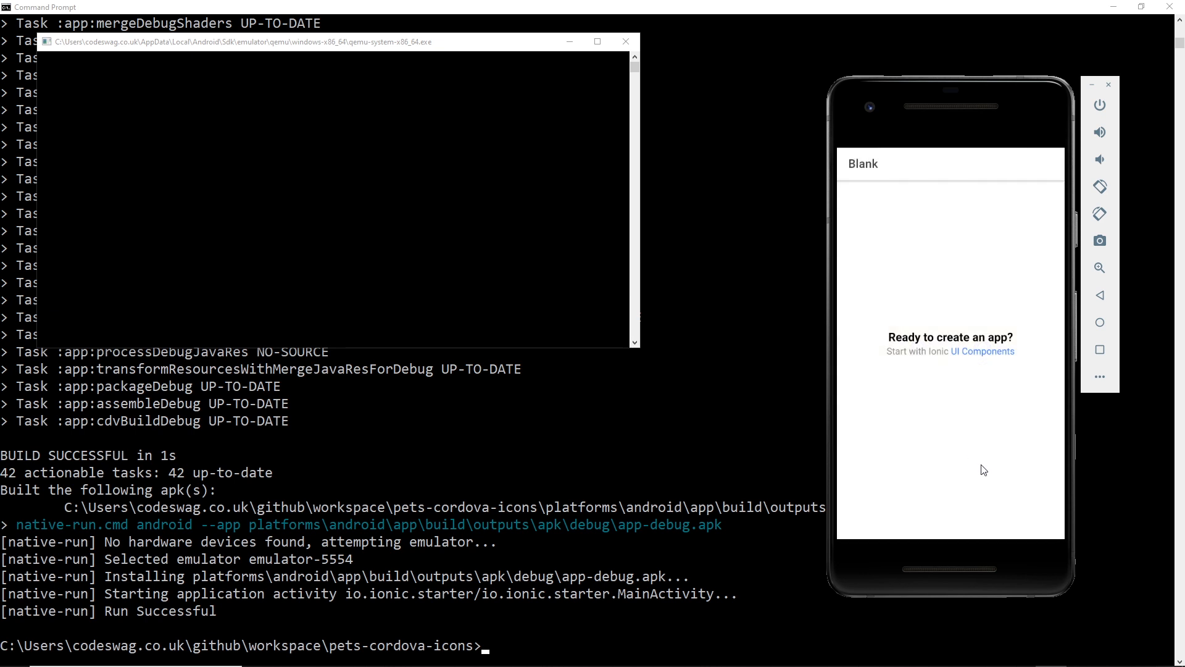
pyautogui.moveTo(714, 382)
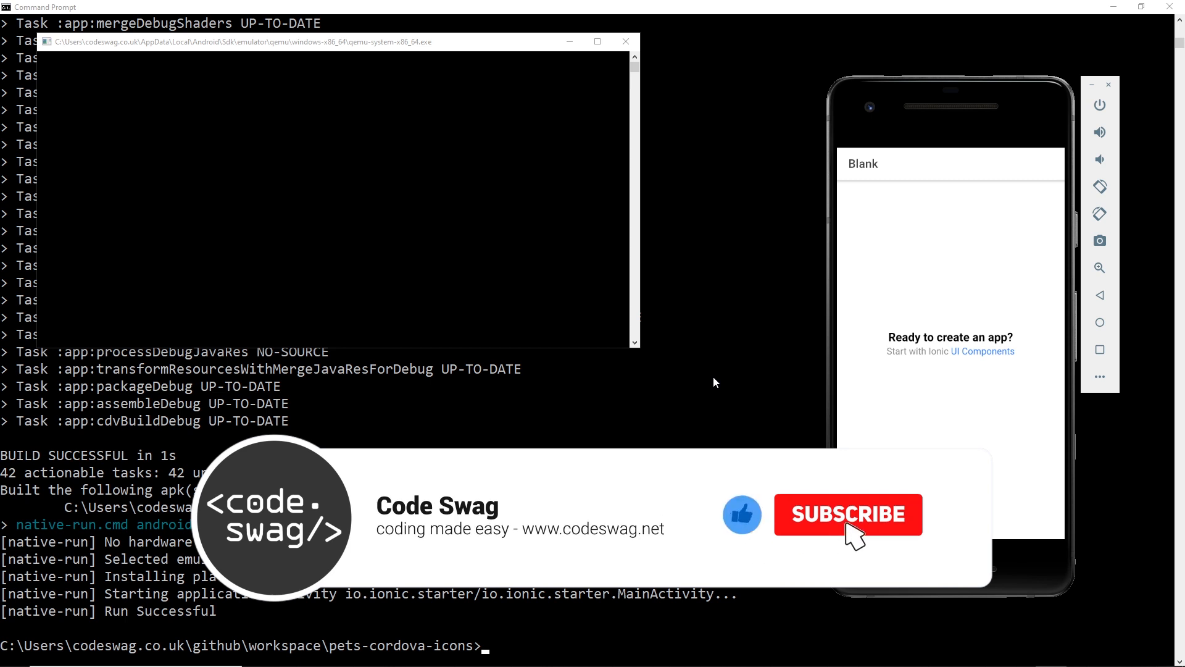
pyautogui.click(849, 514)
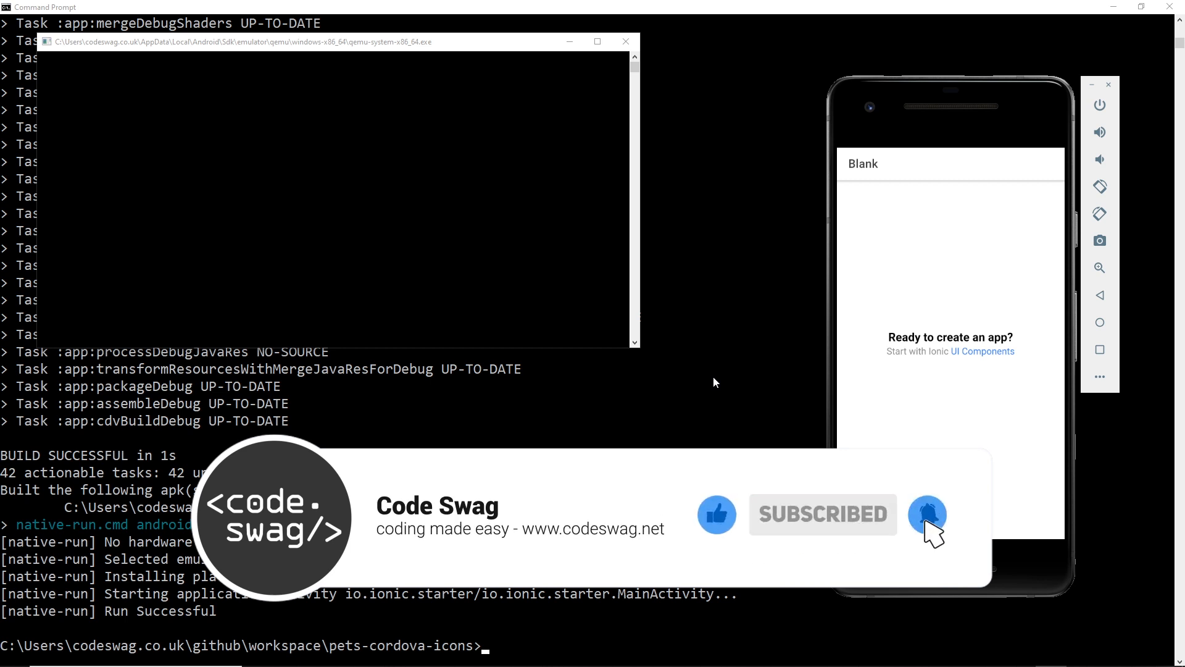